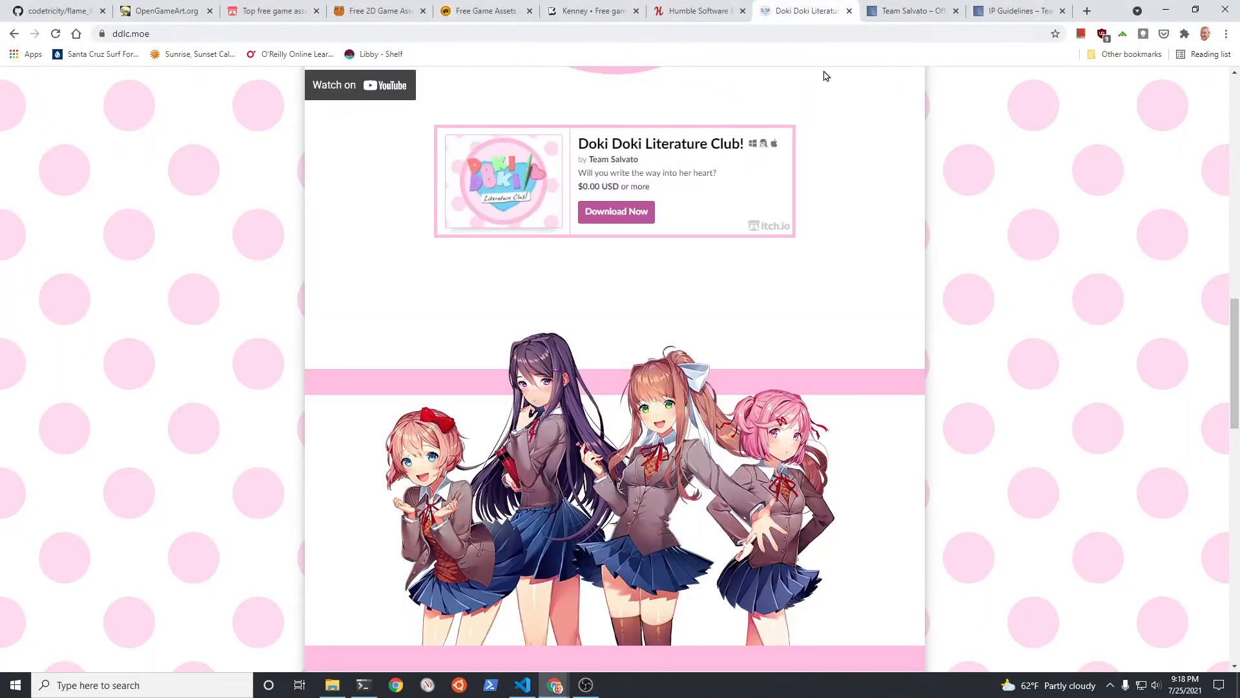
Review the Fan Work section of Team Salvato's IP Guidelines, then bring up OpenGameArt.org.
{"action": "left_click", "coordinate": [909, 10]}
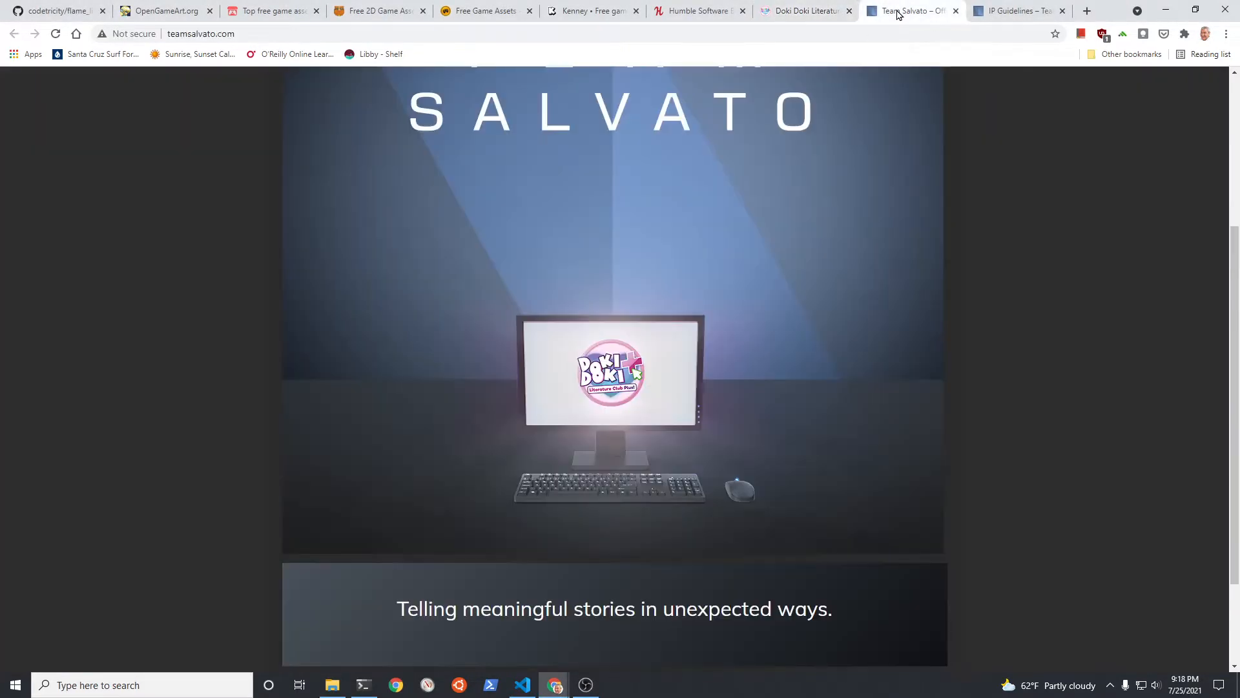
{"action": "scroll", "scroll_direction": "down", "scroll_amount": 3}
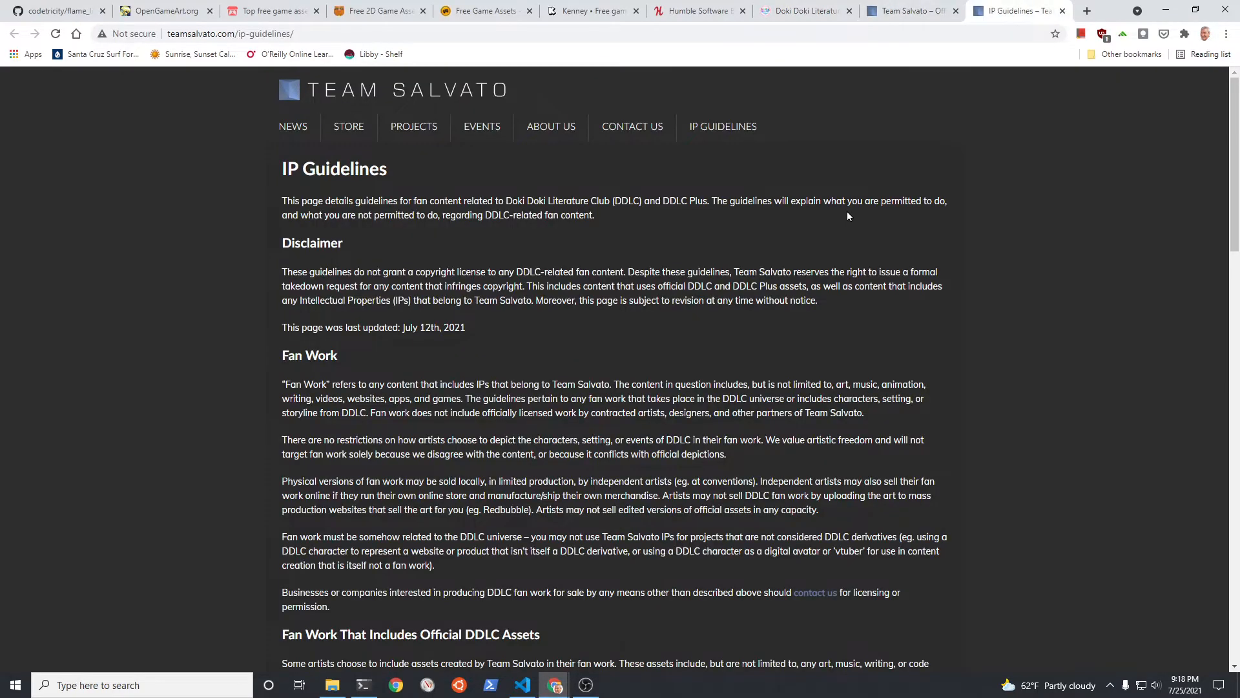
{"action": "scroll", "scroll_direction": "down", "scroll_amount": 3}
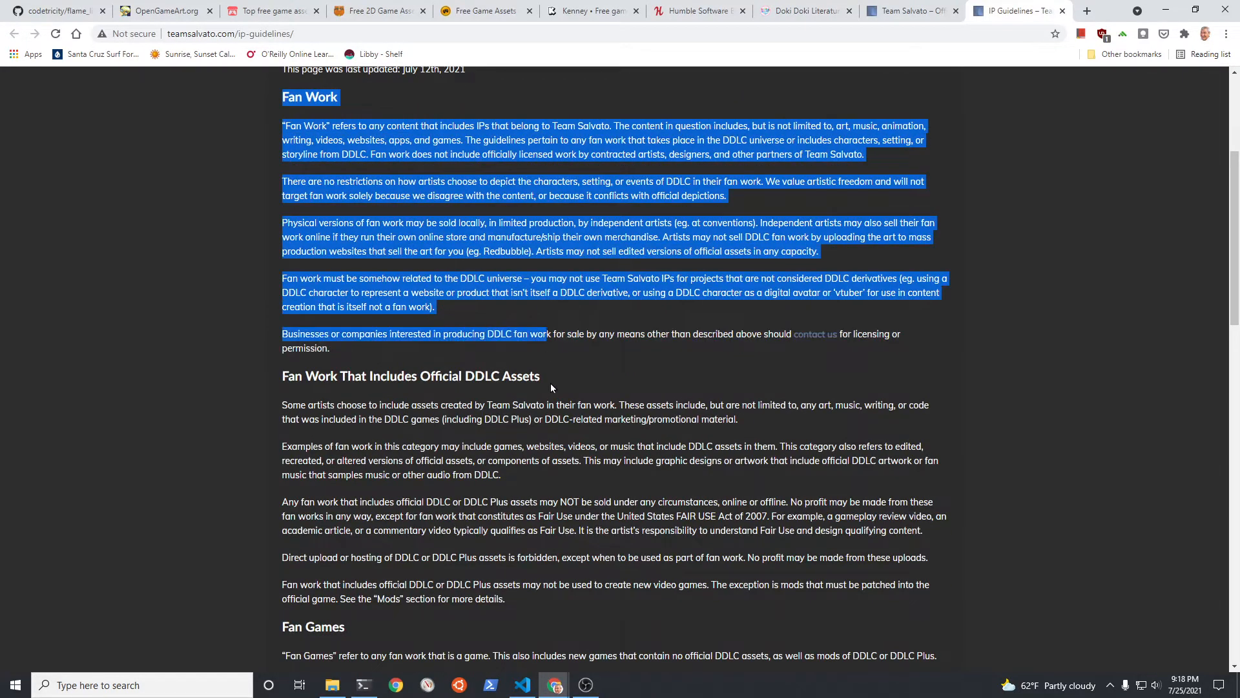
{"action": "scroll", "scroll_direction": "down", "scroll_amount": 3}
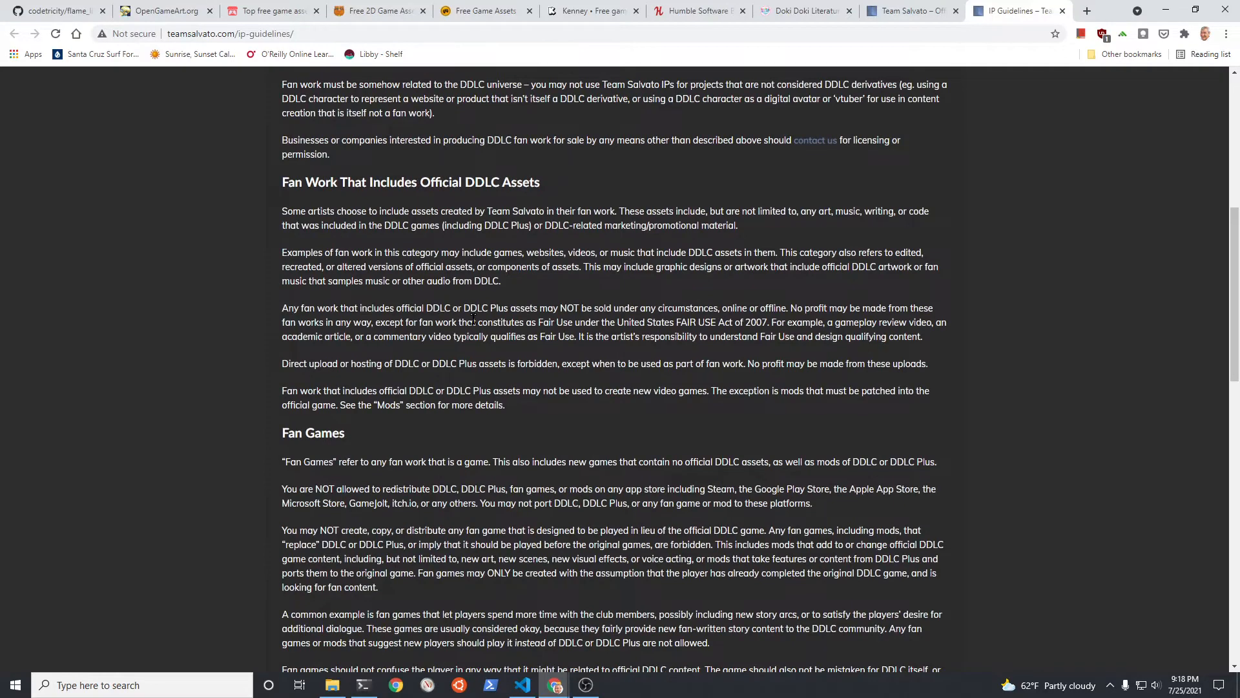
{"action": "scroll", "scroll_direction": "down", "scroll_amount": 3}
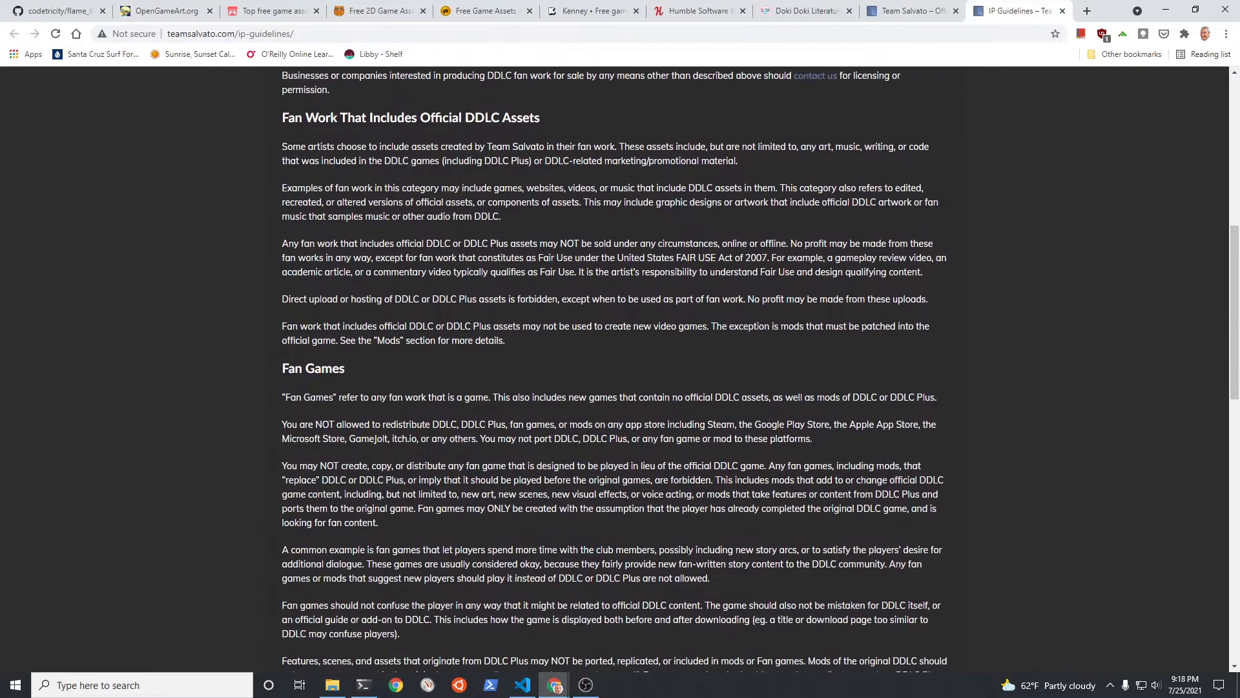
{"action": "left_click", "coordinate": [166, 10]}
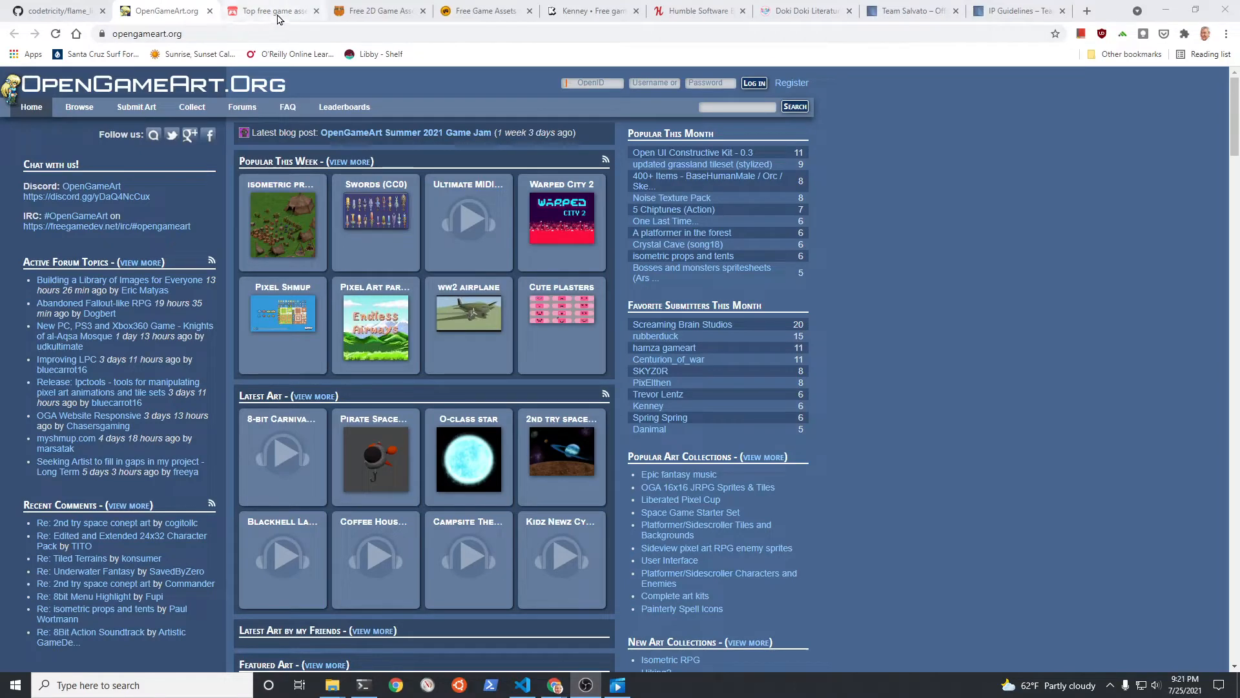
Browse the CraftPix, GameArt2D, Kenney and Humble Bundle free game art pages.
{"action": "left_click", "coordinate": [279, 11]}
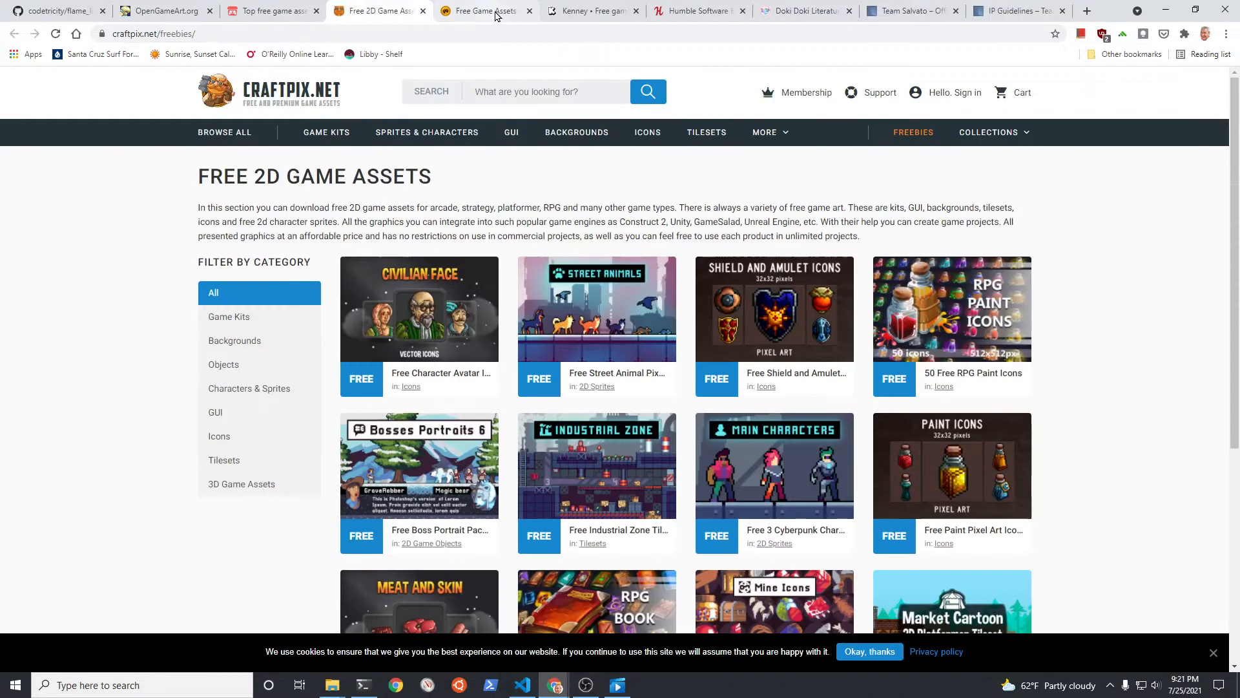
{"action": "left_click", "coordinate": [486, 10]}
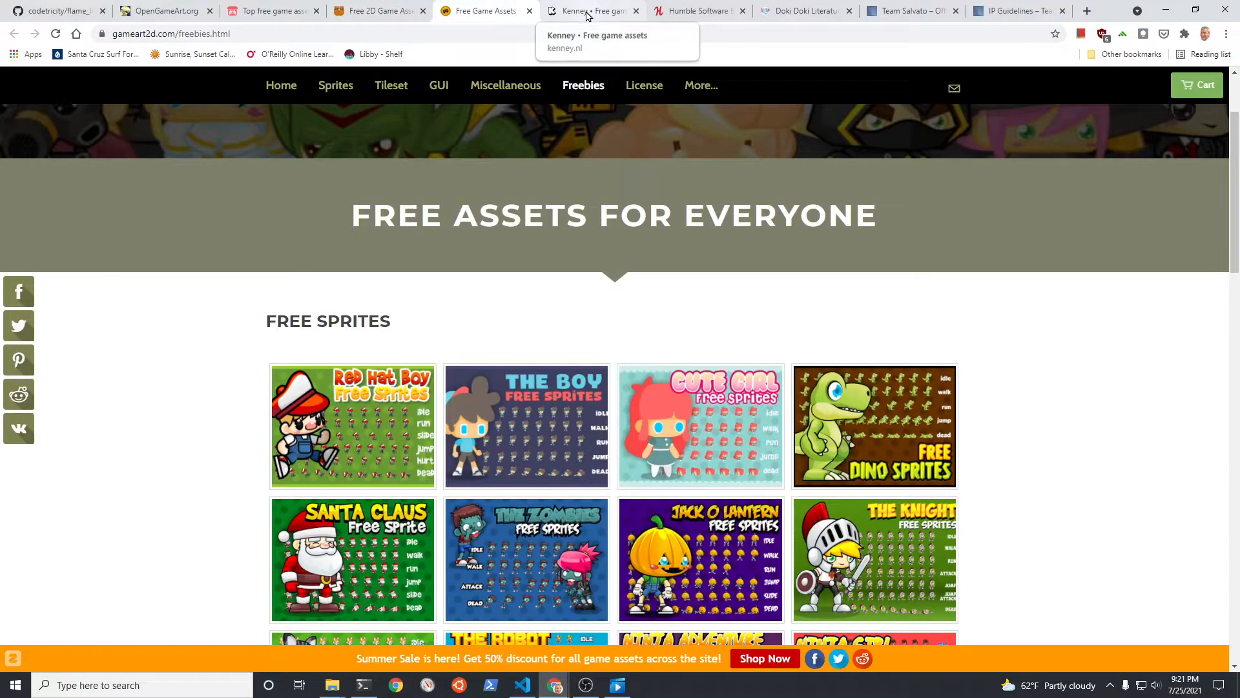
{"action": "scroll", "scroll_direction": "down", "scroll_amount": 3}
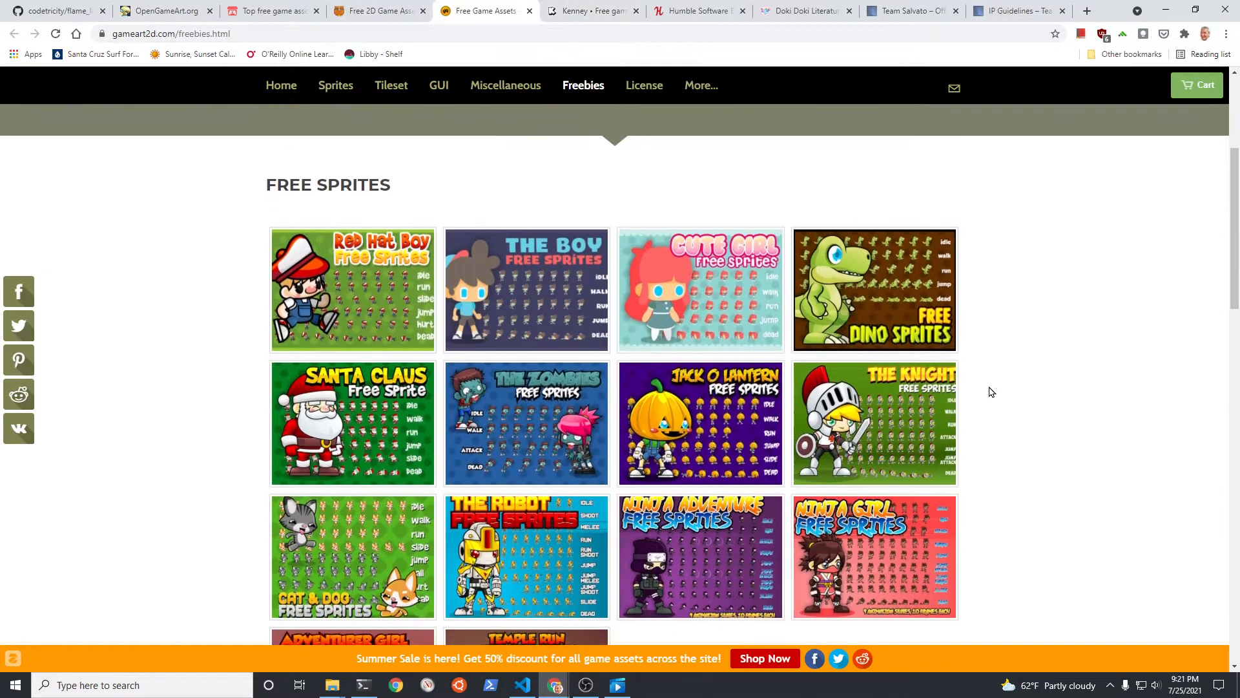
{"action": "left_click", "coordinate": [590, 11]}
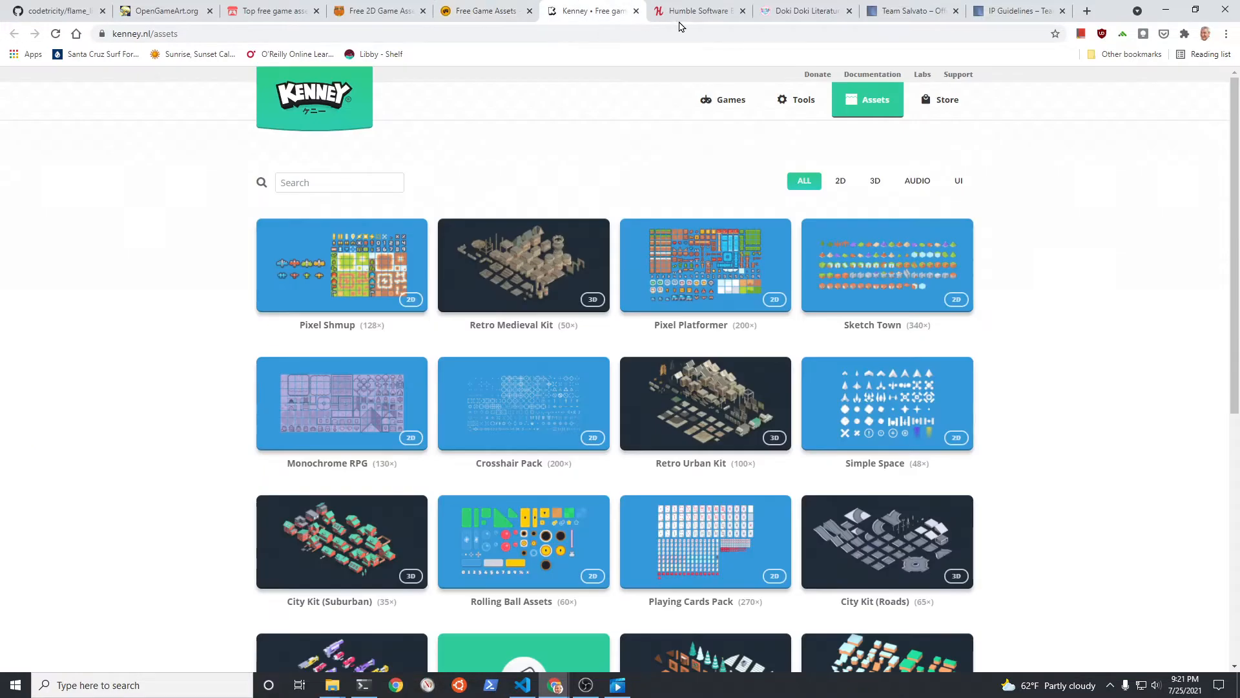
{"action": "mouse_move", "coordinate": [713, 13]}
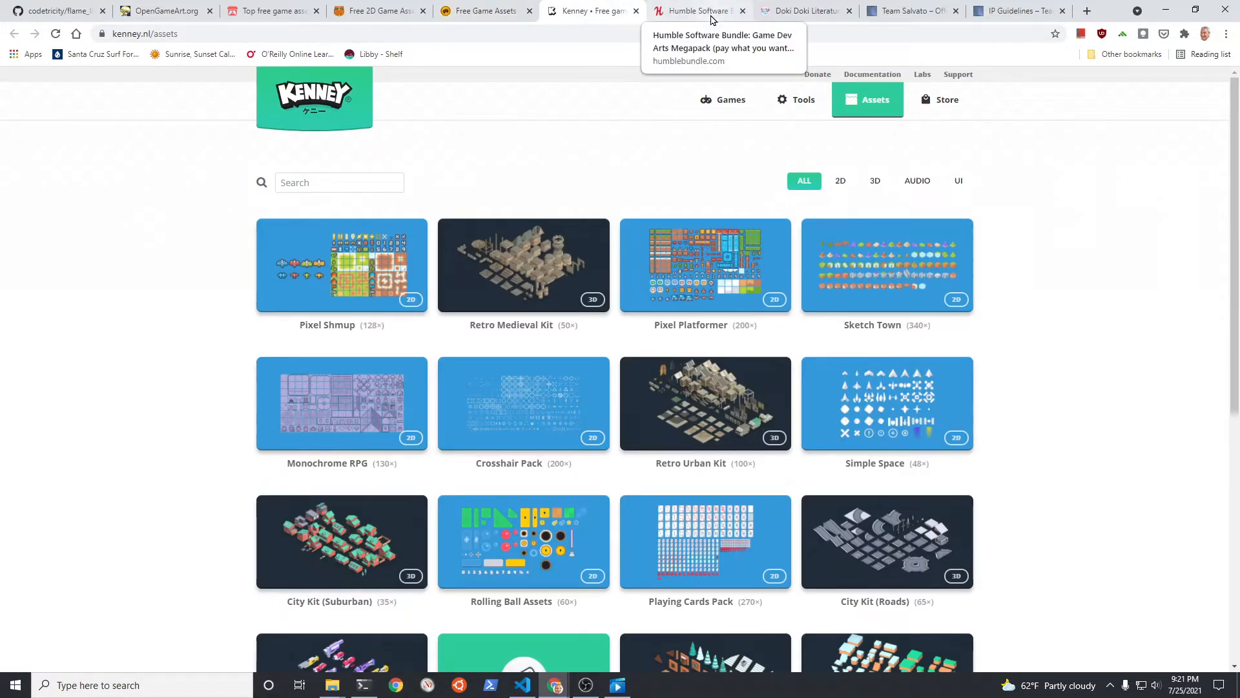
{"action": "left_click", "coordinate": [699, 10]}
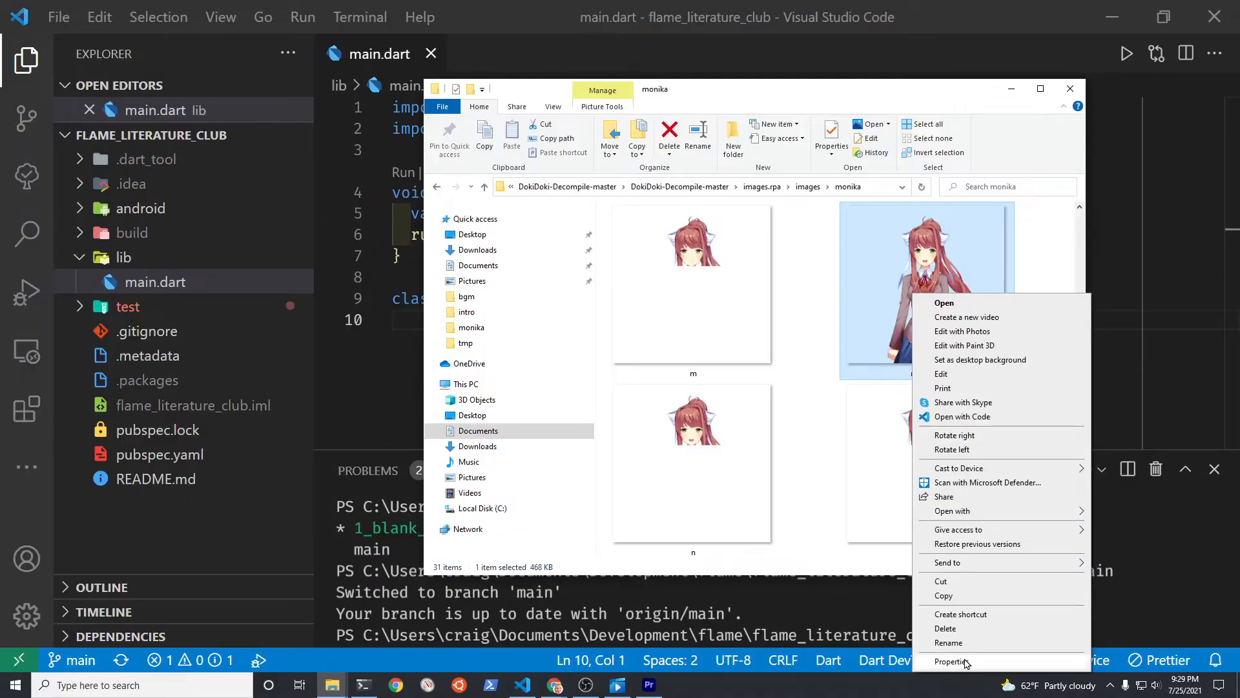
Check the Monika image's properties and create assets/images folders in the project.
{"action": "left_click", "coordinate": [951, 661]}
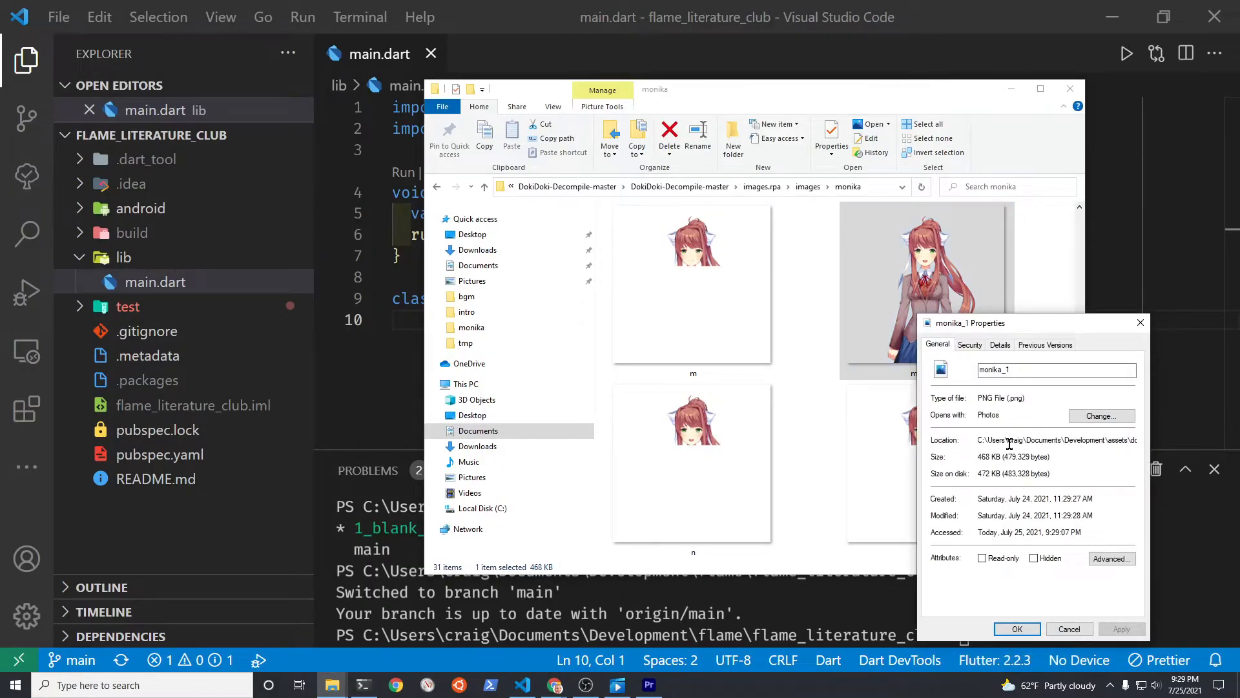
{"action": "left_click", "coordinate": [1018, 628]}
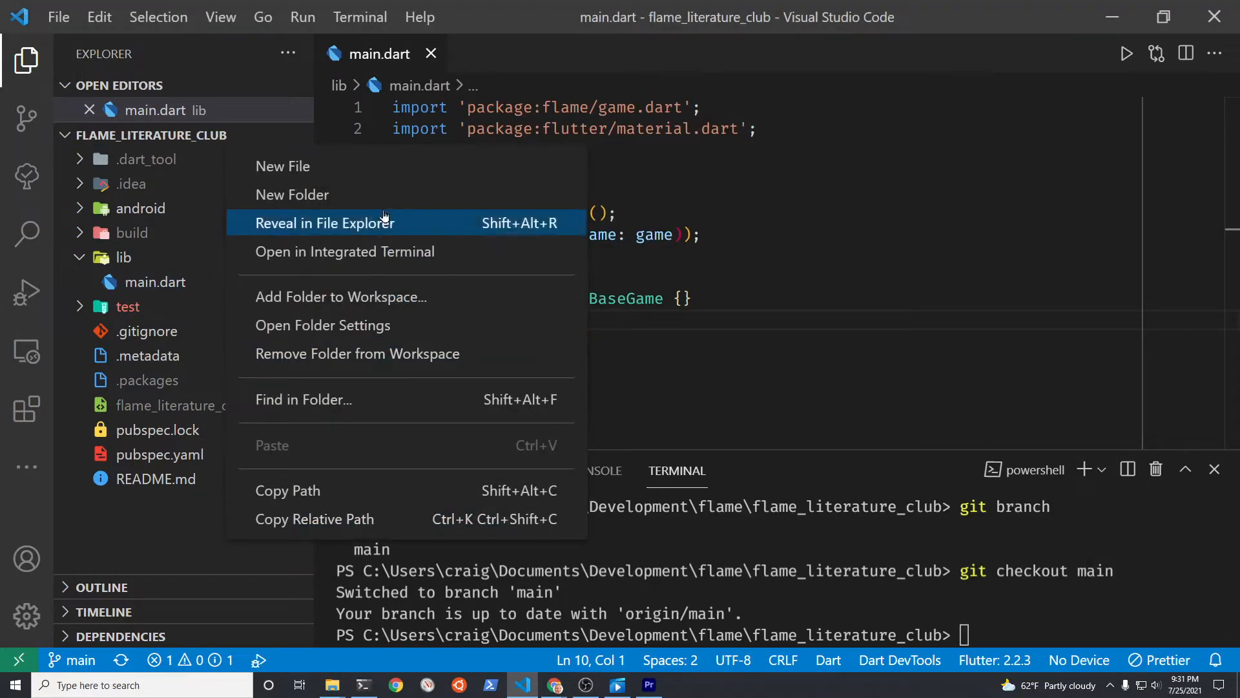
{"action": "left_click", "coordinate": [282, 166]}
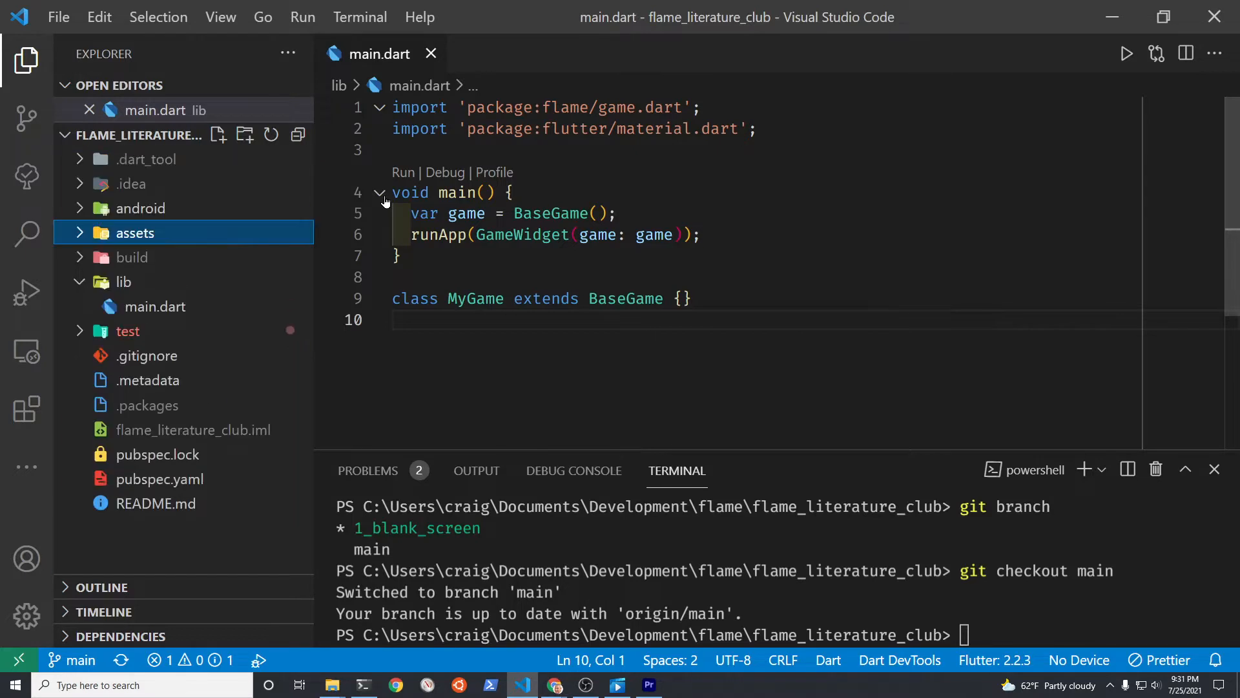
{"action": "left_click", "coordinate": [246, 136]}
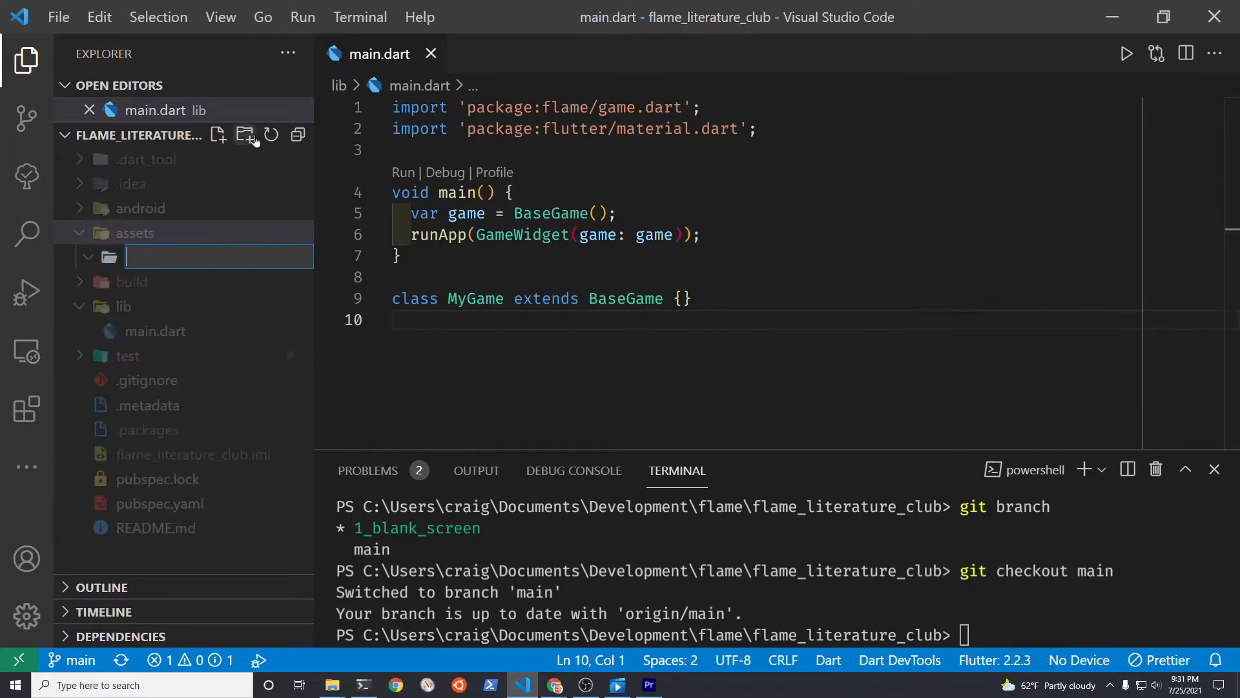
{"action": "type", "text": "images"}
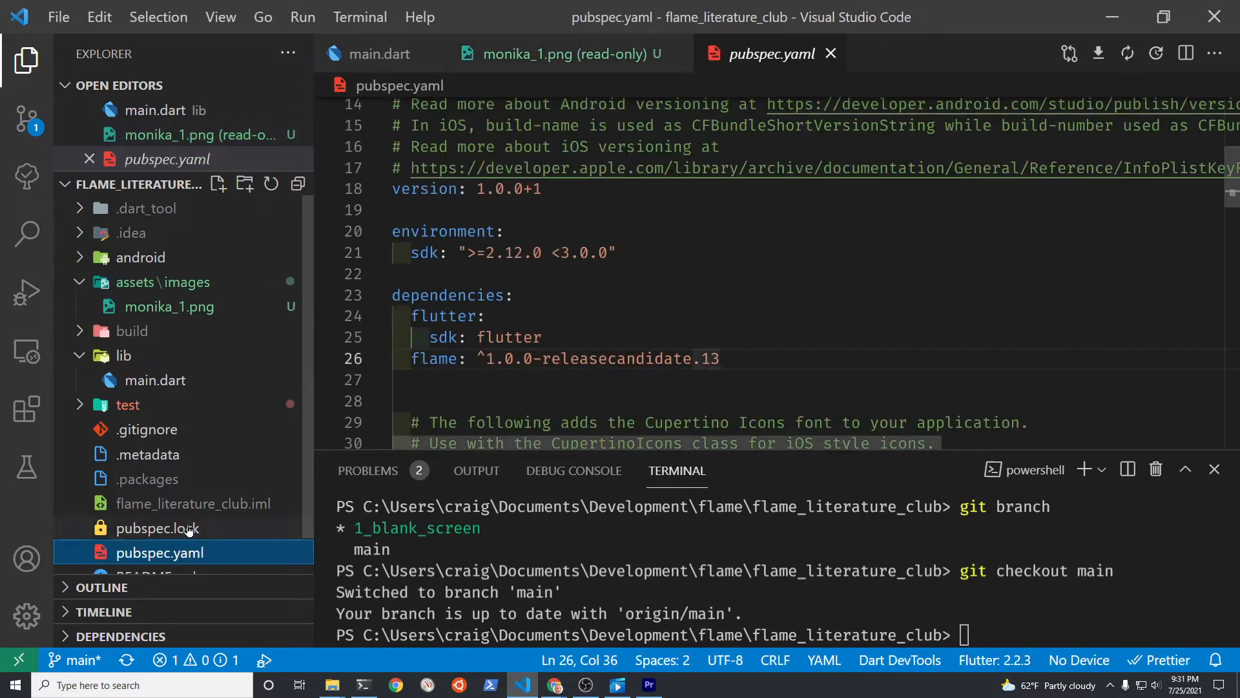
Uncomment the assets section in pubspec.yaml and point it at assets/ for the images.
{"action": "scroll", "scroll_direction": "down", "scroll_amount": 3}
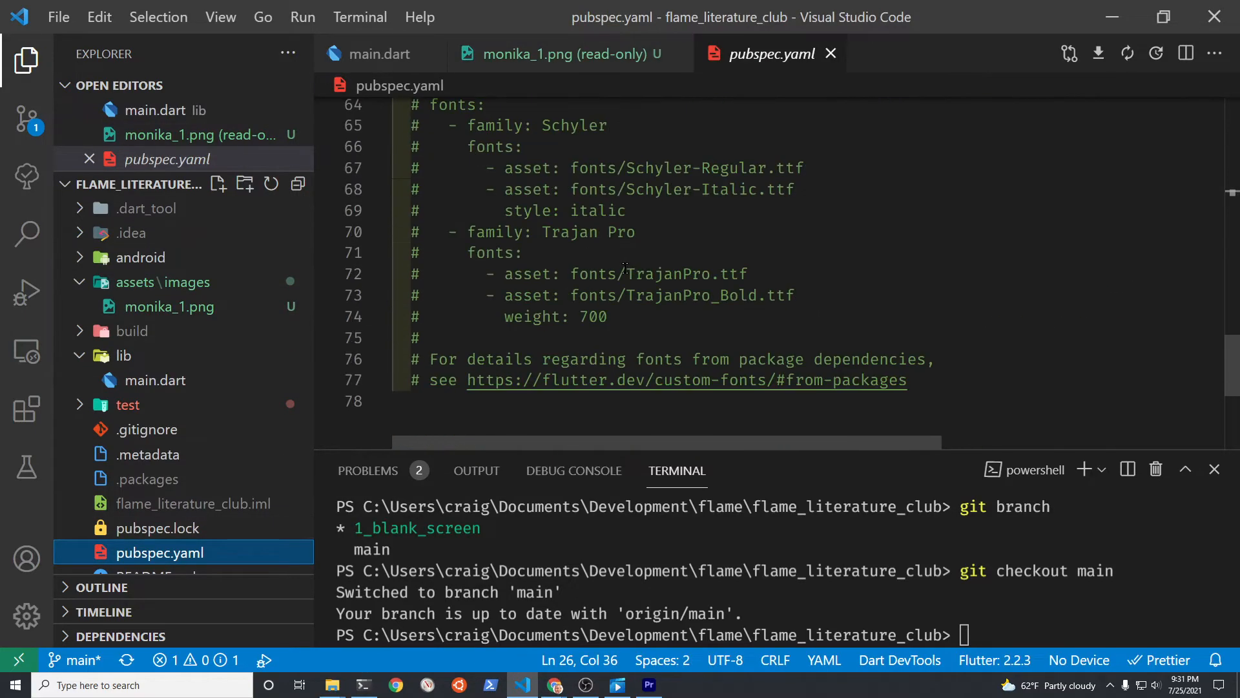
{"action": "scroll", "scroll_direction": "up", "scroll_amount": 3}
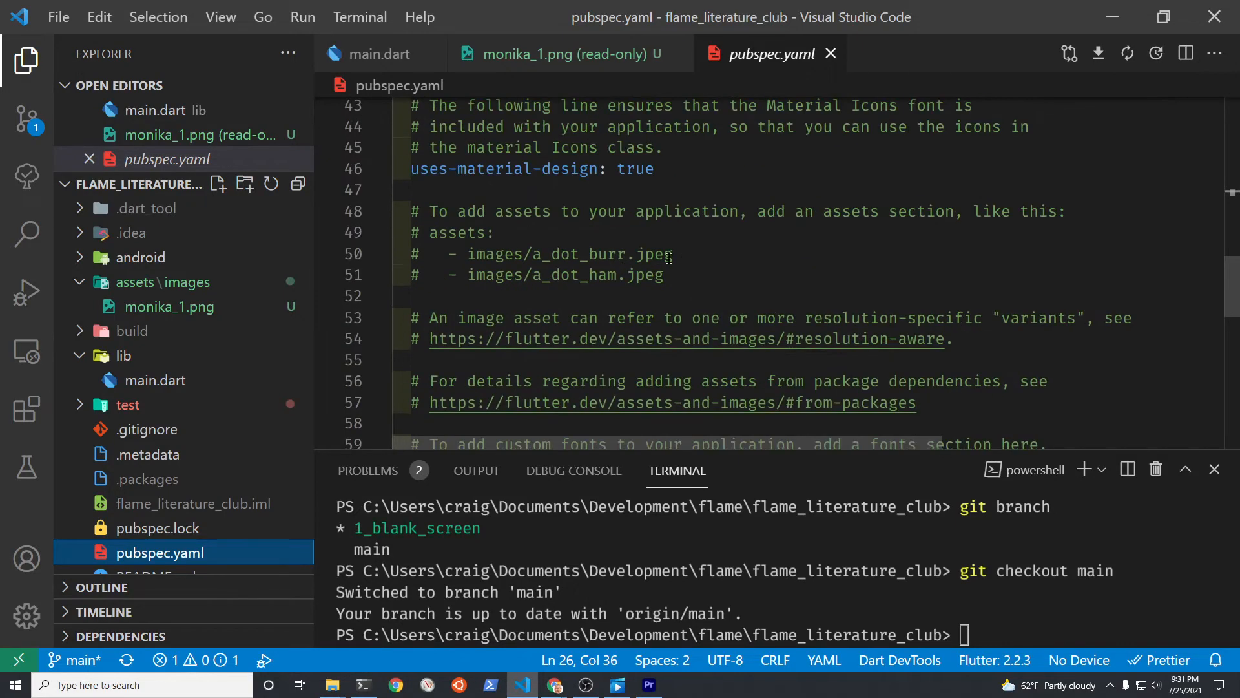
{"action": "left_click_drag", "start_coordinate": [424, 232], "coordinate": [672, 254]}
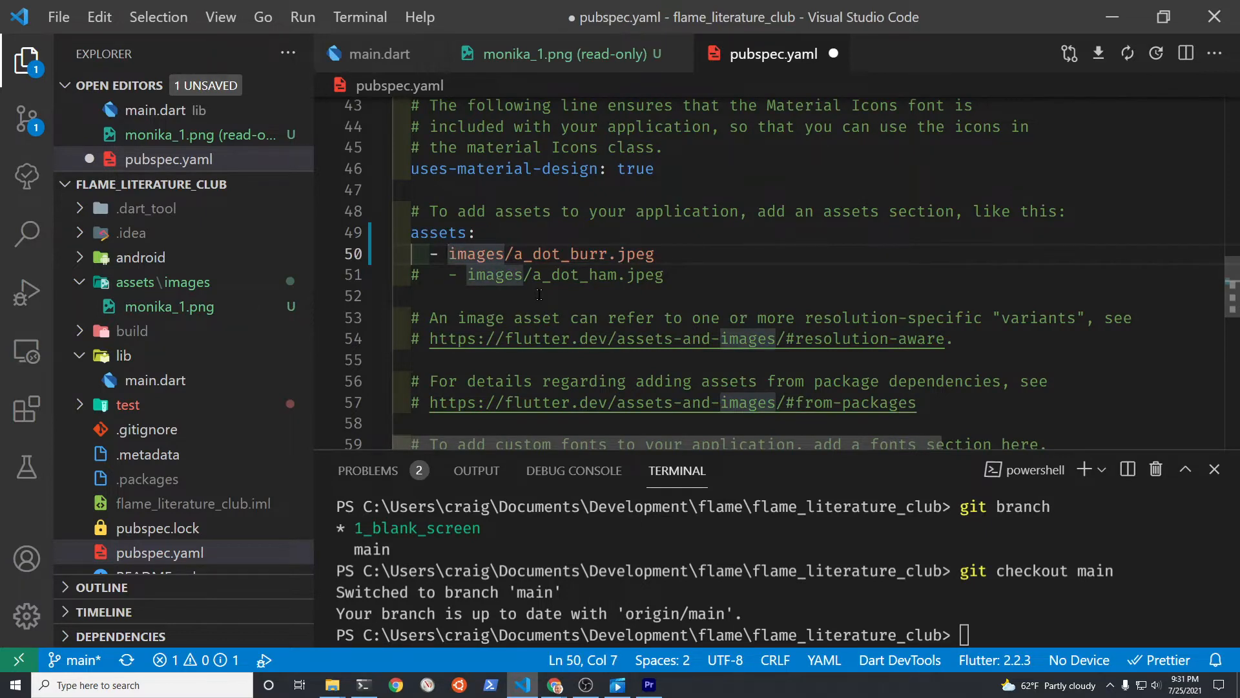
{"action": "type", "text": "assets/"}
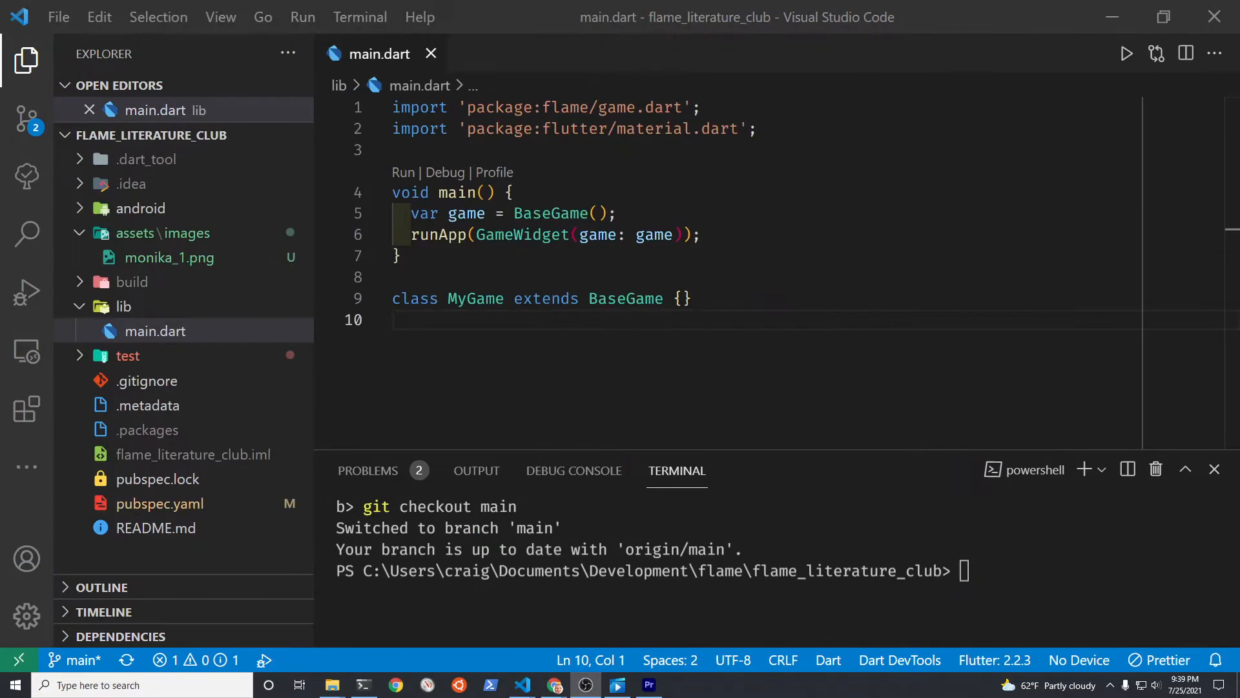
{"action": "mouse_move", "coordinate": [877, 427]}
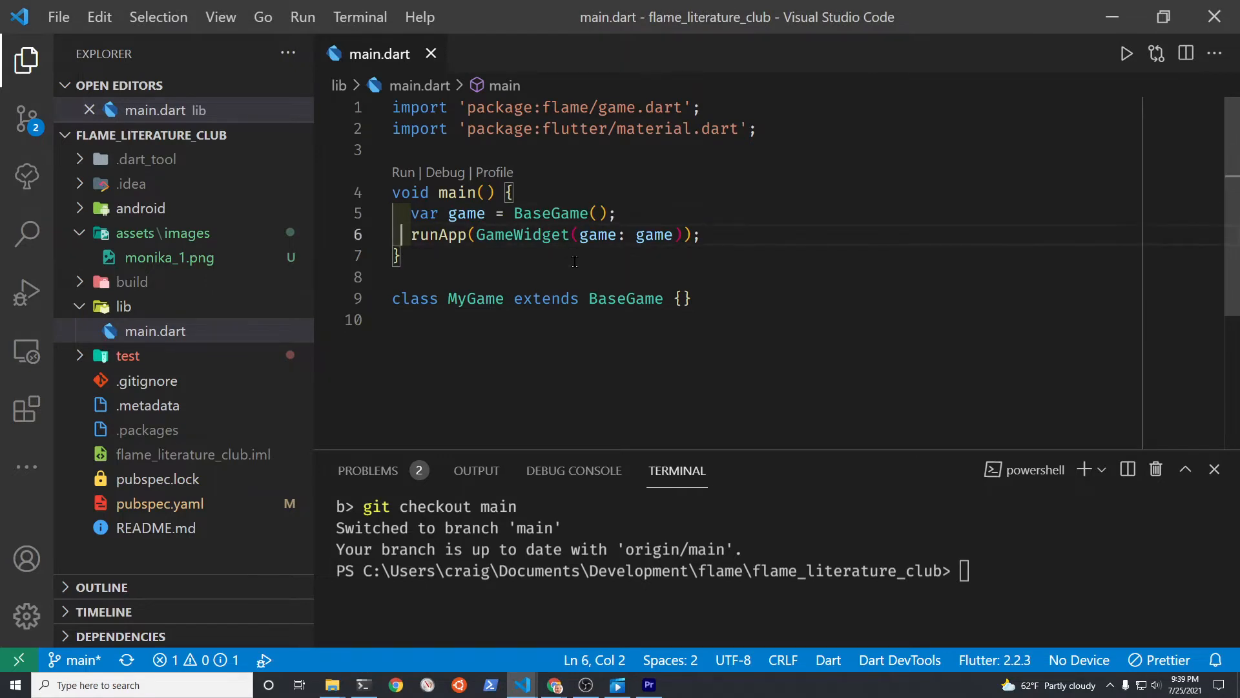
Declare 'SpriteComponent monika = SpriteComponent();' as a field in MyGame.
{"action": "key", "text": "Enter"}
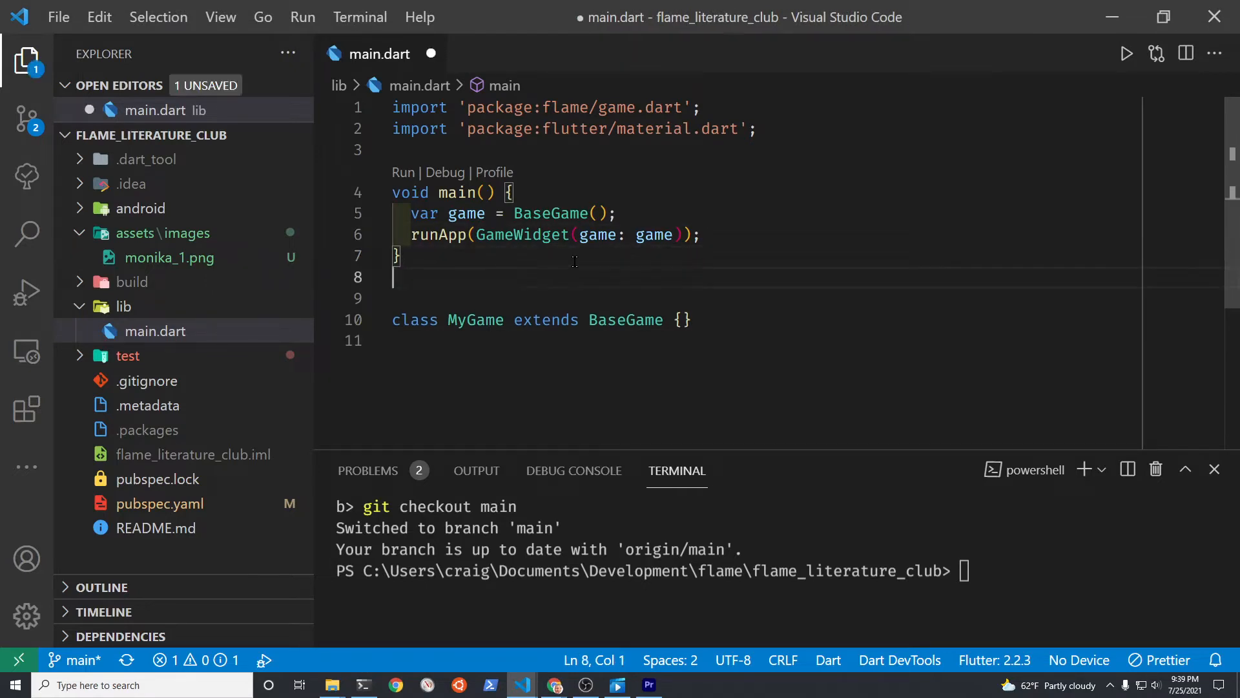
{"action": "key", "text": "Enter"}
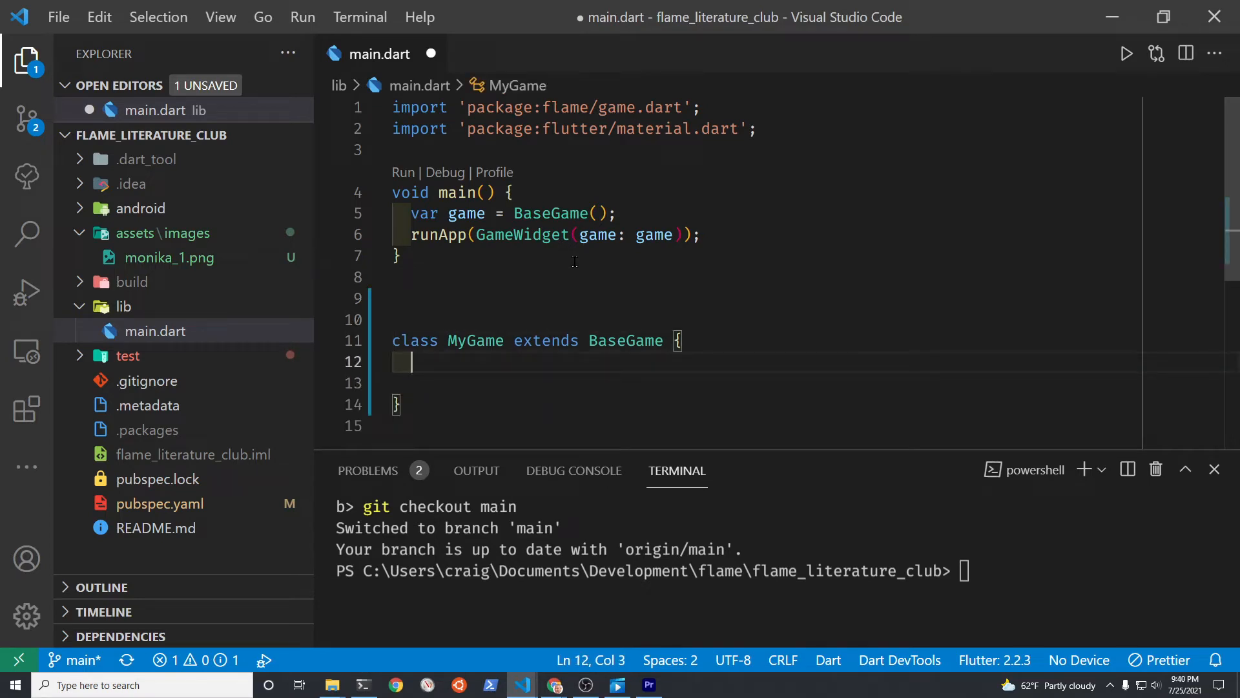
{"action": "type", "text": "Spri"}
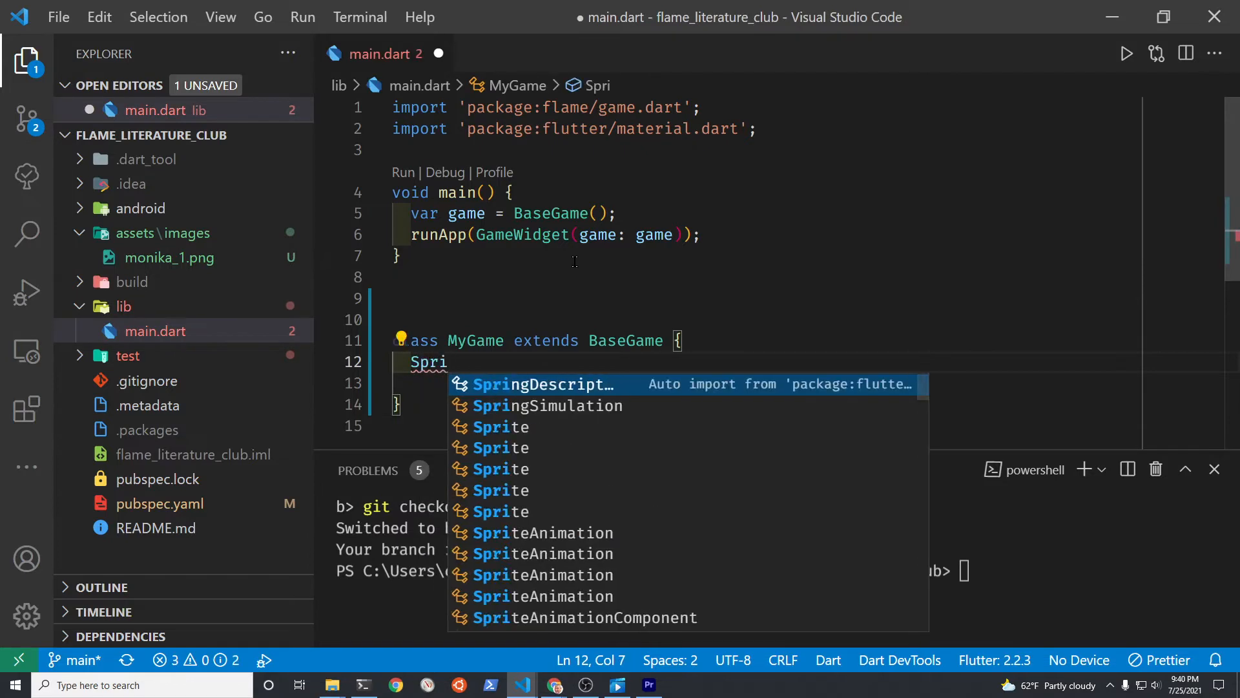
{"action": "type", "text": "teComponent"}
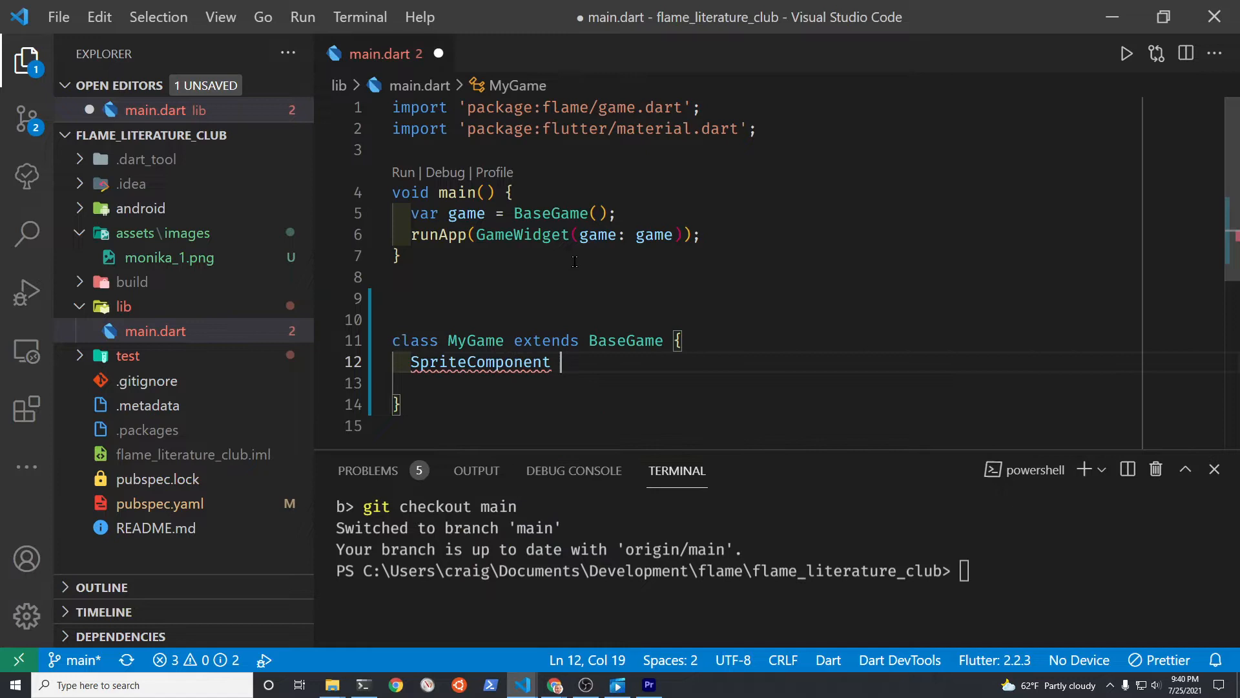
{"action": "type", "text": "moni"}
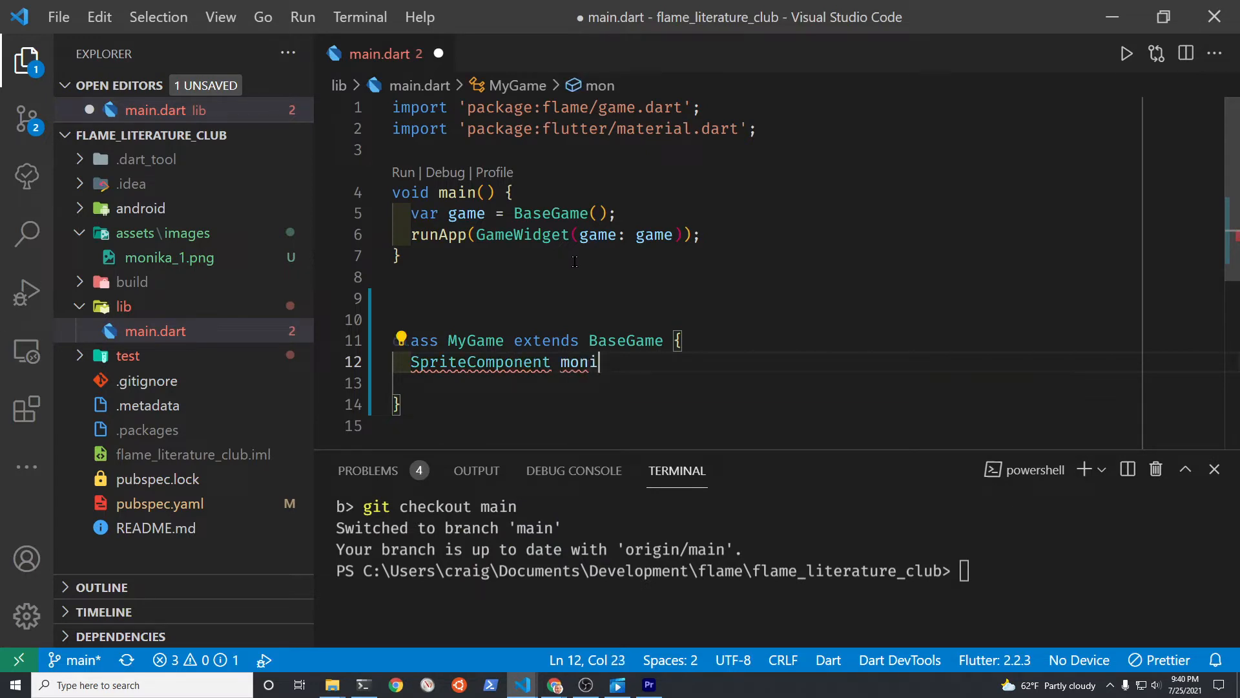
{"action": "type", "text": "ka ="}
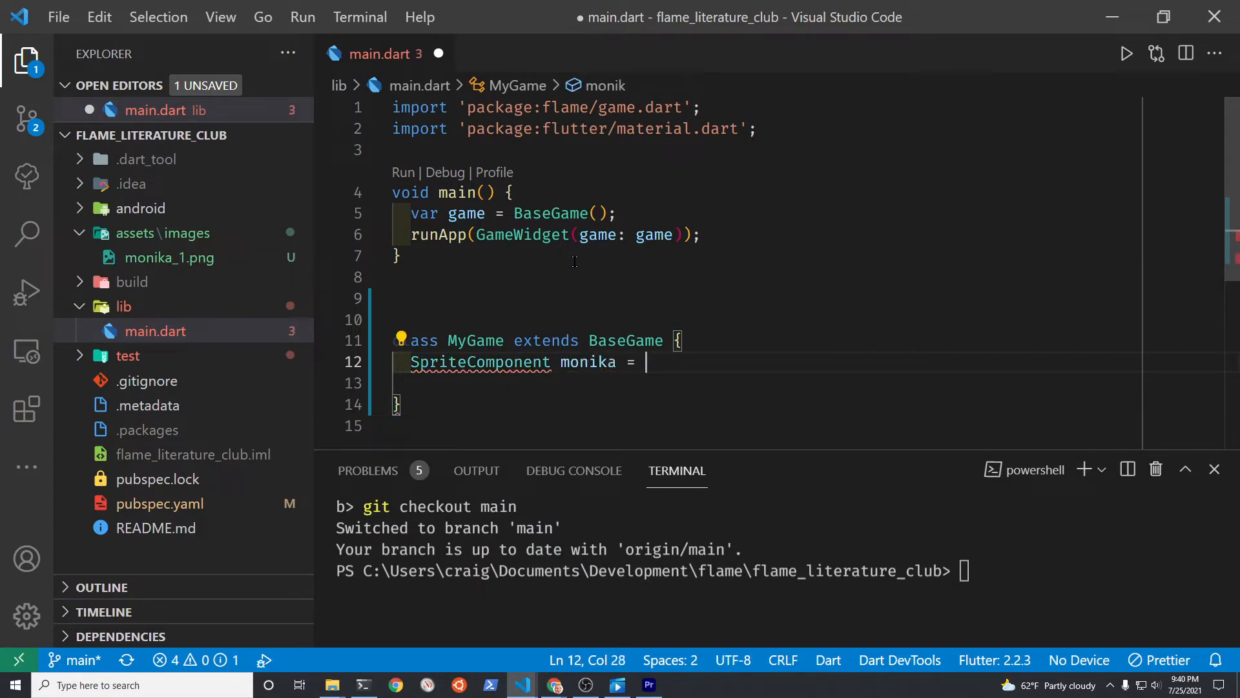
{"action": "type", "text": "SpriteComponent();"}
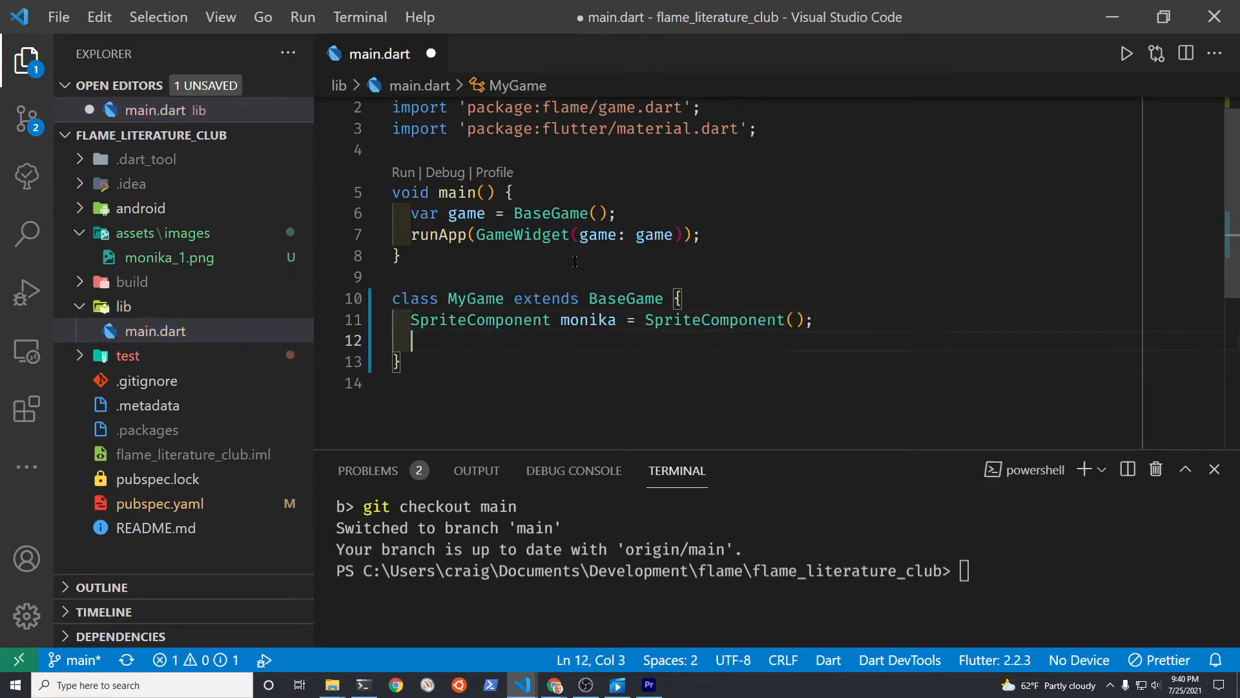
{"action": "key", "text": "Enter"}
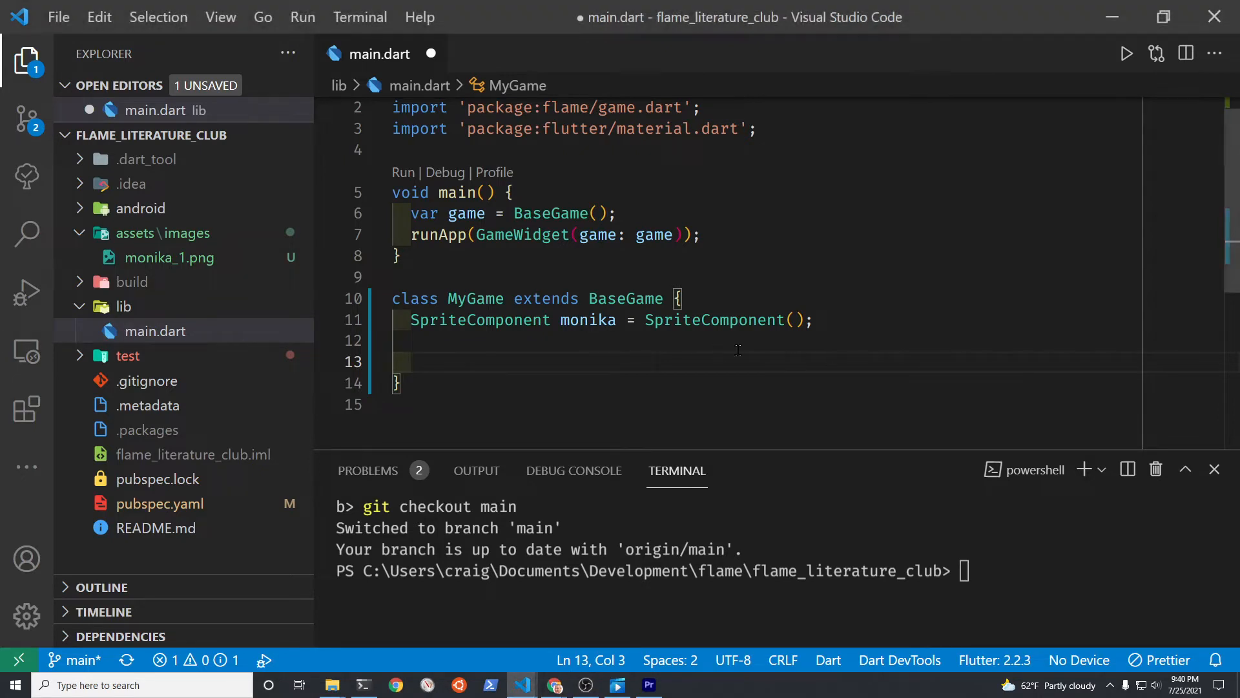
{"action": "left_click", "coordinate": [831, 321]}
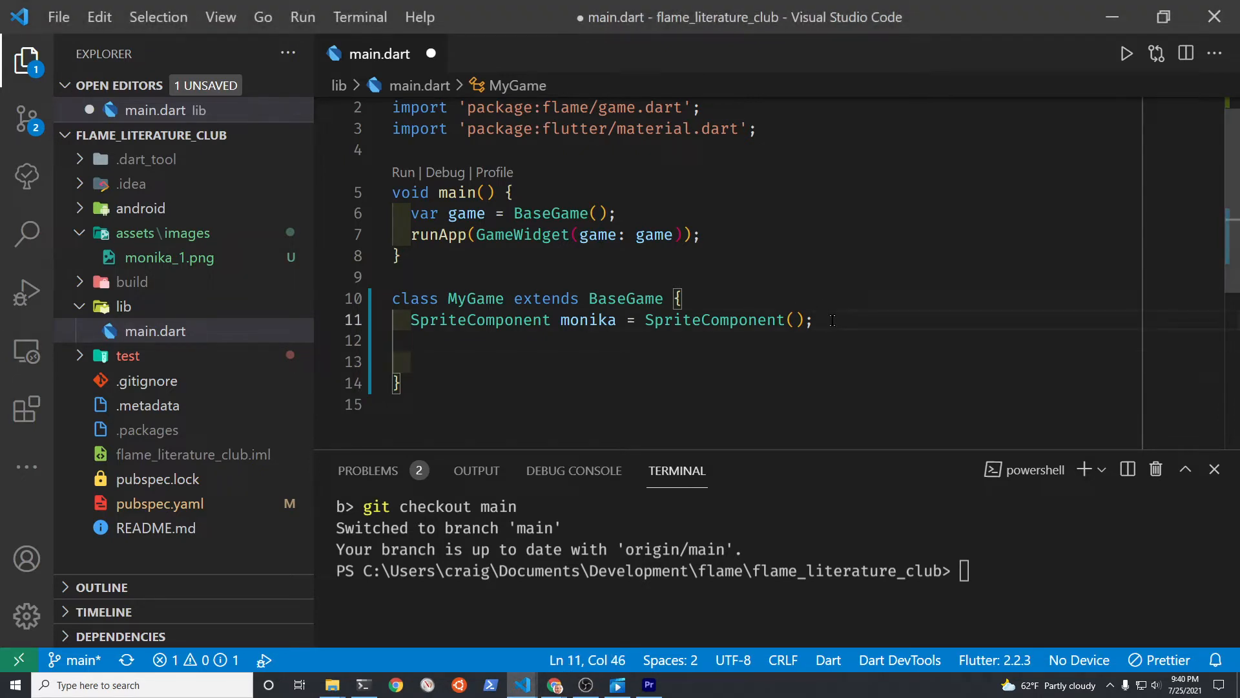
{"action": "key", "text": "Enter"}
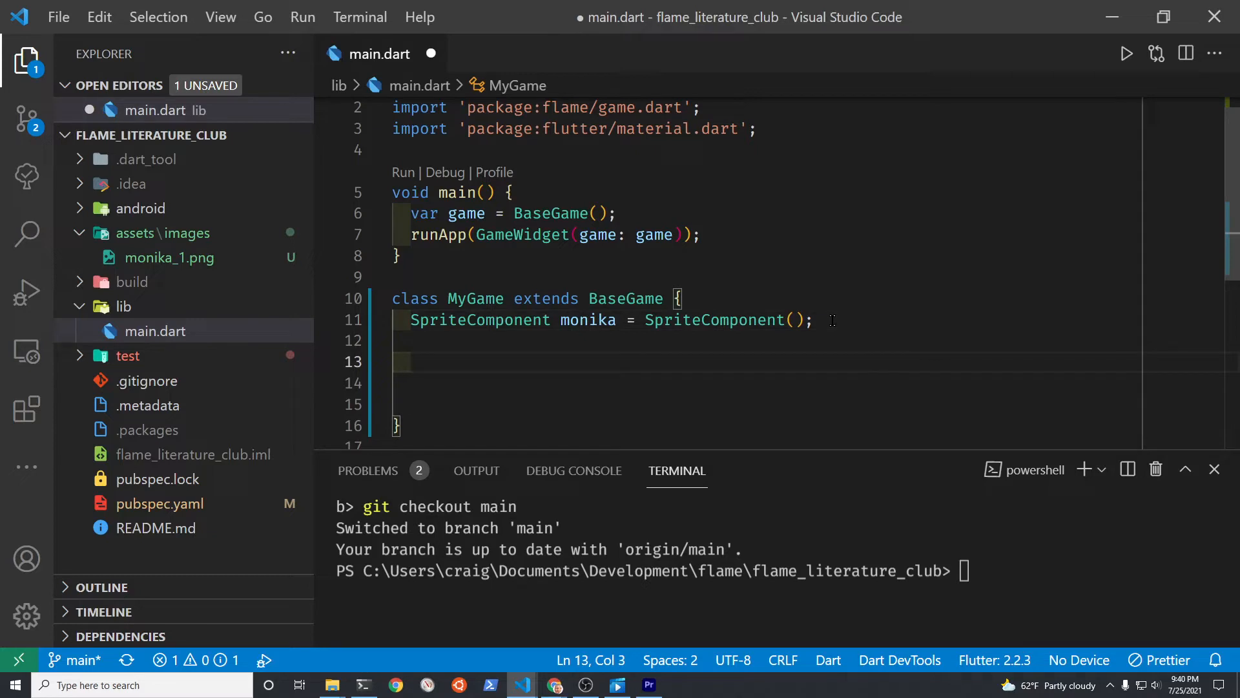
{"action": "type", "text": "@override"}
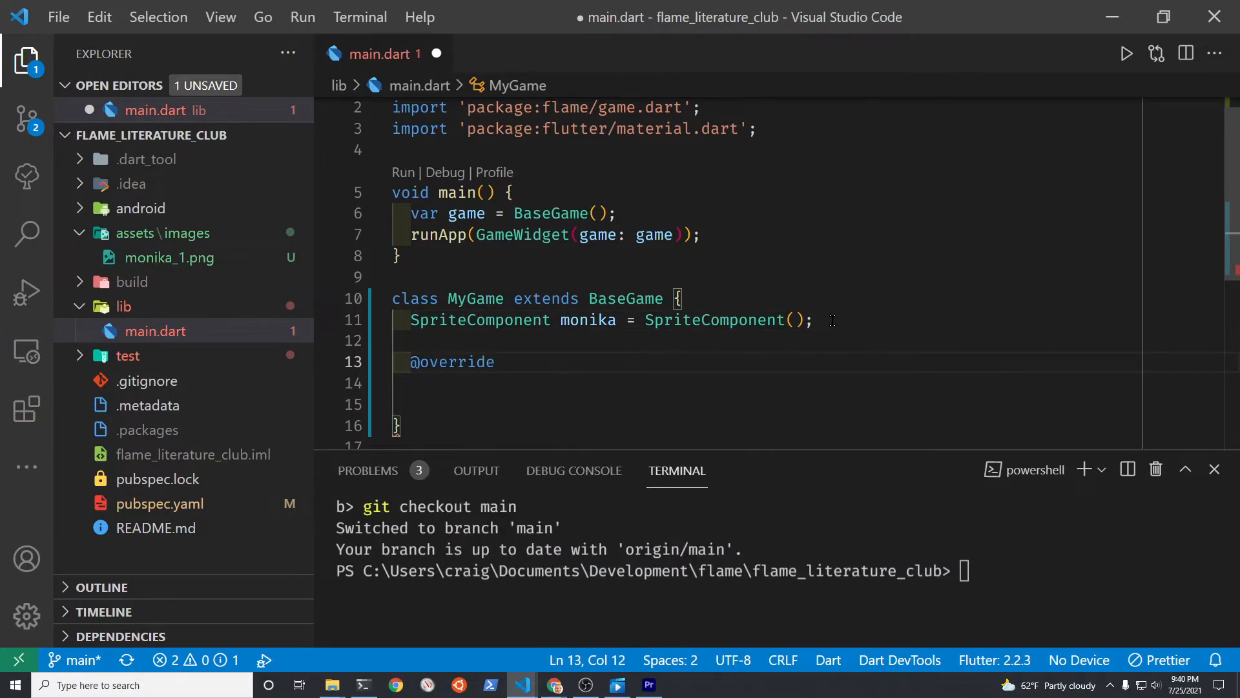
{"action": "type", "text": "Future"}
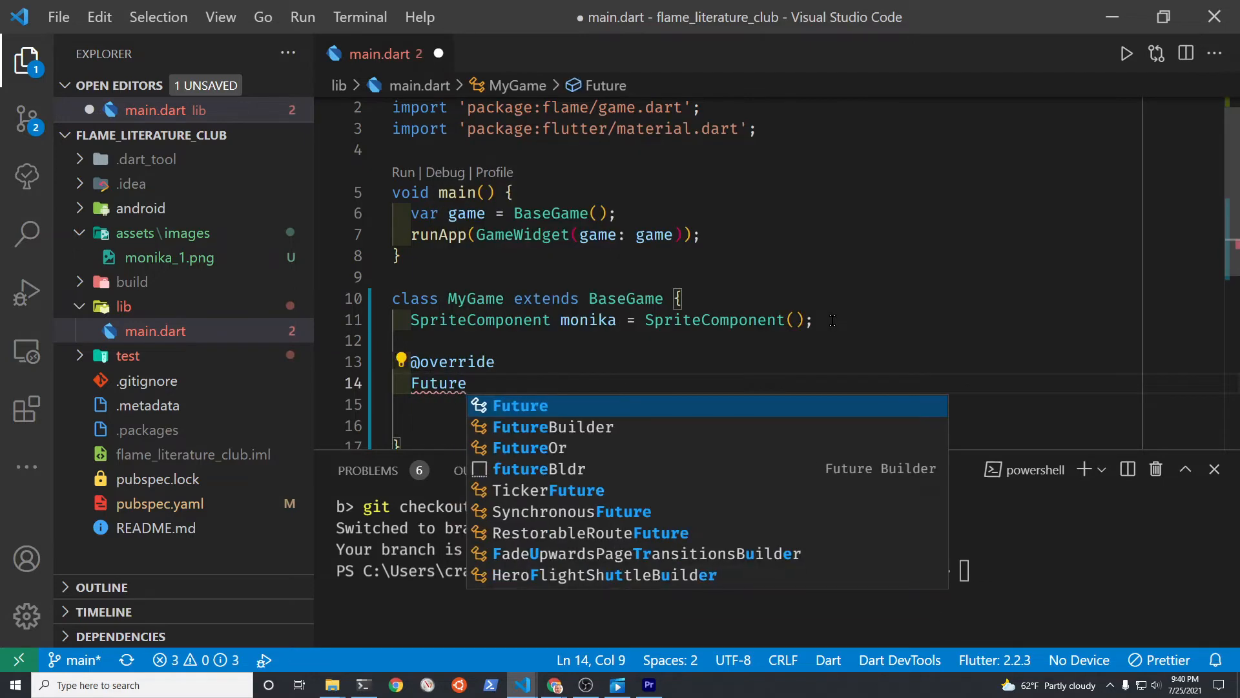
{"action": "type", "text": "<void> on"}
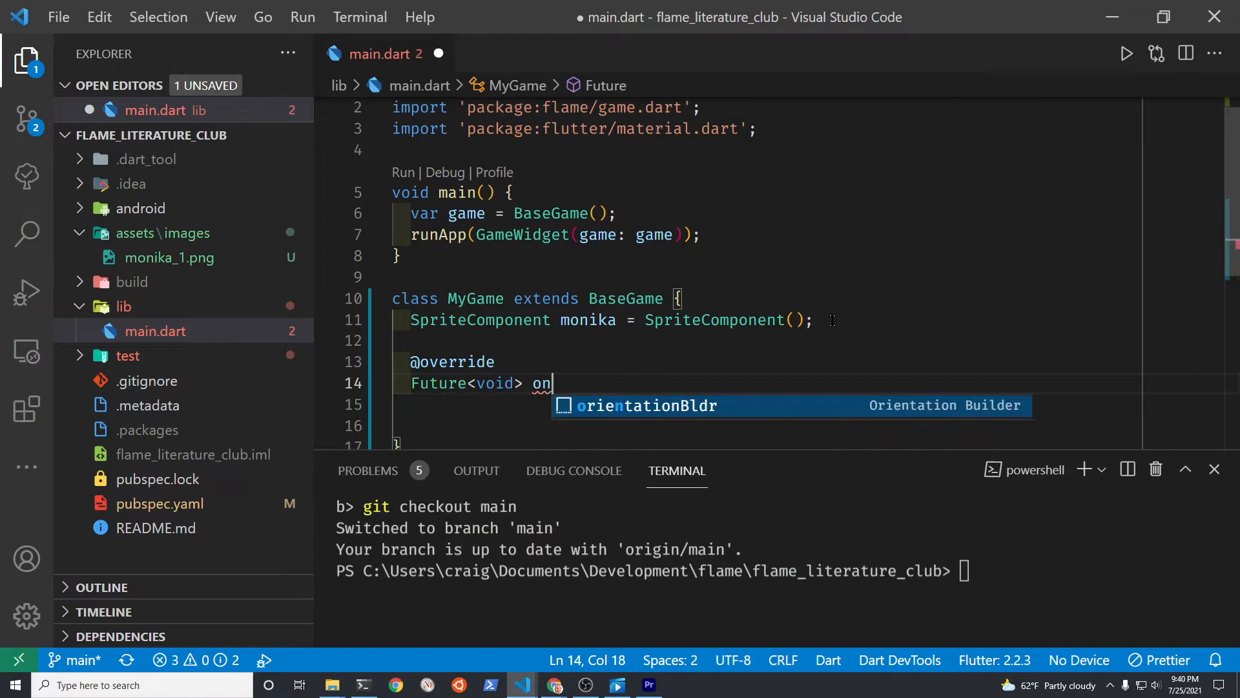
{"action": "type", "text": "Load()"}
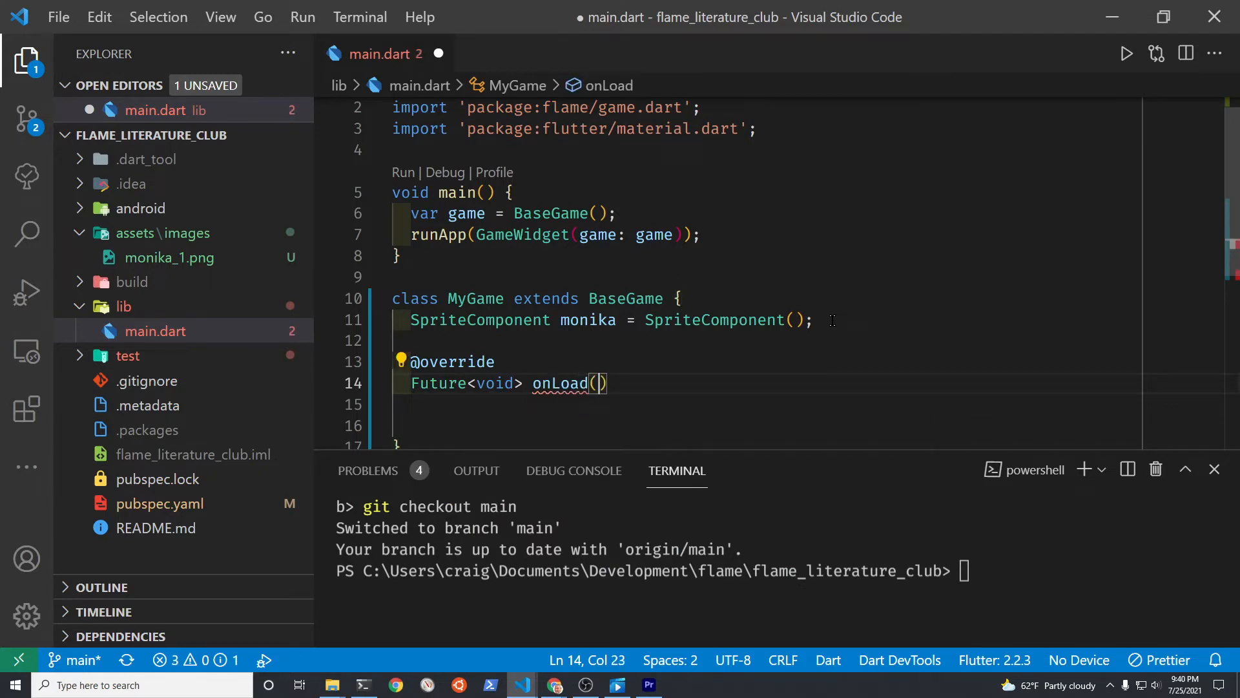
{"action": "type", "text": "async {"}
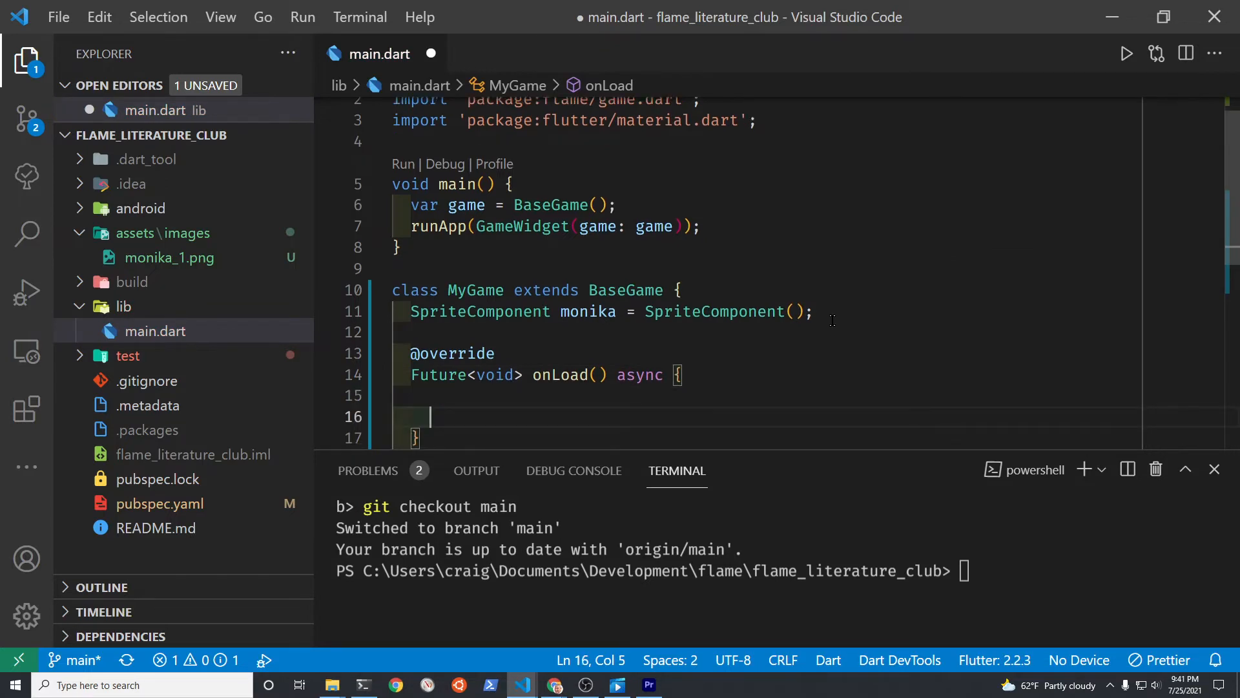
{"action": "mouse_move", "coordinate": [545, 279]}
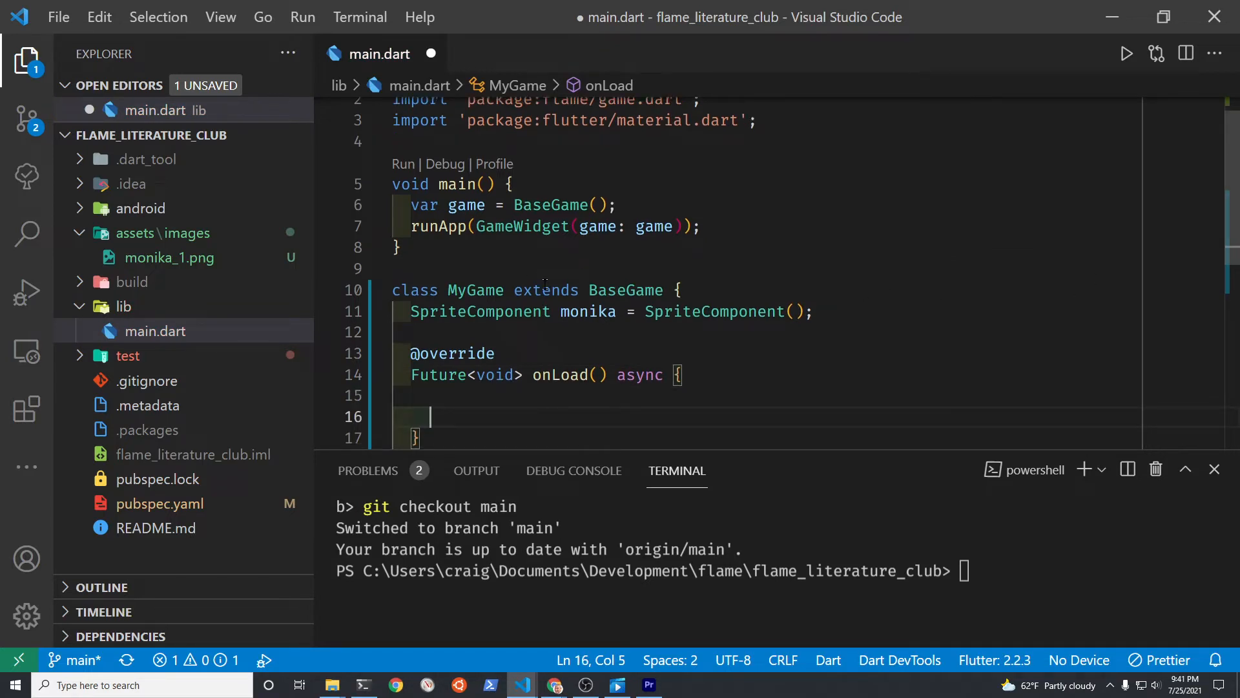
{"action": "scroll", "scroll_direction": "down", "scroll_amount": 3}
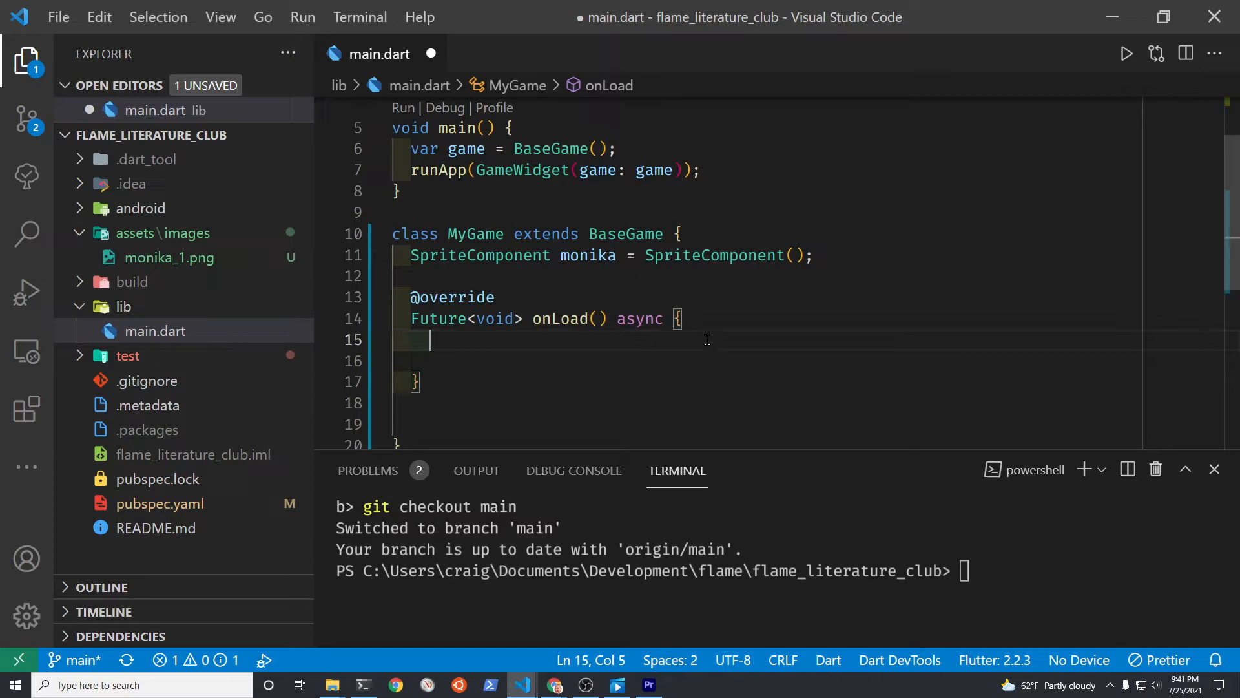
Set monika's sprite with await loadSprite('monika_1.png') and begin the size cascade.
{"action": "type", "text": "monika"}
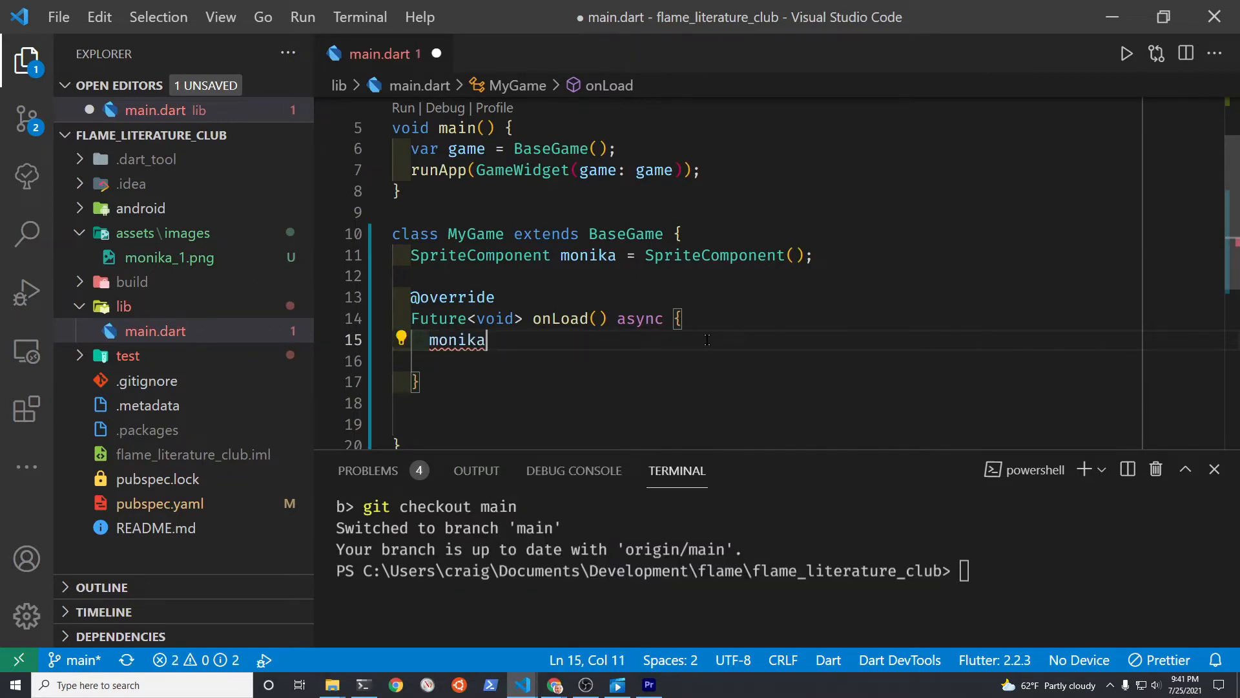
{"action": "key", "text": "Enter"}
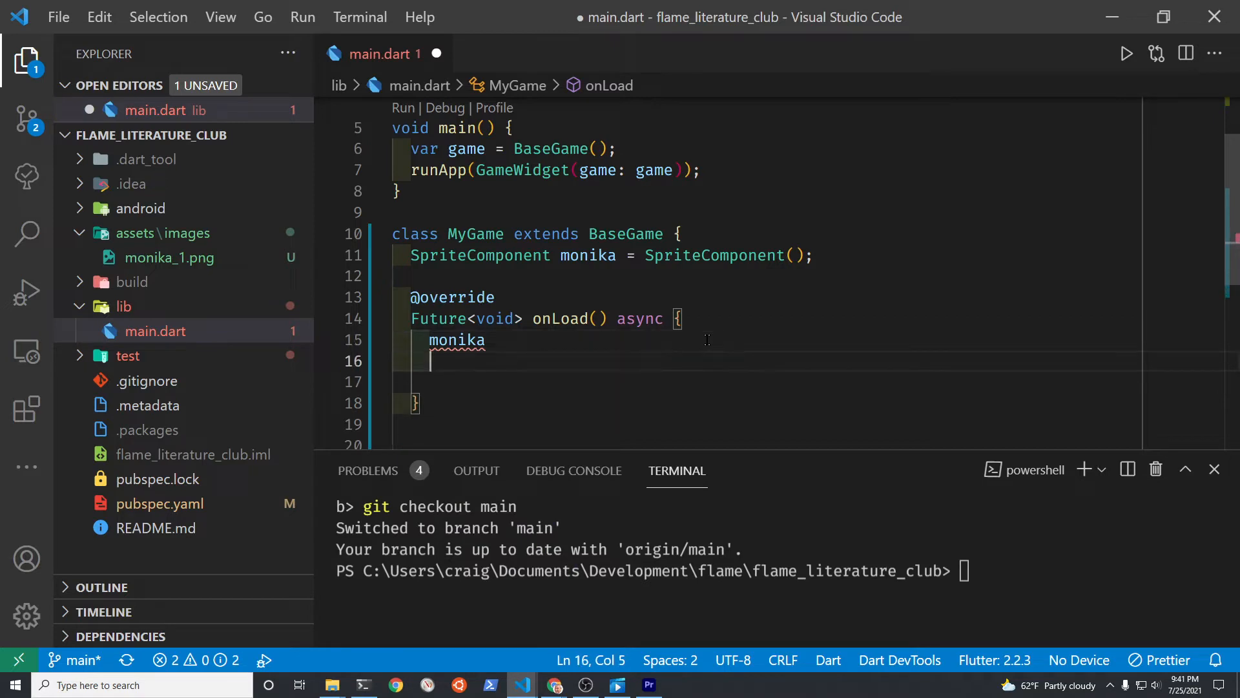
{"action": "type", "text": "..spr"}
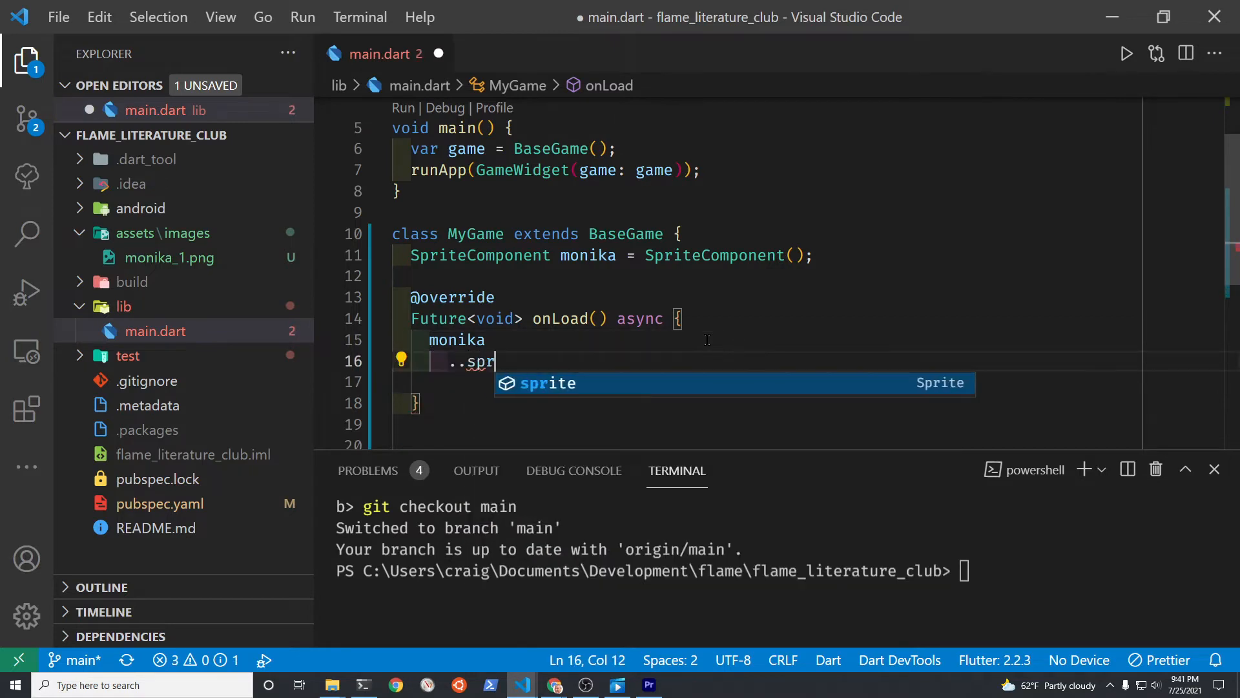
{"action": "type", "text": "ite ="}
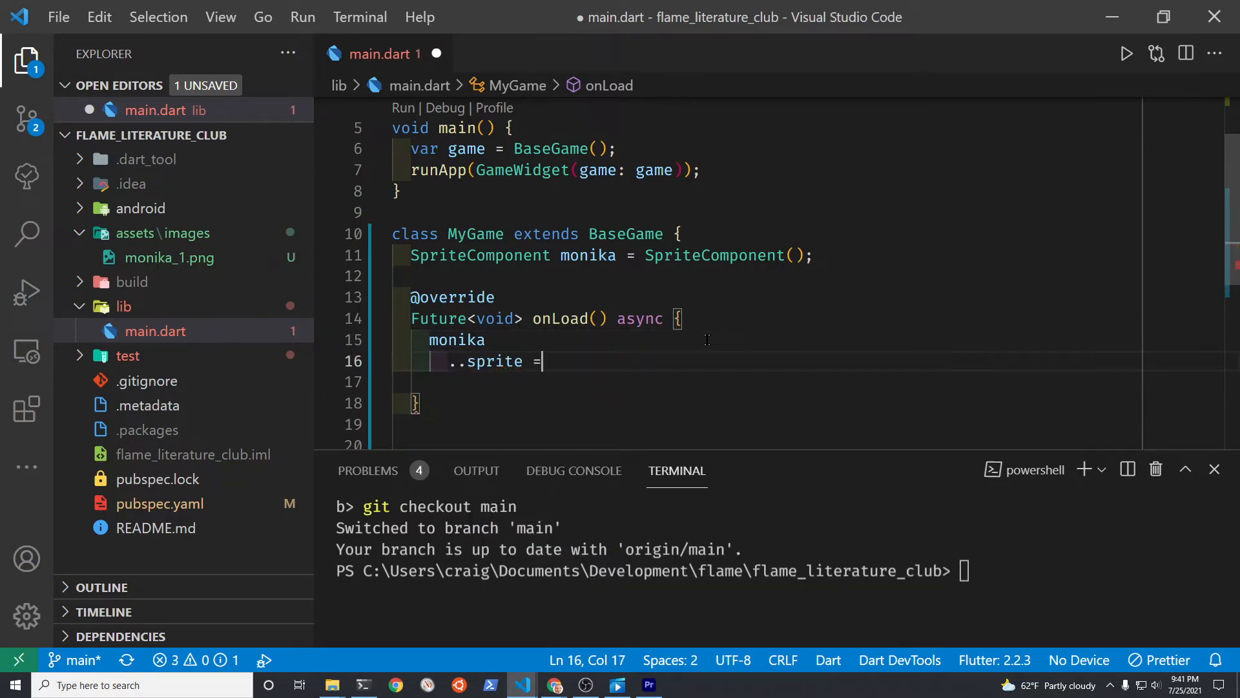
{"action": "type", "text": "await"}
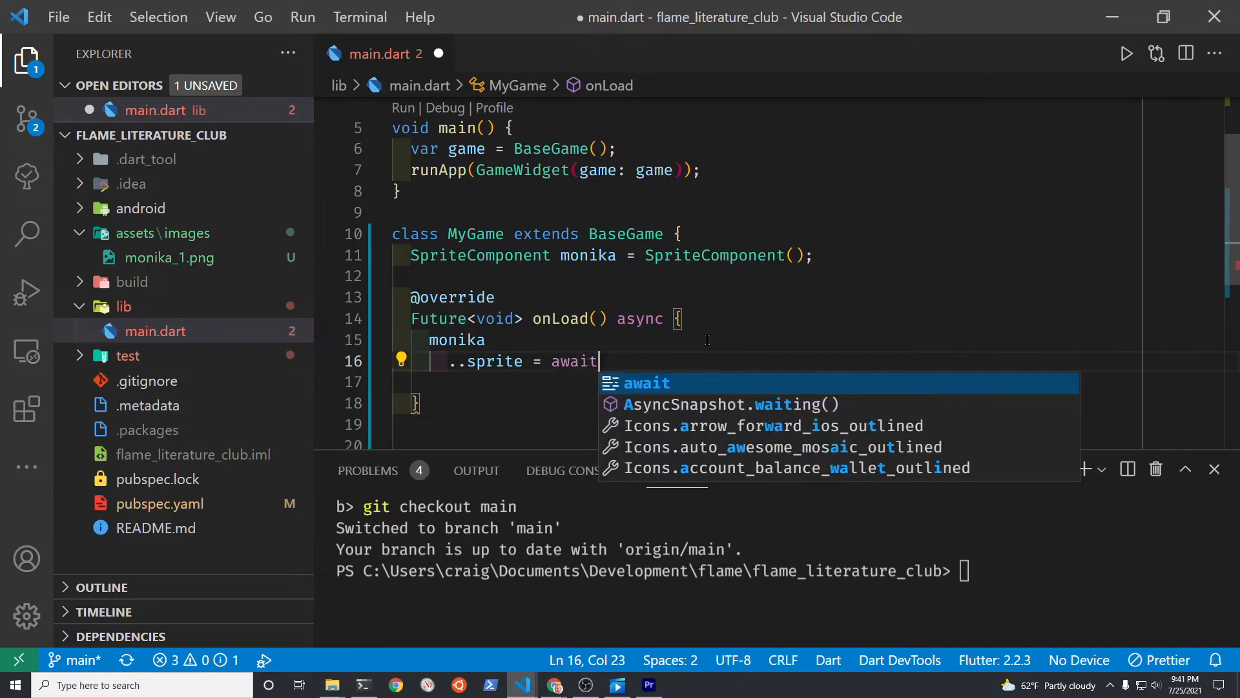
{"action": "type", "text": "load"}
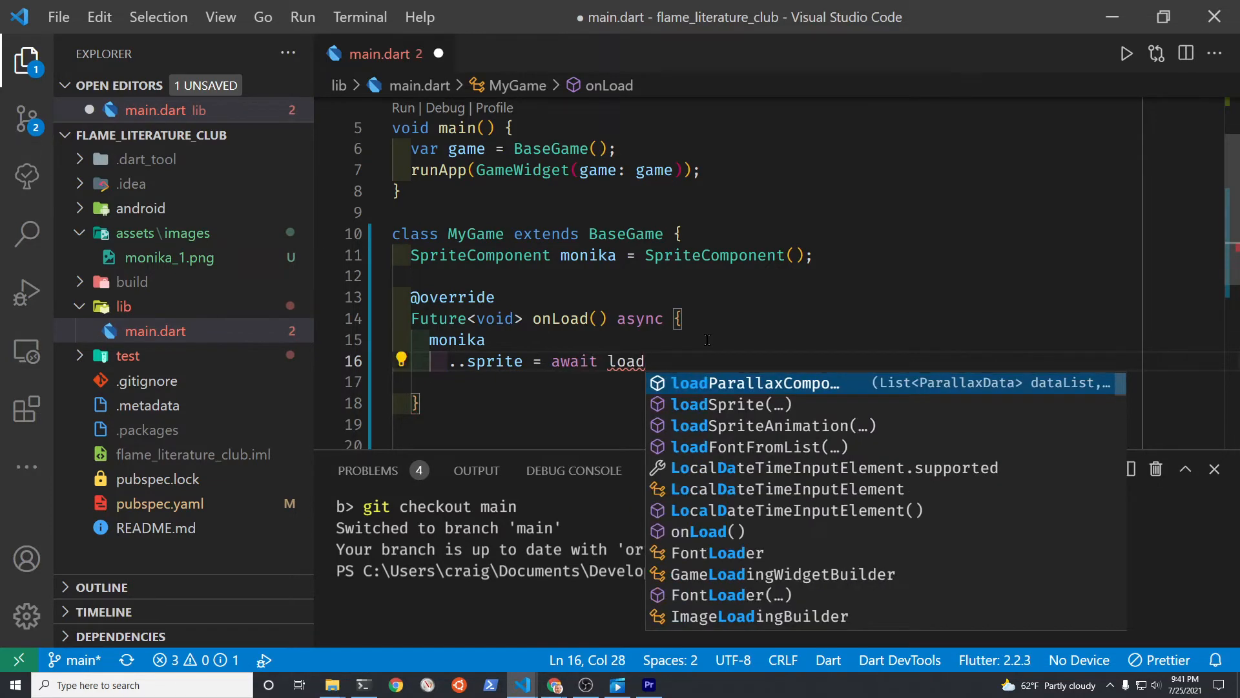
{"action": "left_click", "coordinate": [730, 403]}
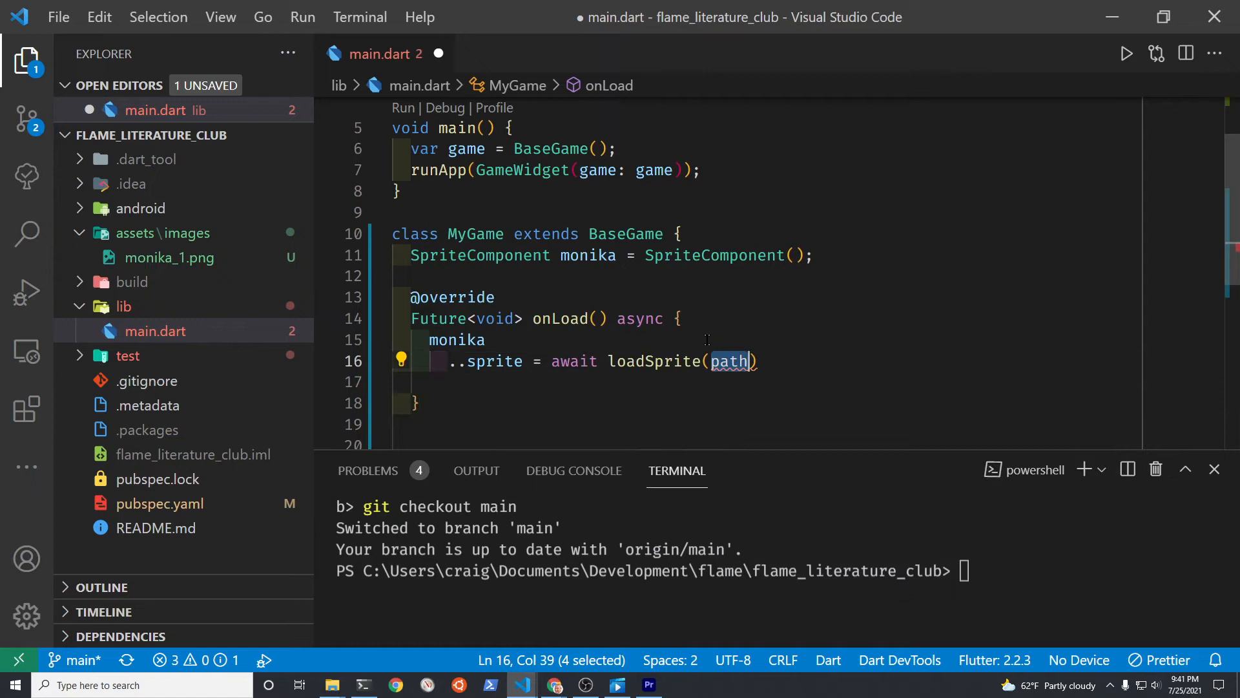
{"action": "type", "text": "''"}
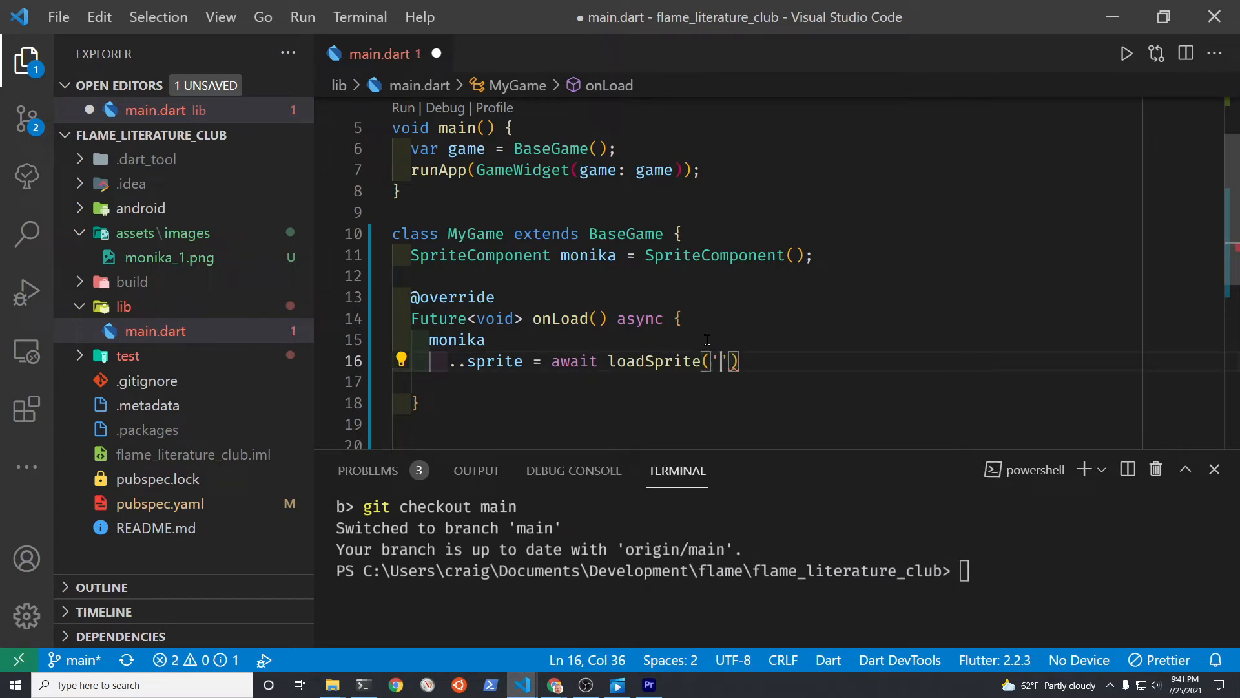
{"action": "type", "text": "monik"}
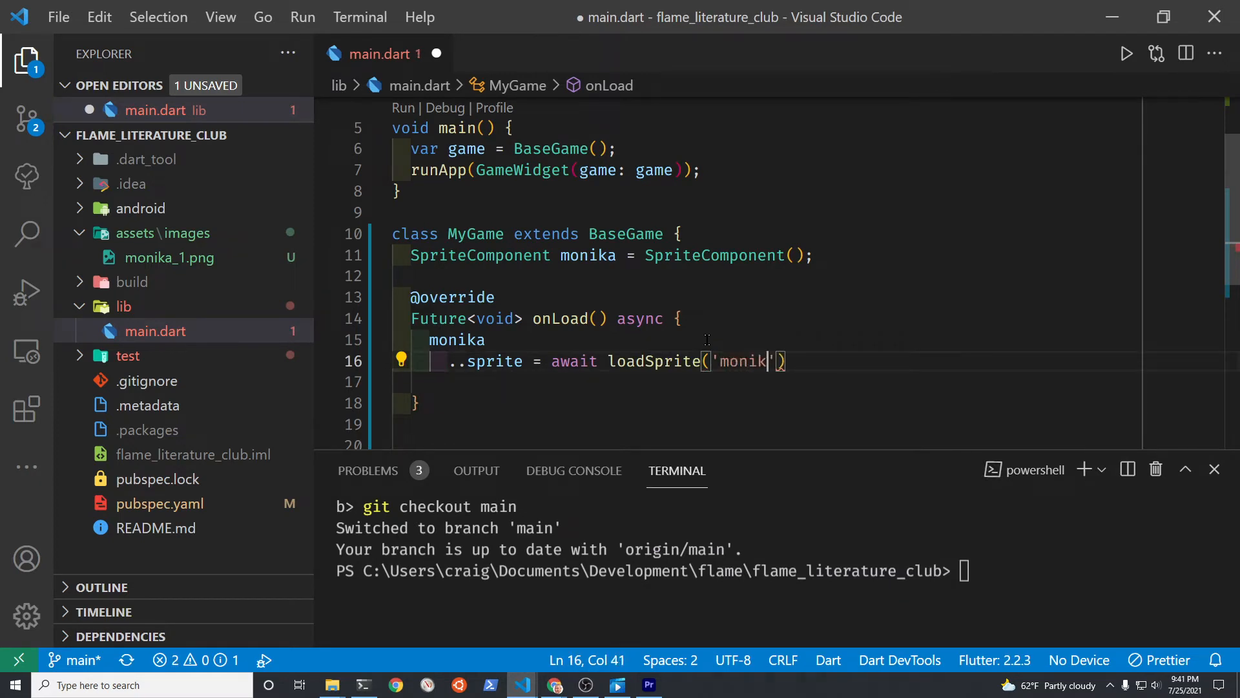
{"action": "type", "text": "a_"}
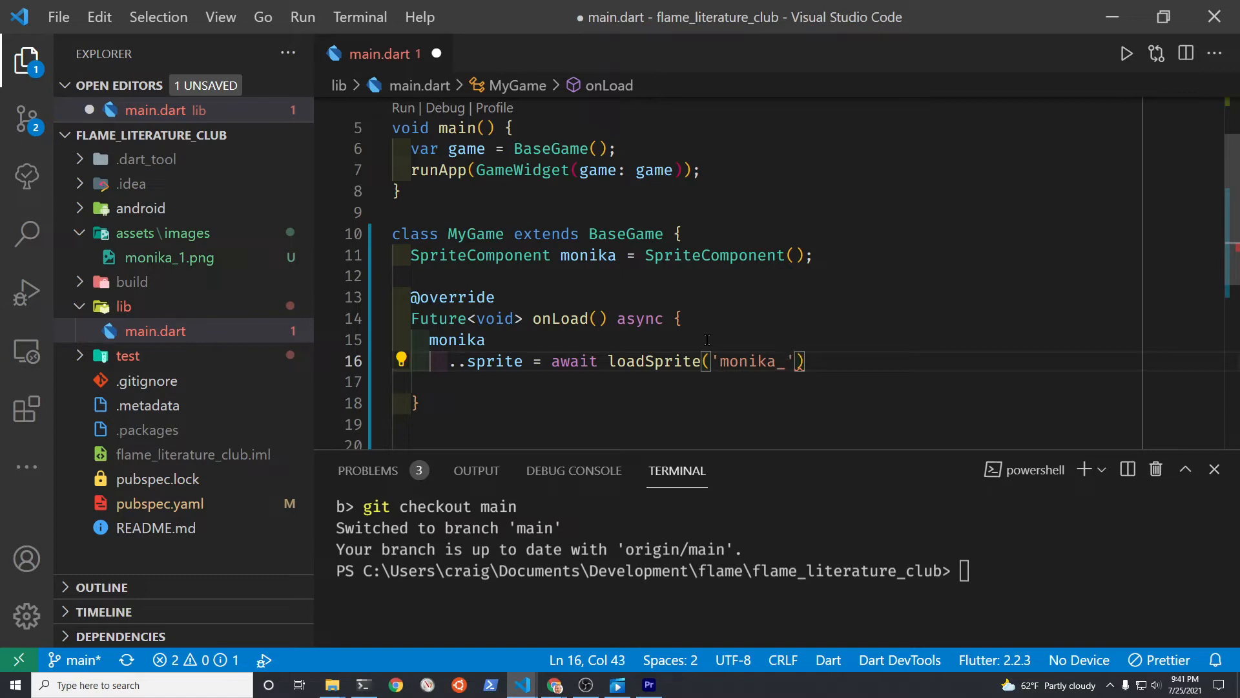
{"action": "type", "text": "1.png"}
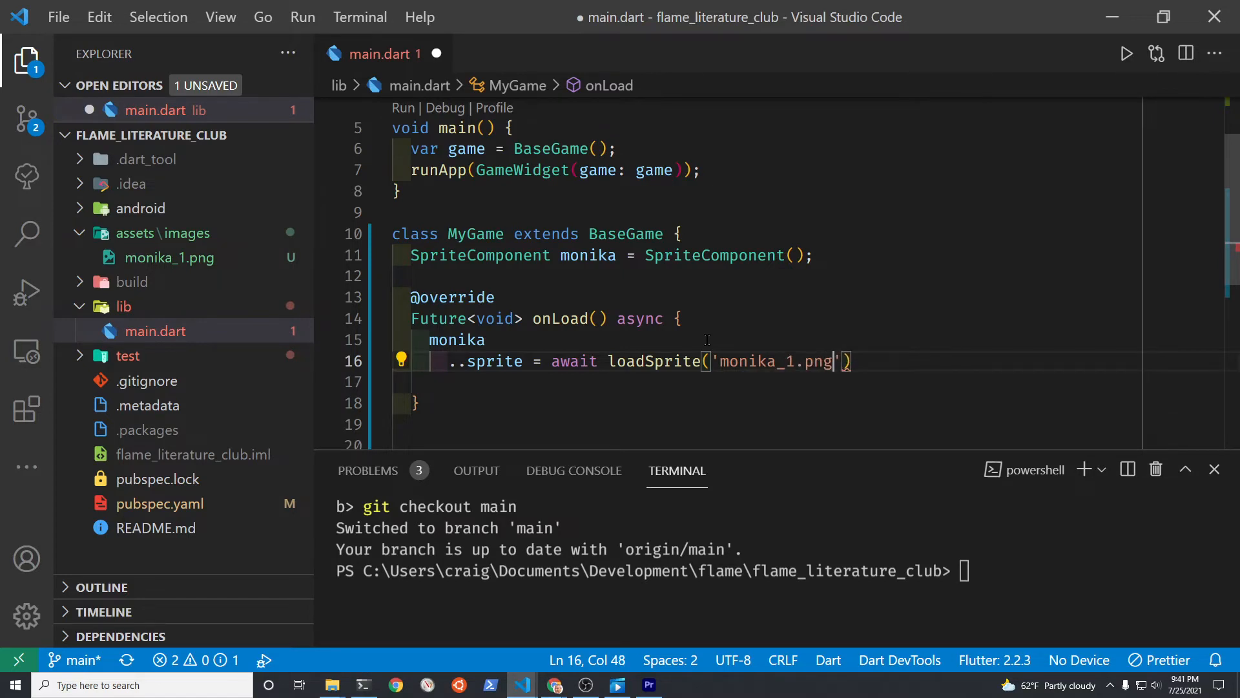
{"action": "type", "text": "..size = Ve"}
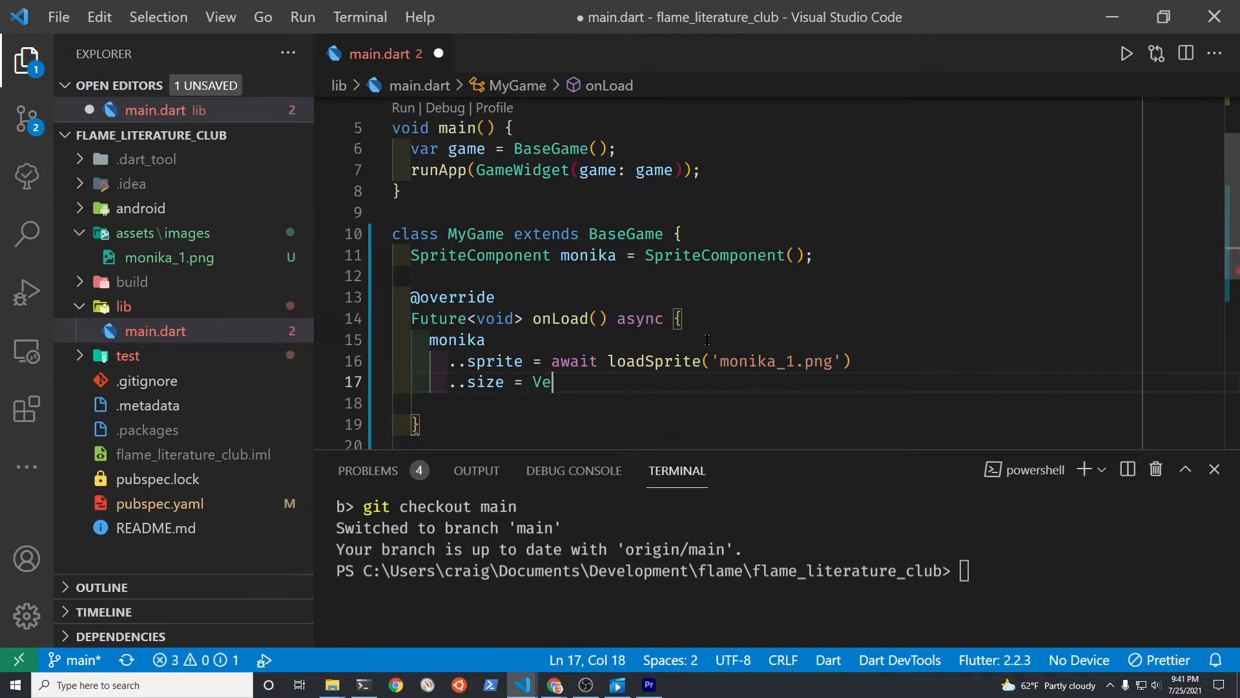
Give monika a size of Vector2(400, 400).
{"action": "type", "text": "ctor2"}
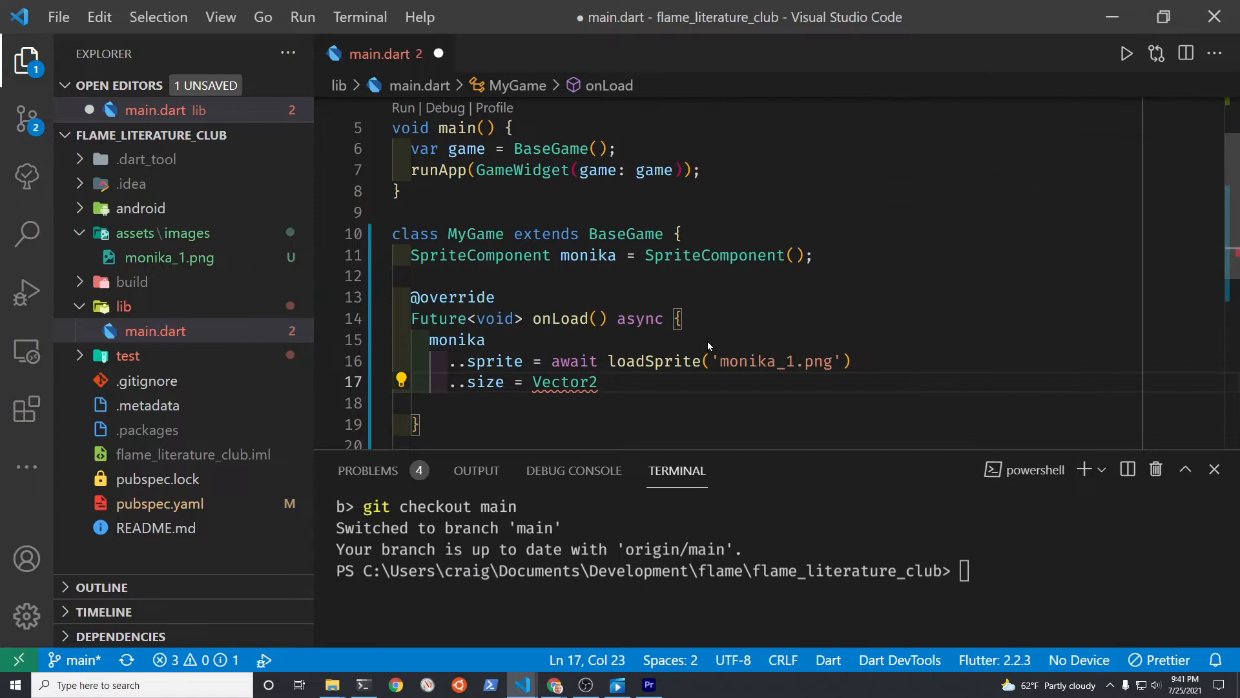
{"action": "type", "text": "()"}
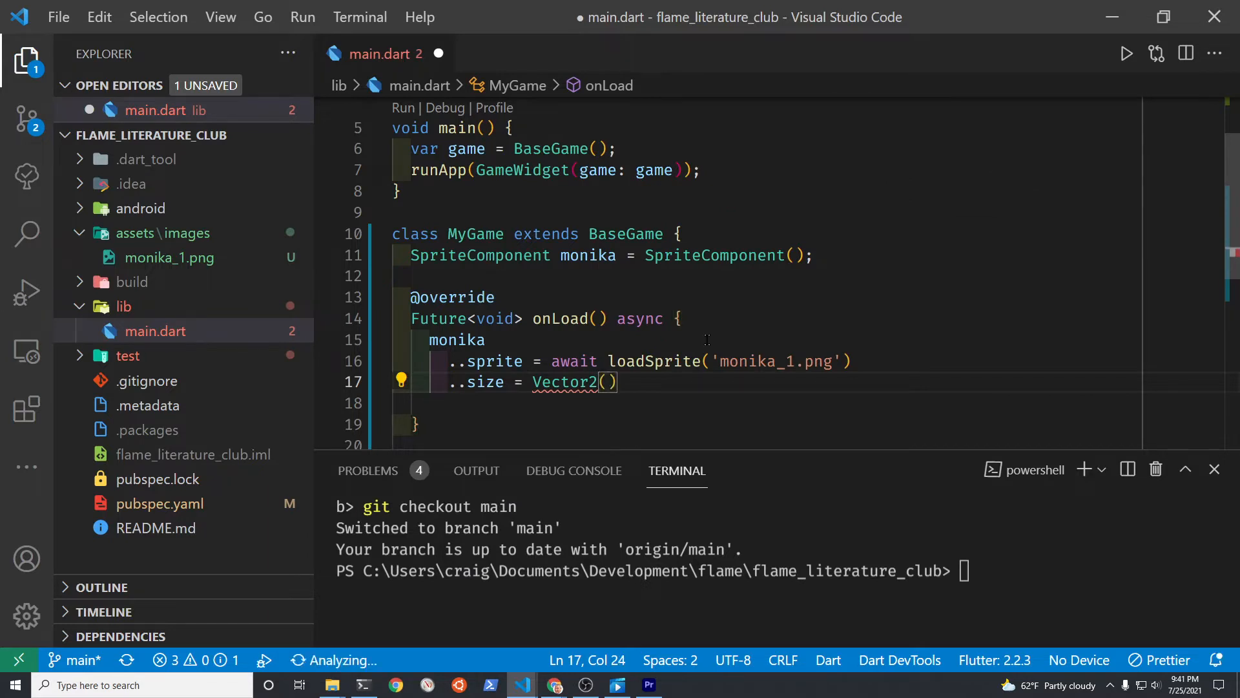
{"action": "key", "text": "ctrl+space"}
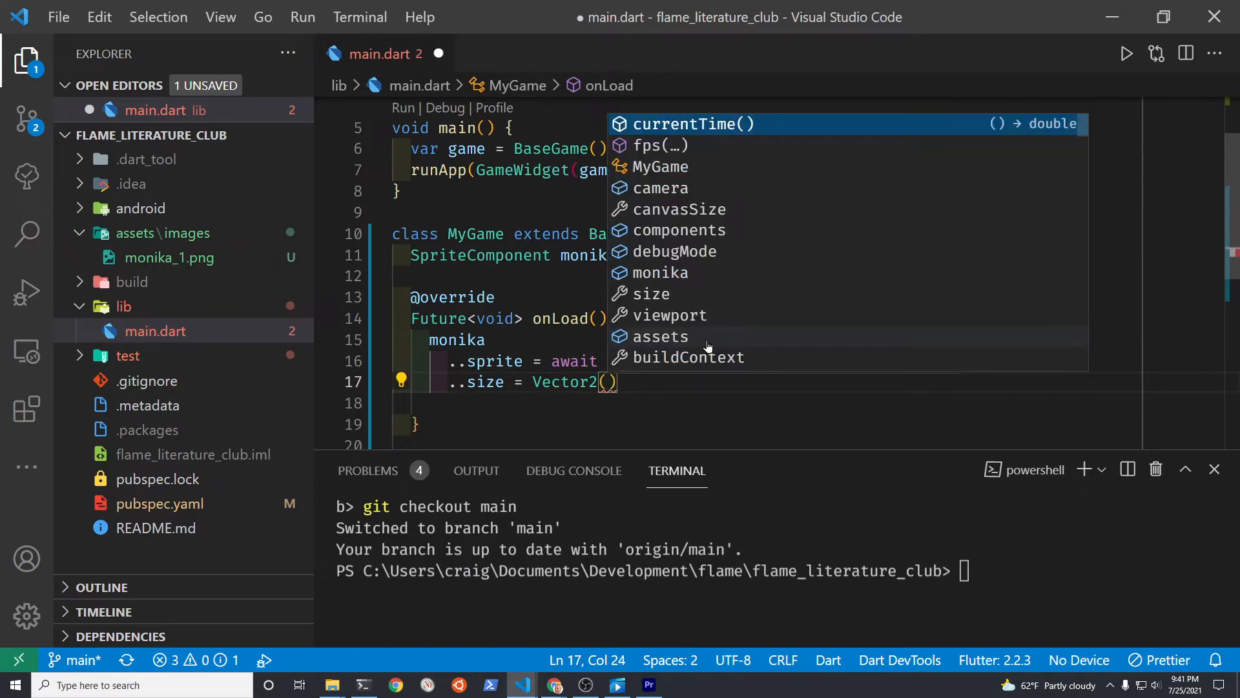
{"action": "type", "text": "6"}
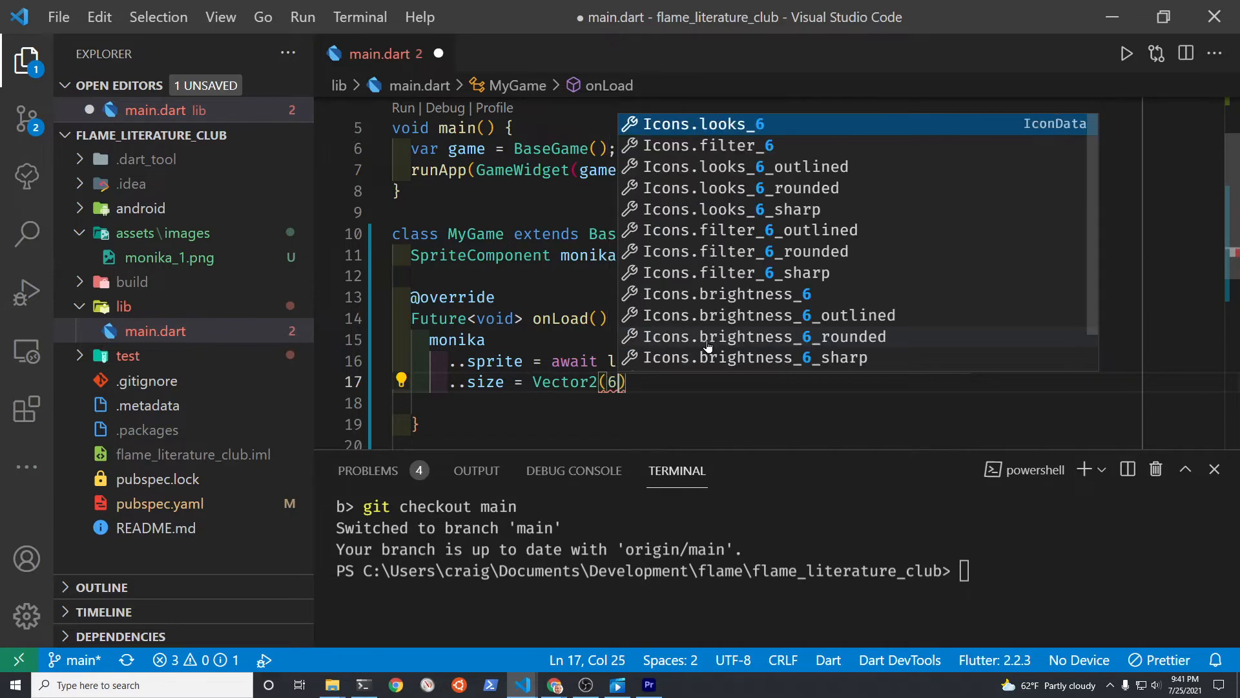
{"action": "type", "text": "00, 400"}
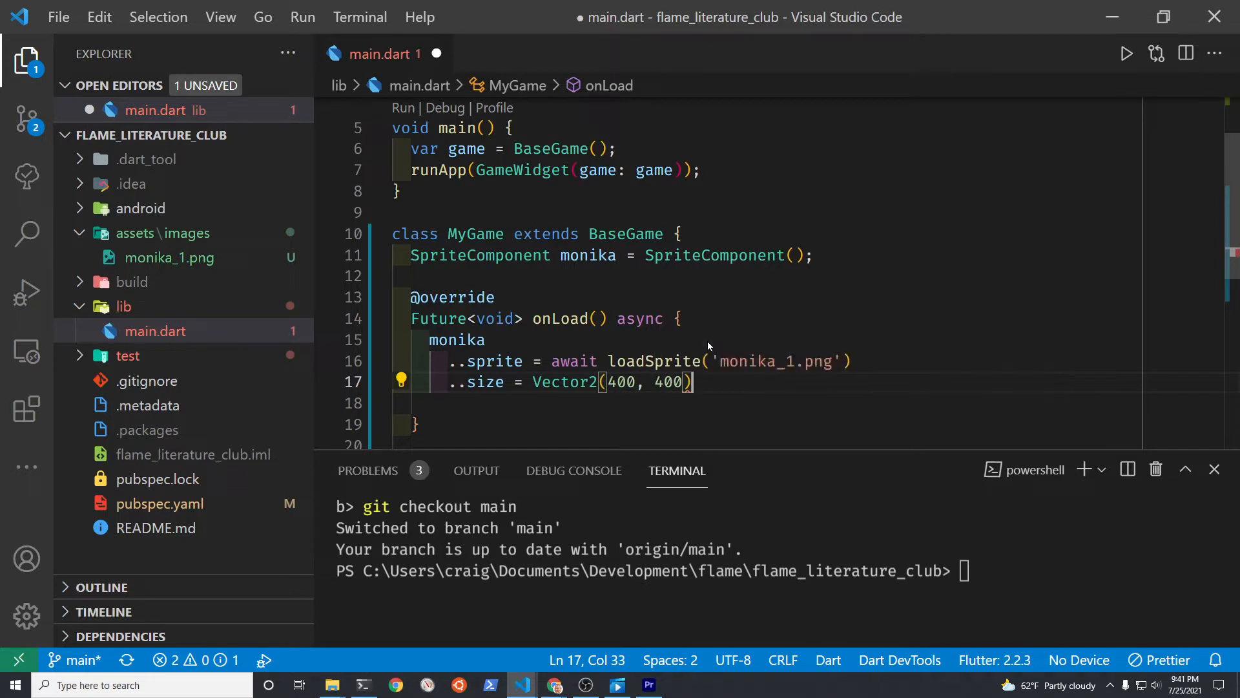
Position monika with ..x = 100 and ..y = 300.
{"action": "type", "text": "..x = 100"}
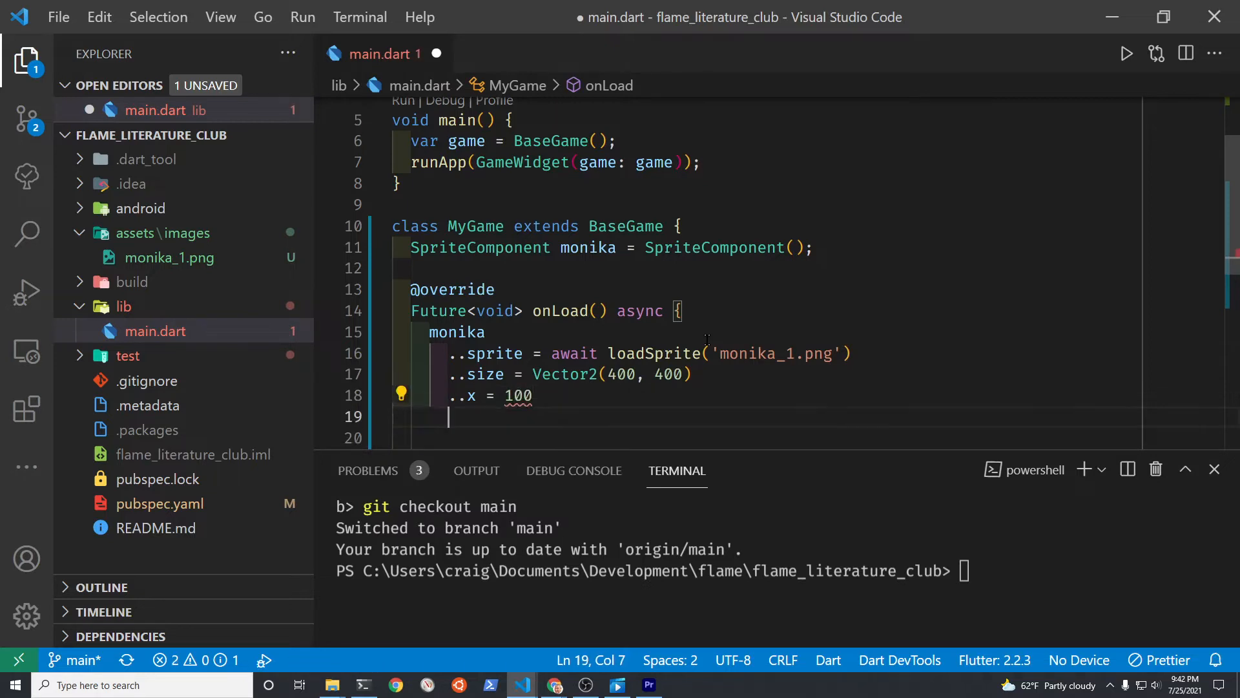
{"action": "type", "text": "..y"}
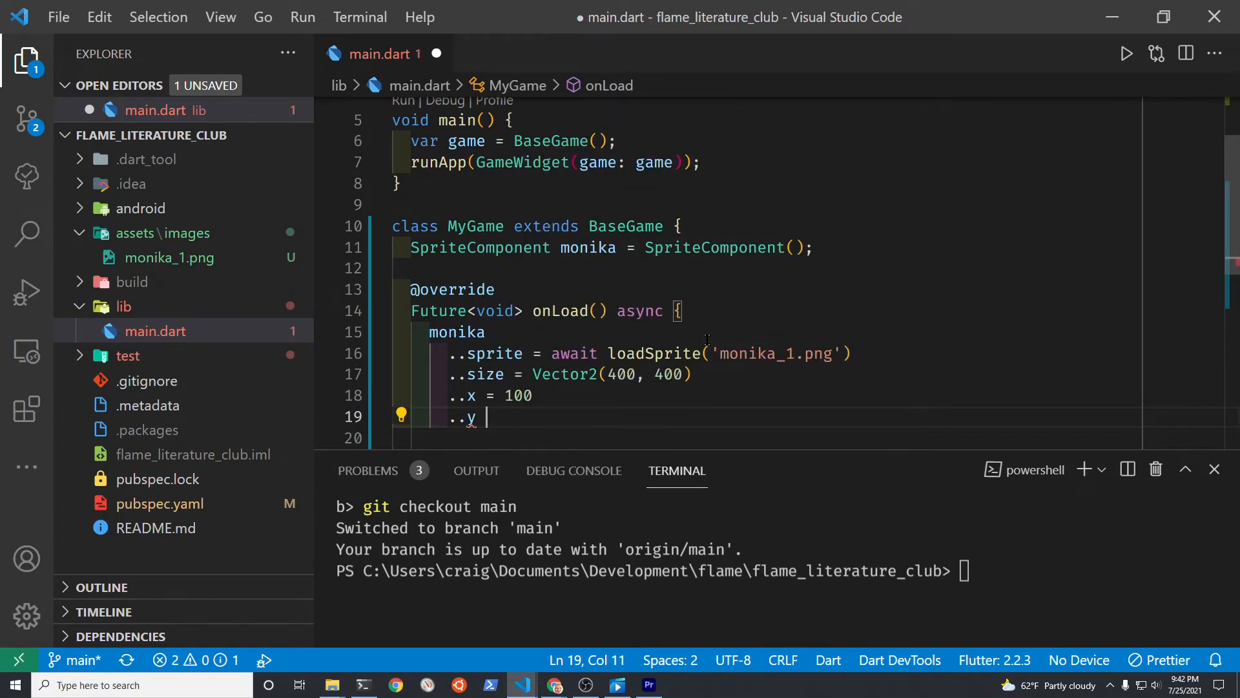
{"action": "type", "text": "="}
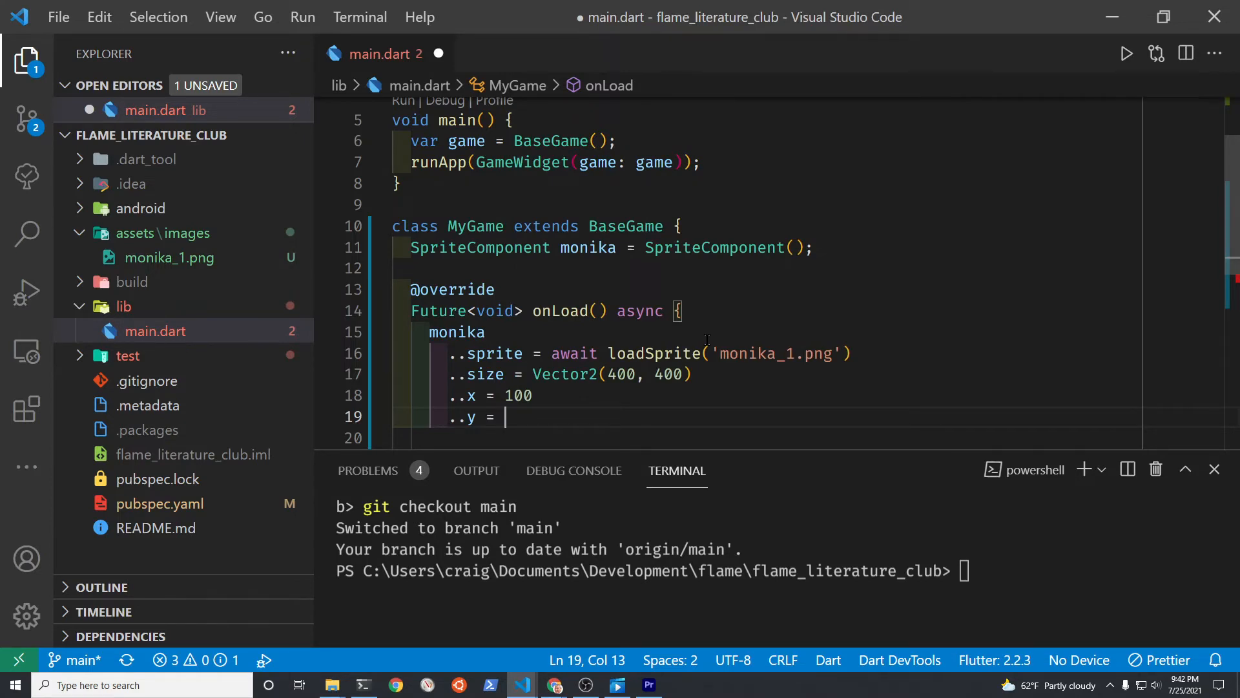
{"action": "type", "text": "3"}
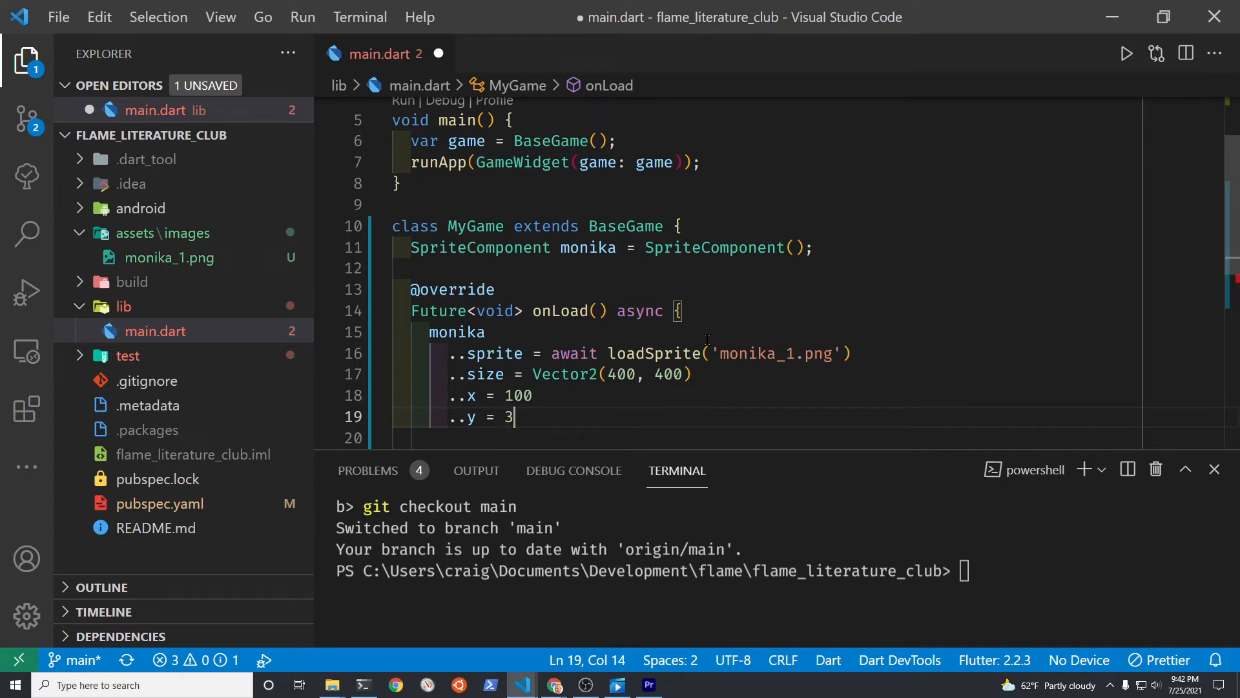
{"action": "type", "text": "00"}
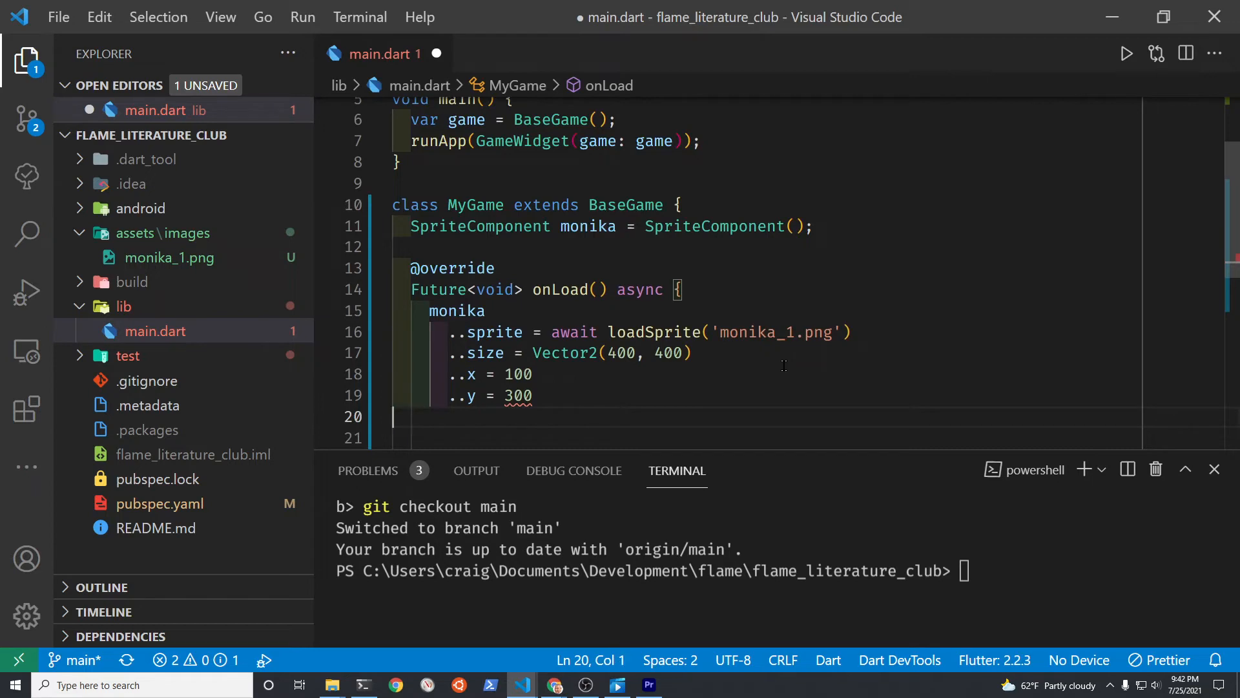
Close the cascade with a semicolon and add(monika) to the game.
{"action": "type", "text": ";"}
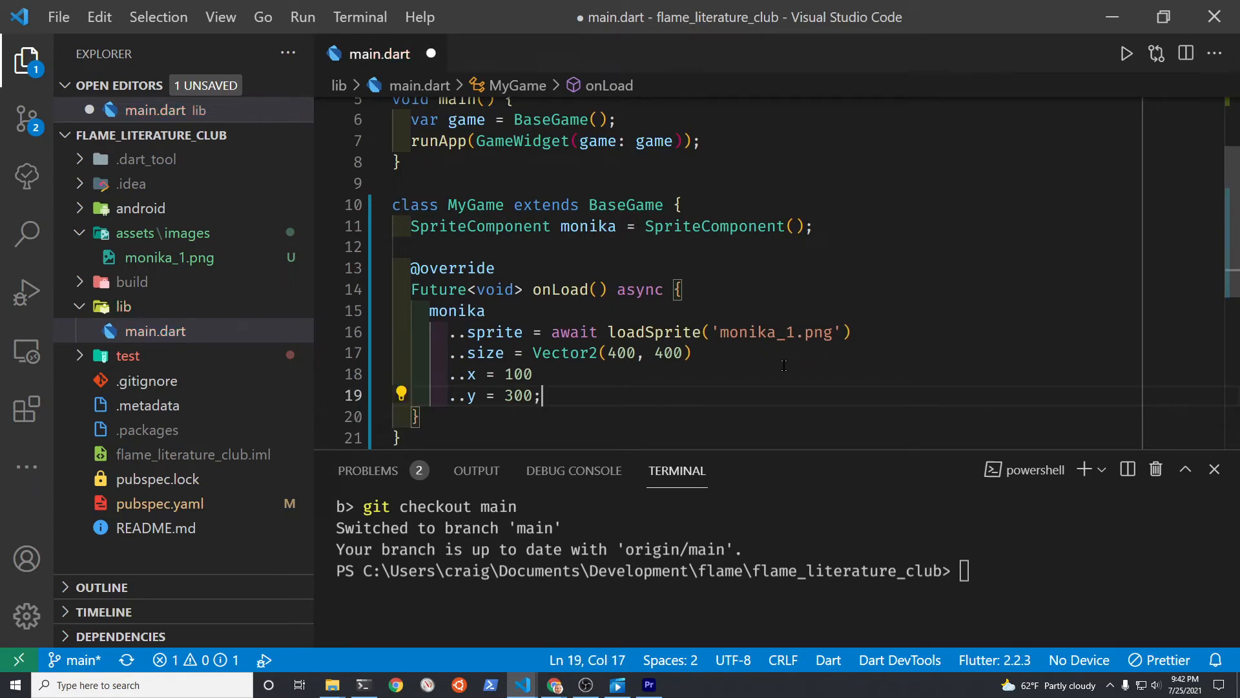
{"action": "type", "text": "ad"}
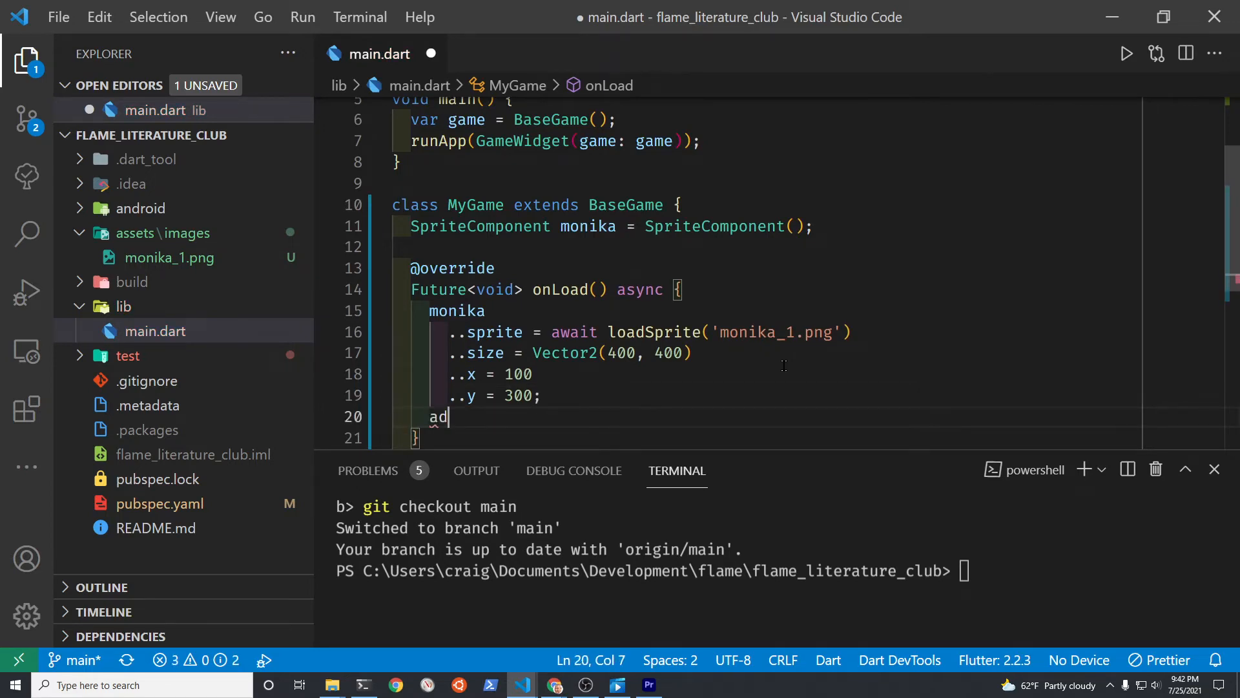
{"action": "type", "text": "d(mo"}
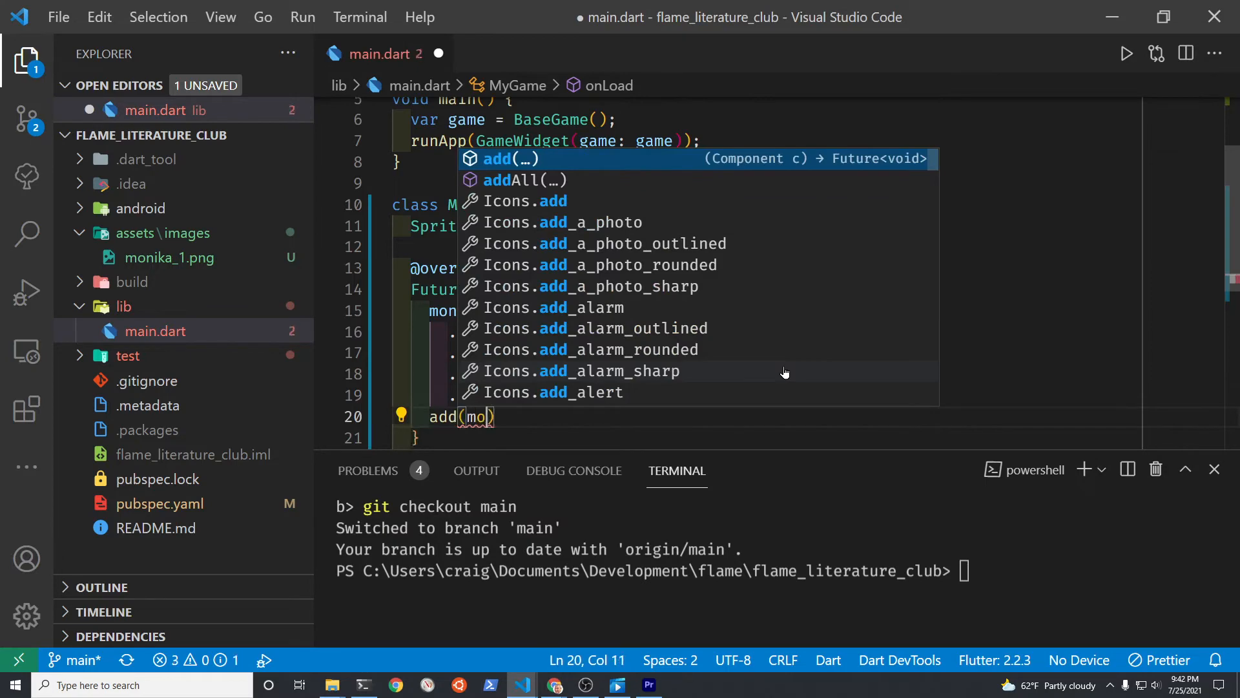
{"action": "type", "text": "nika"}
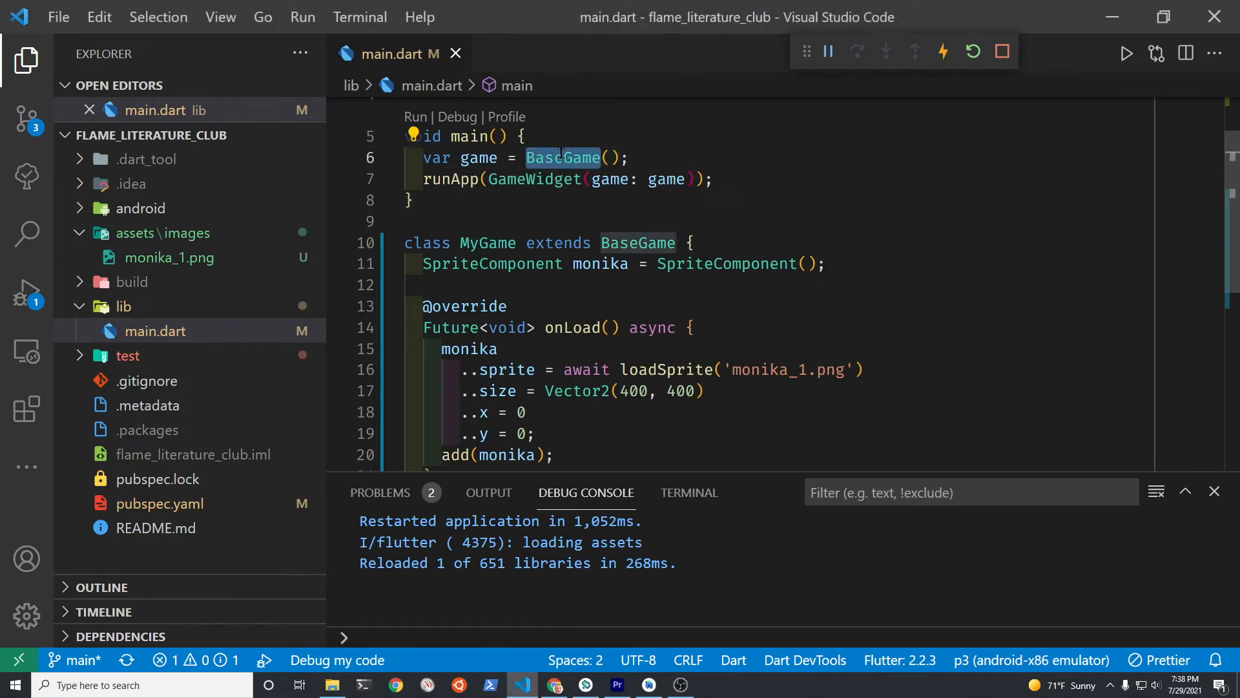
Have main create MyGame instead of BaseGame, save and hot restart so Monika appears.
{"action": "type", "text": "My"}
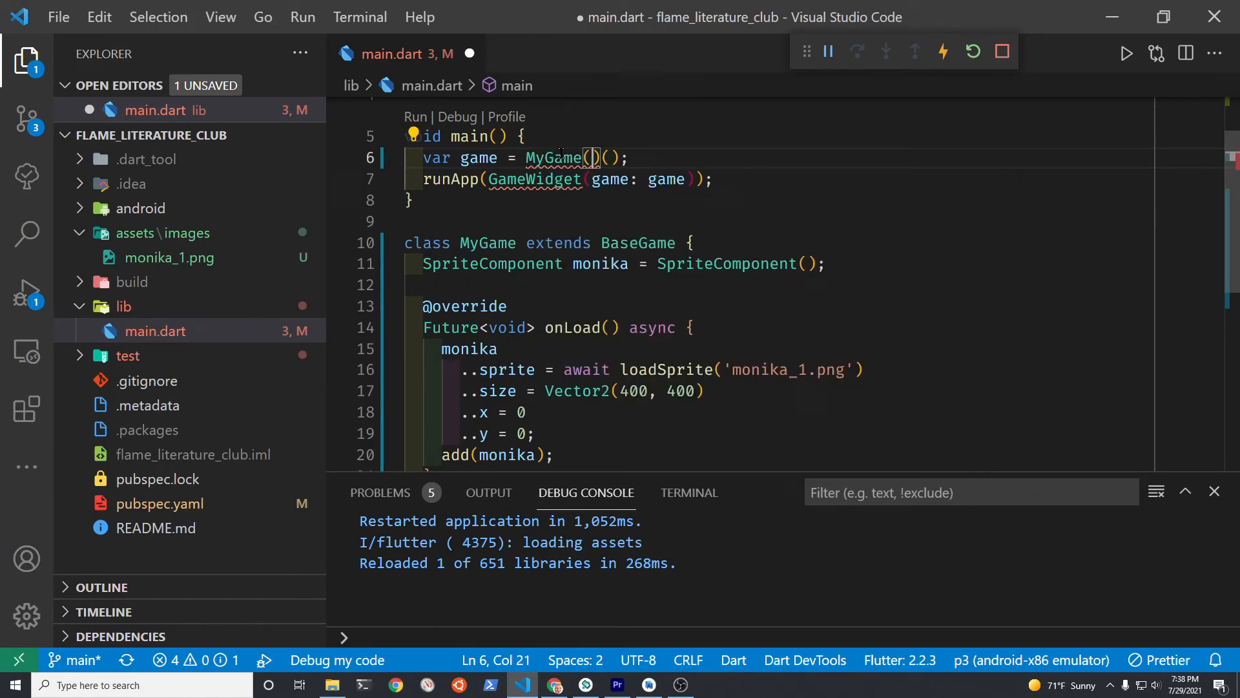
{"action": "key", "text": "ctrl+s"}
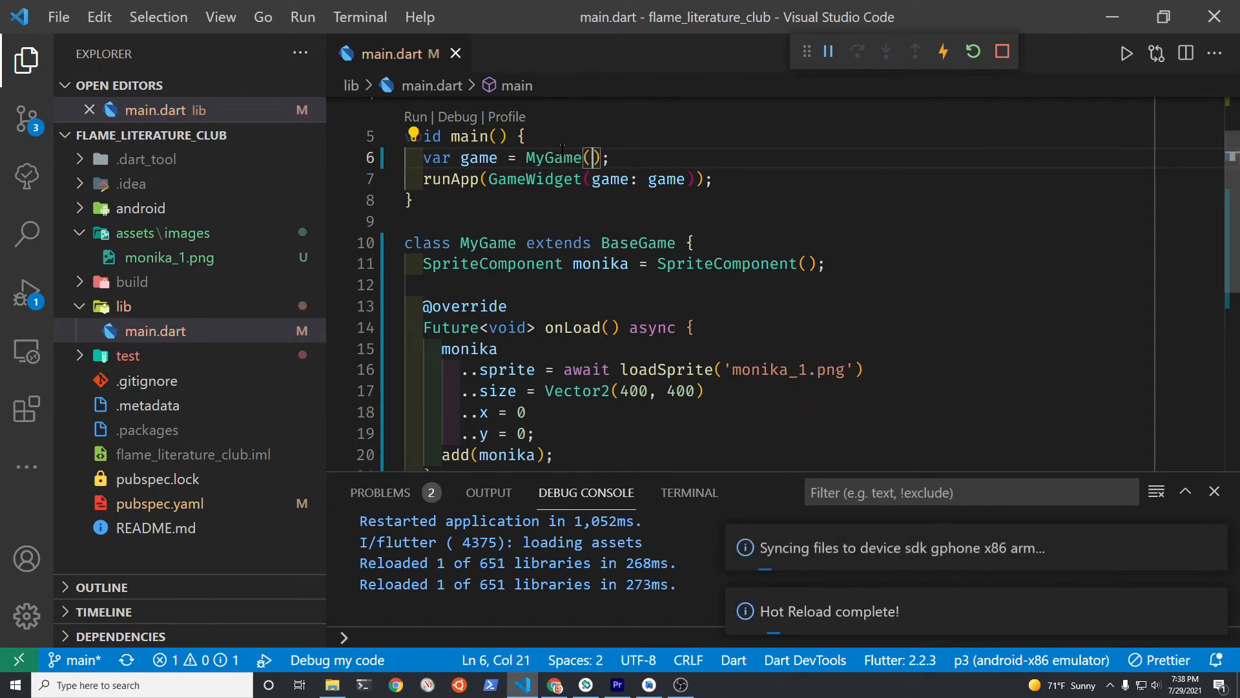
{"action": "left_click", "coordinate": [974, 51]}
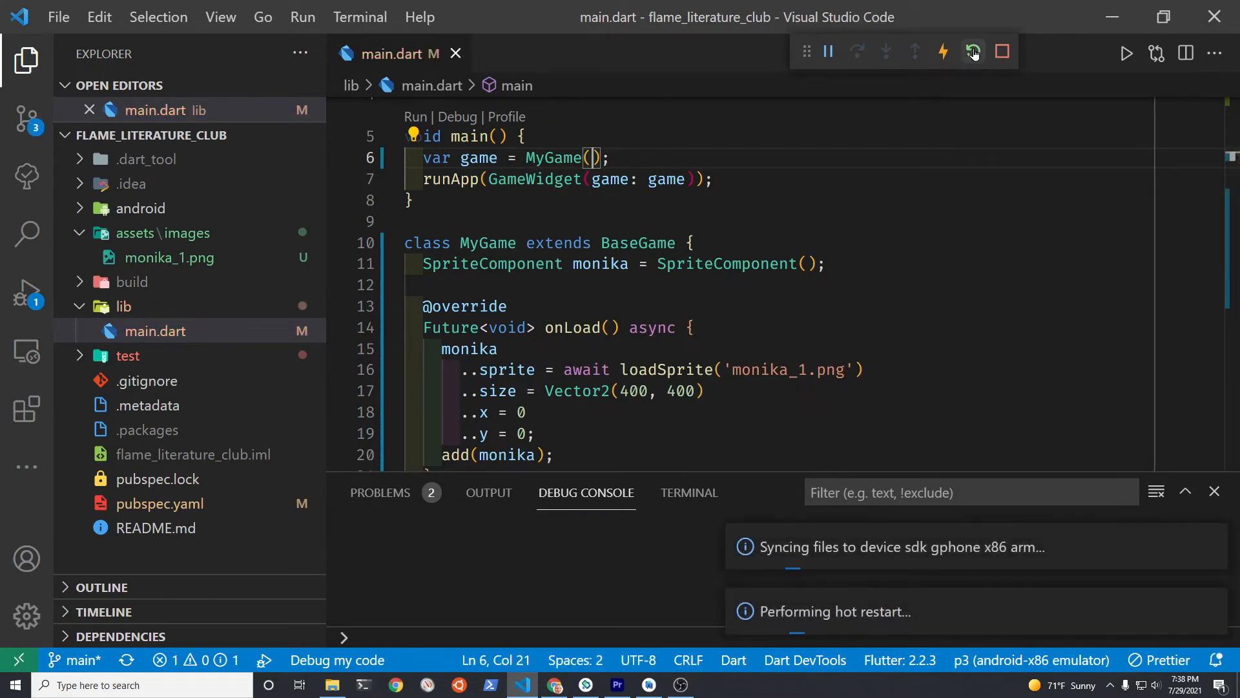
{"action": "left_click", "coordinate": [974, 52]}
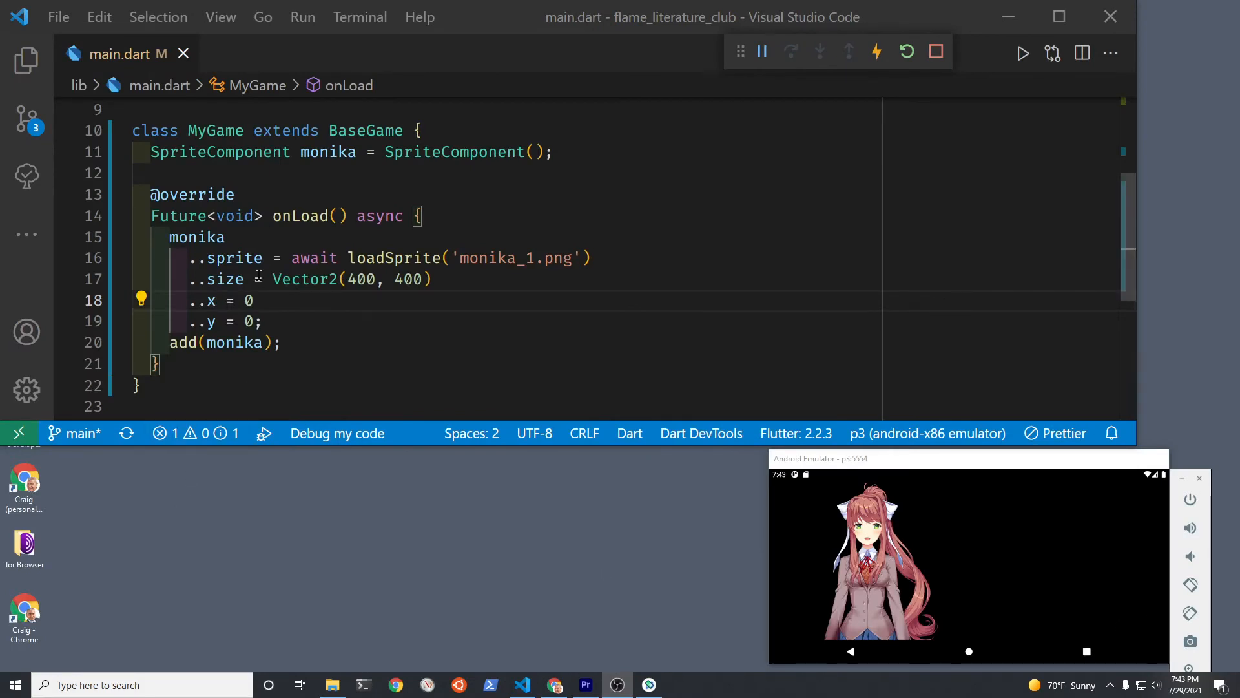
Try x values 200 and 400 with hot reloads to shift Monika right, then set x back to 0.
{"action": "key", "text": "Backspace"}
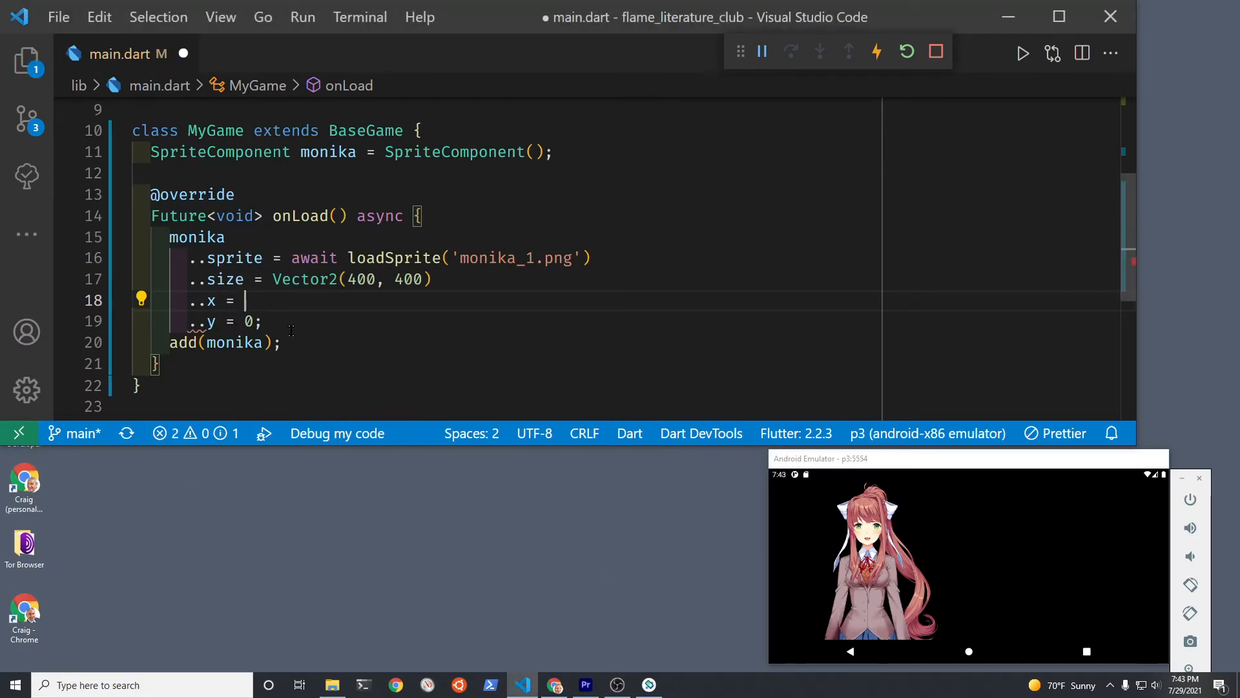
{"action": "type", "text": "200"}
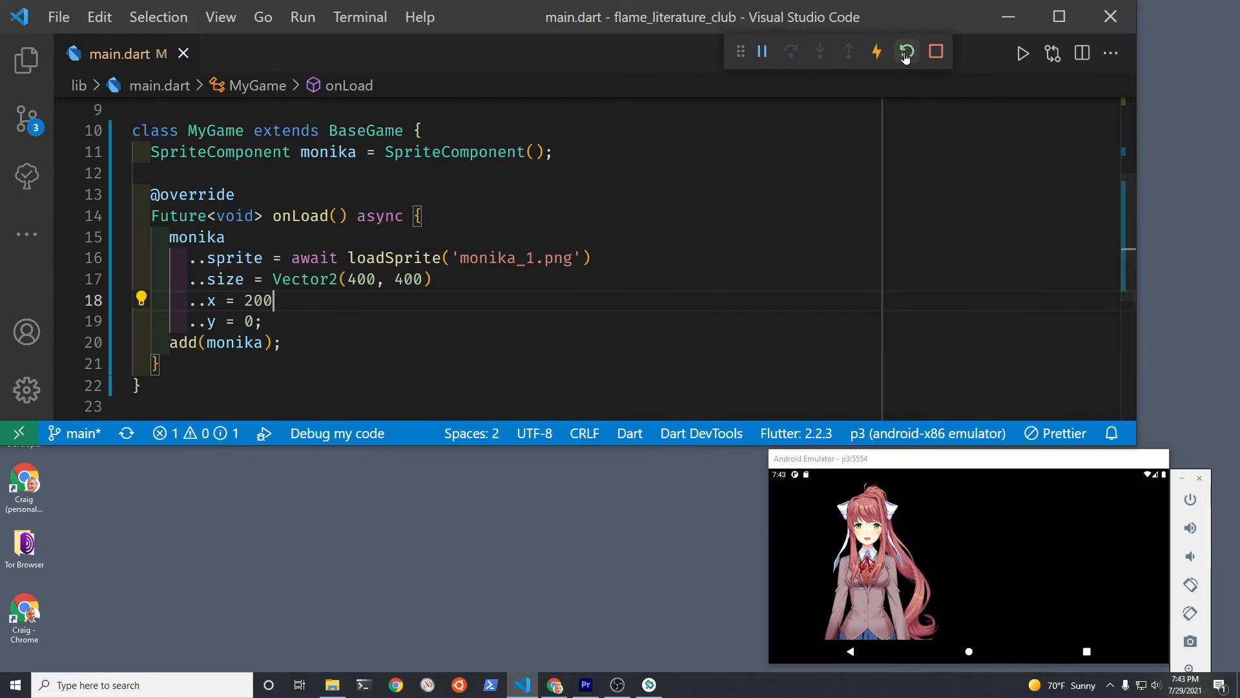
{"action": "left_click", "coordinate": [907, 52]}
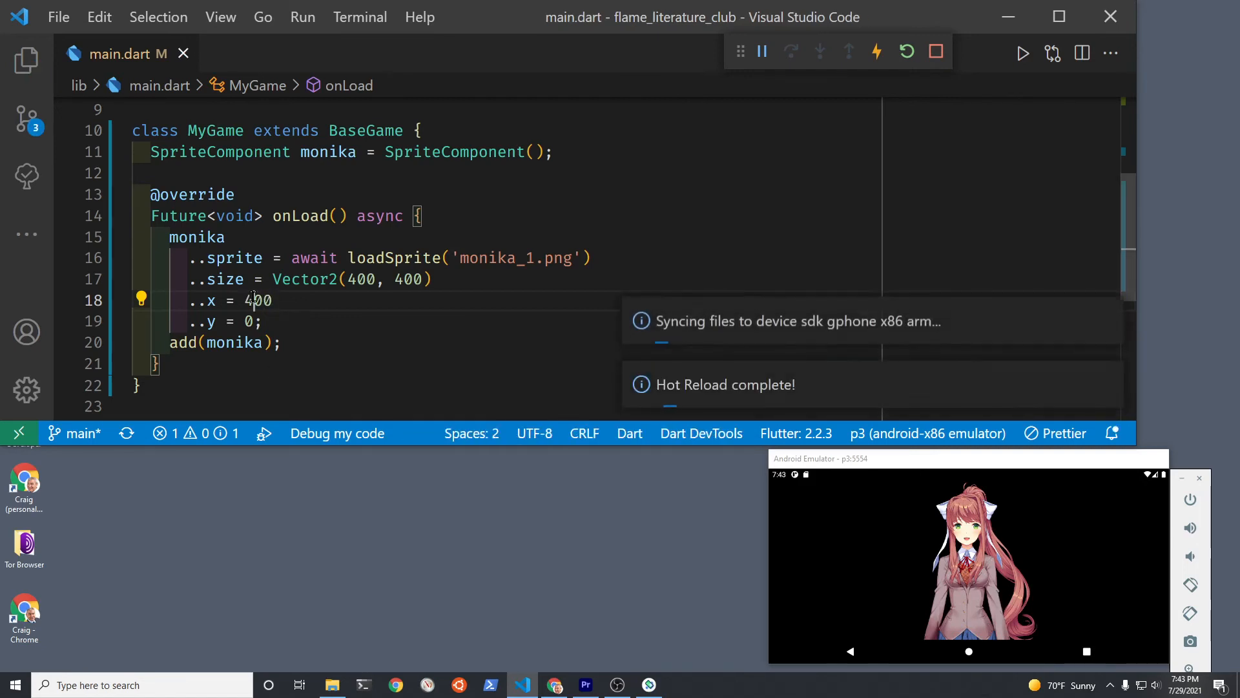
{"action": "left_click", "coordinate": [907, 52]}
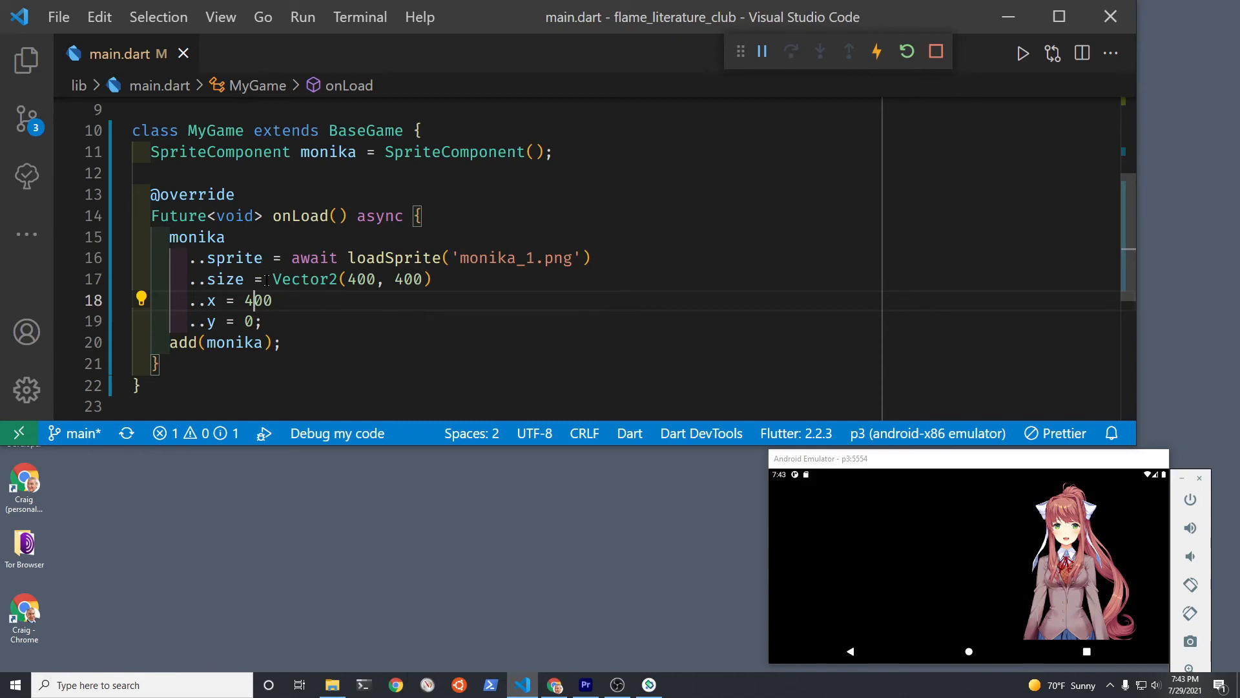
{"action": "double_click", "coordinate": [259, 300]}
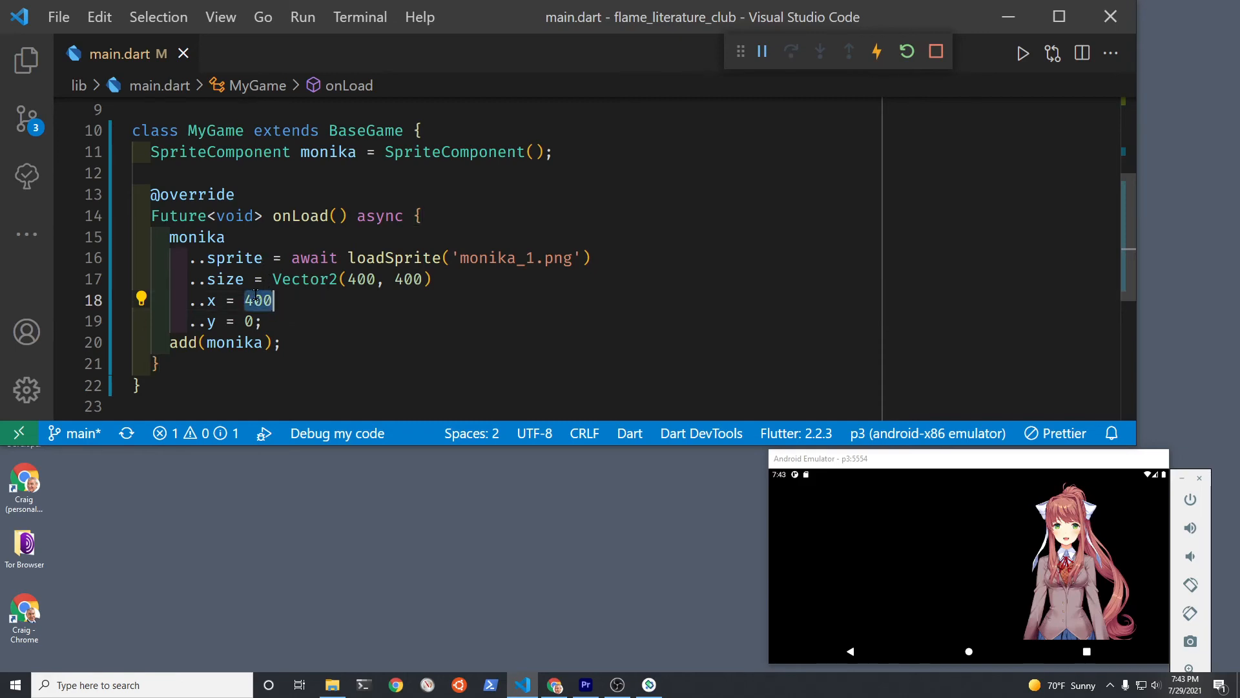
{"action": "type", "text": "0"}
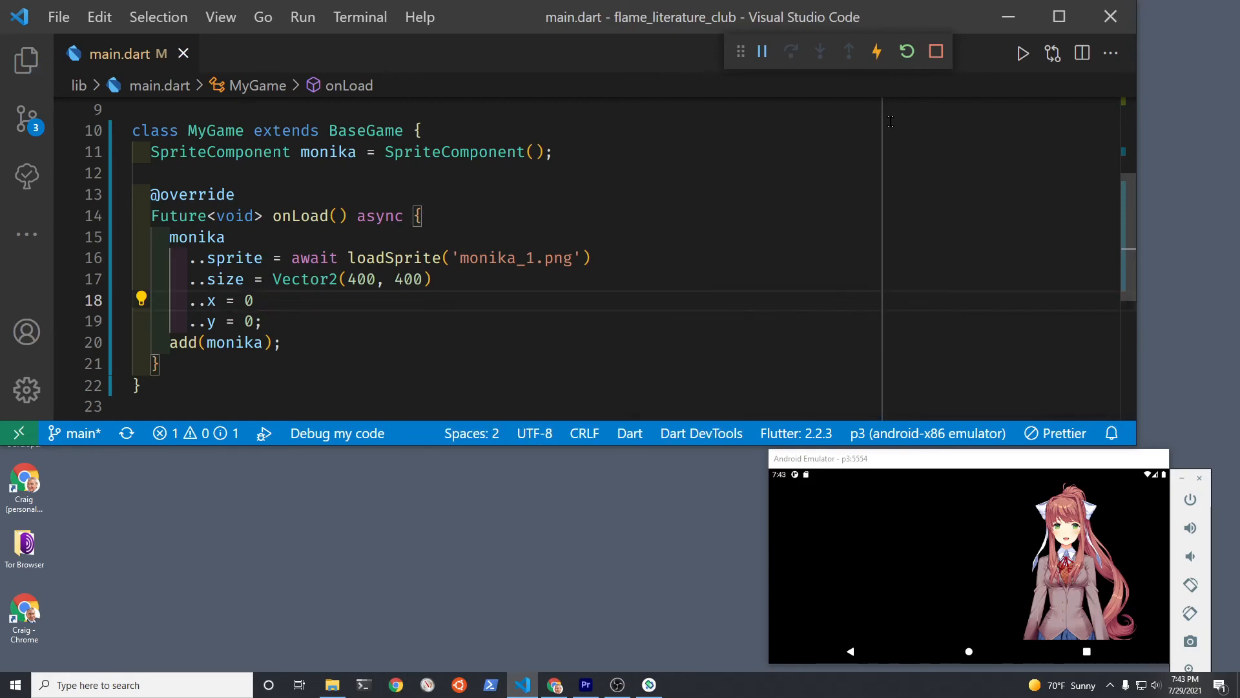
{"action": "left_click", "coordinate": [875, 52]}
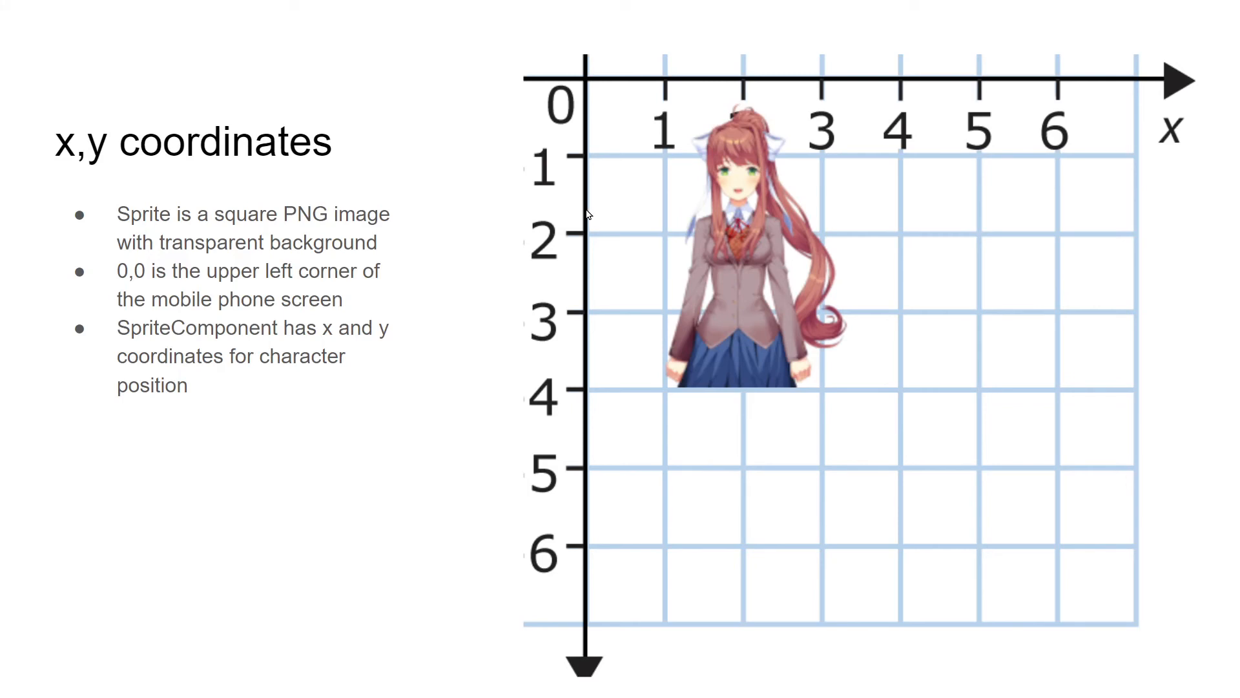
{"action": "mouse_move", "coordinate": [663, 97]}
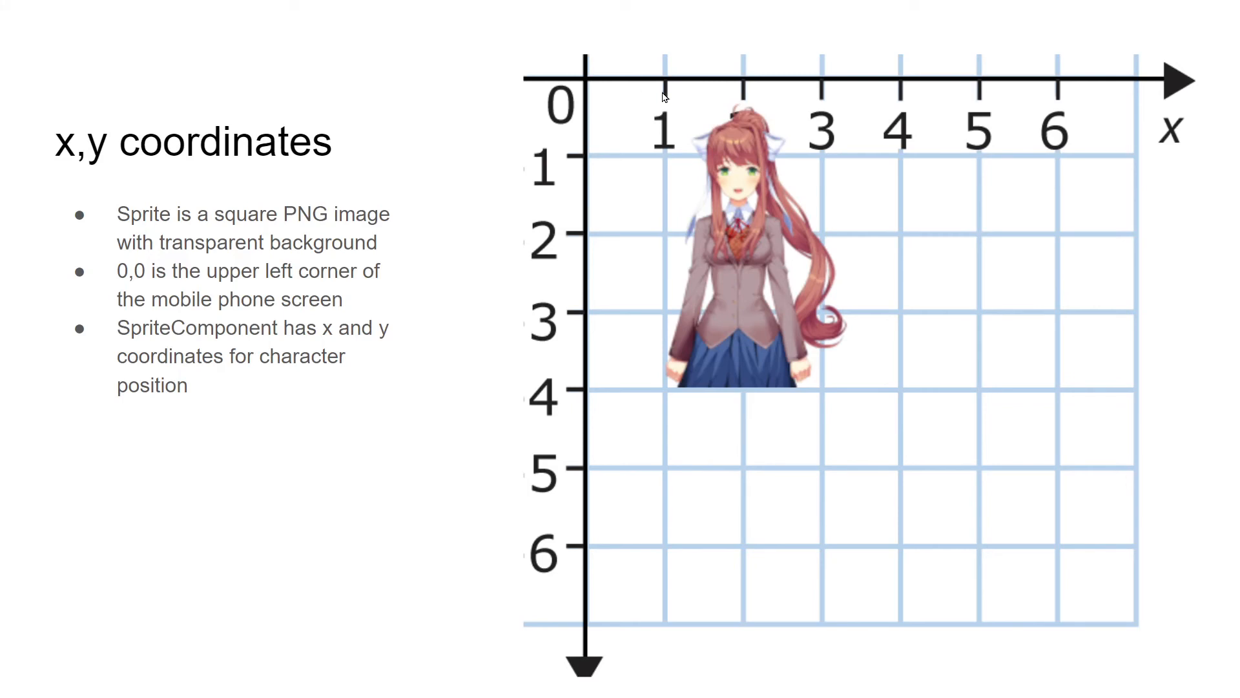
{"action": "mouse_move", "coordinate": [563, 254]}
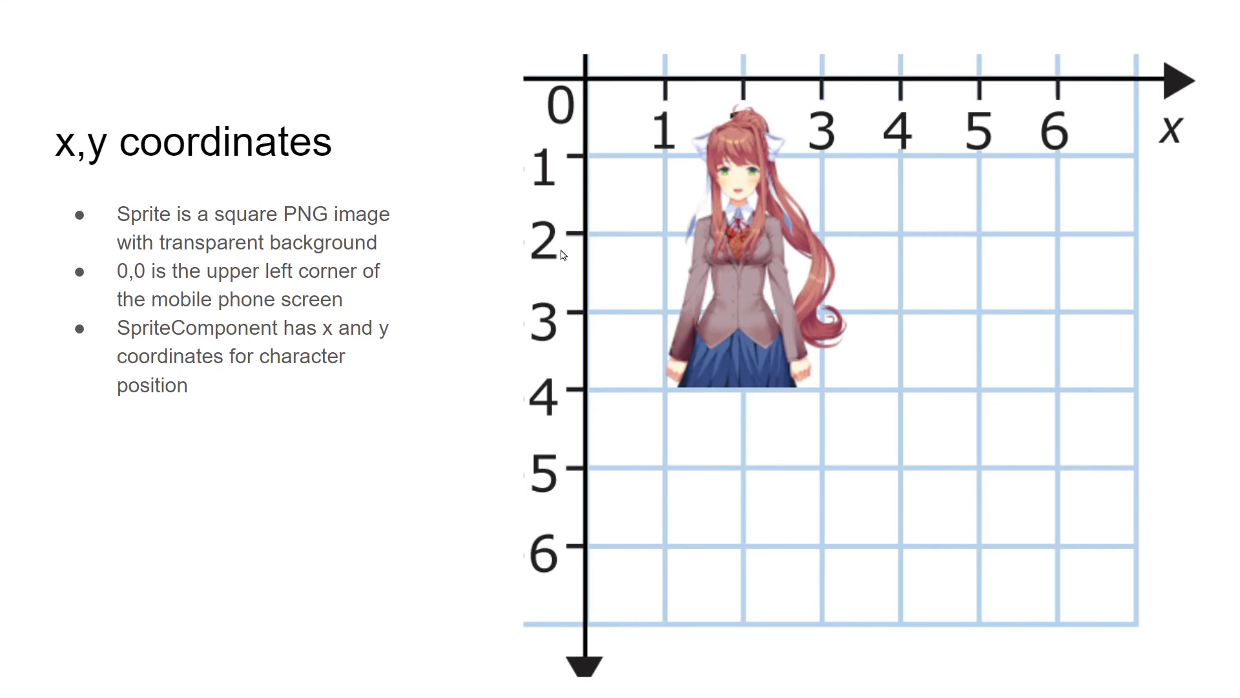
{"action": "mouse_move", "coordinate": [427, 326]}
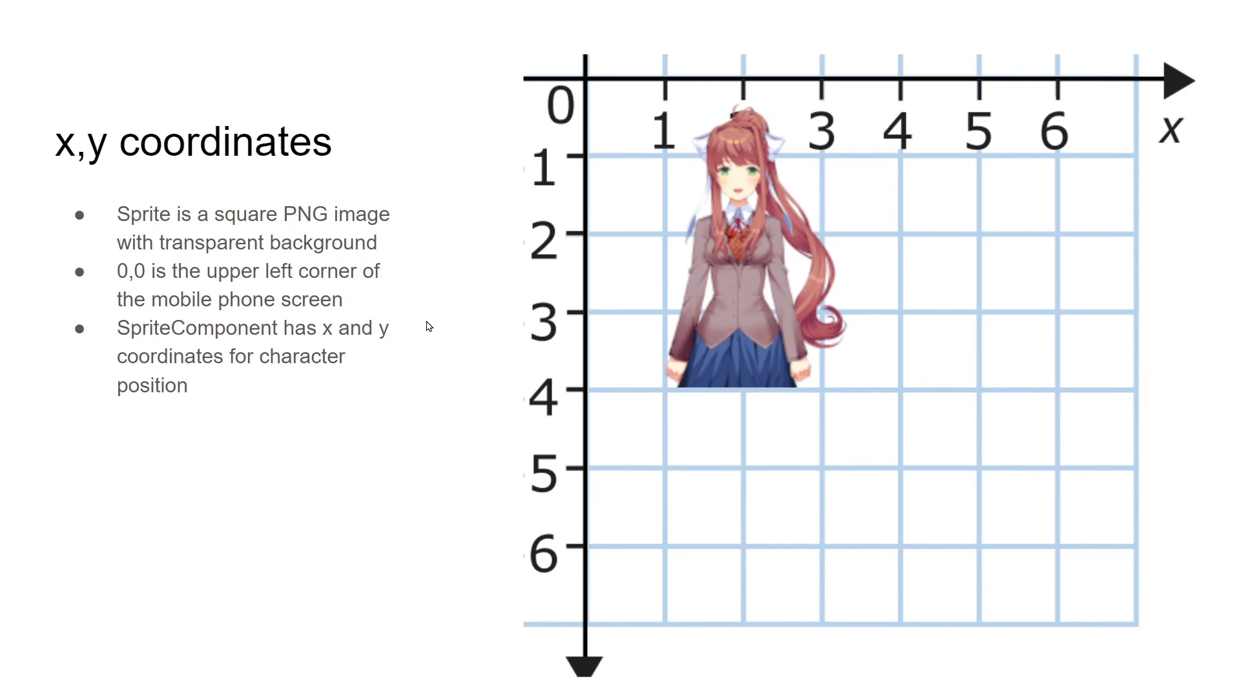
{"action": "mouse_move", "coordinate": [720, 209]}
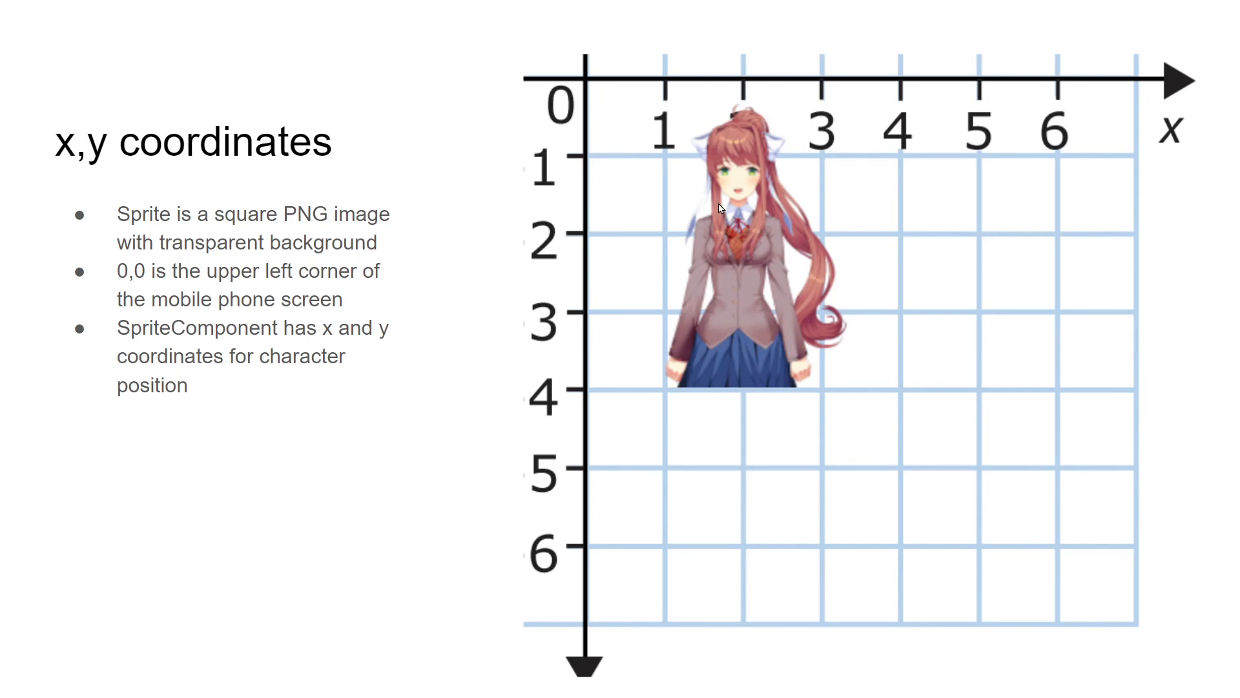